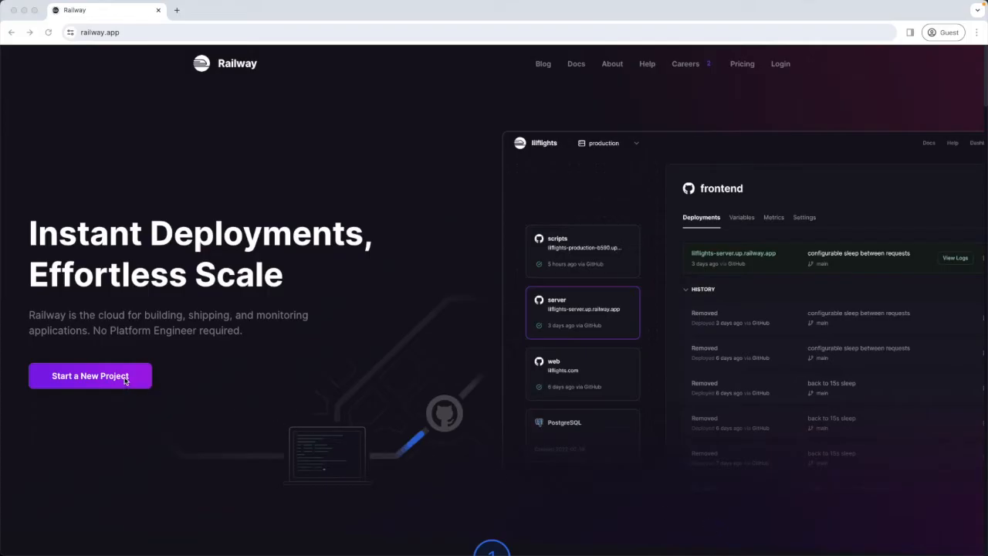
- From the Railway dashboard, enter the Awesome project with its web service and Postgres database
left_click(89, 376)
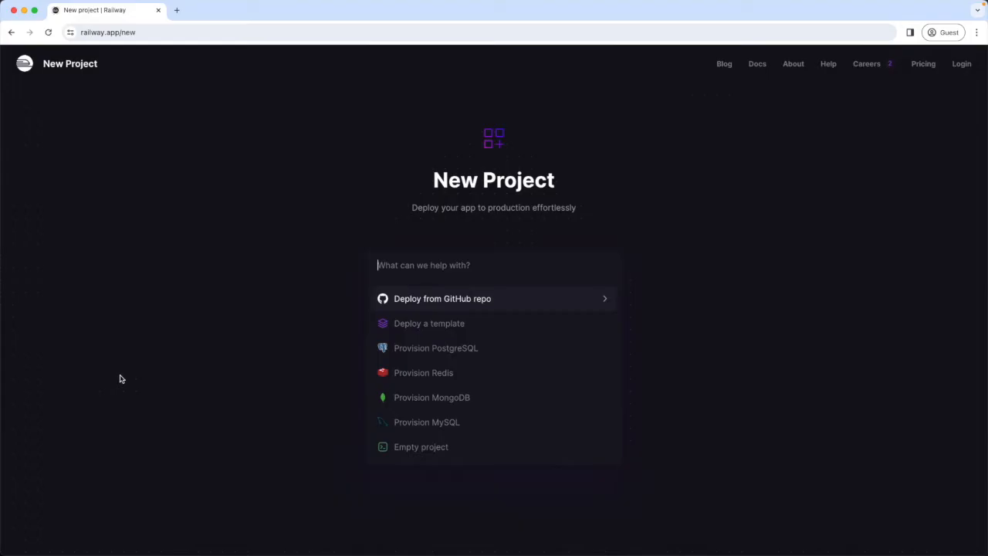
mouse_move(430, 322)
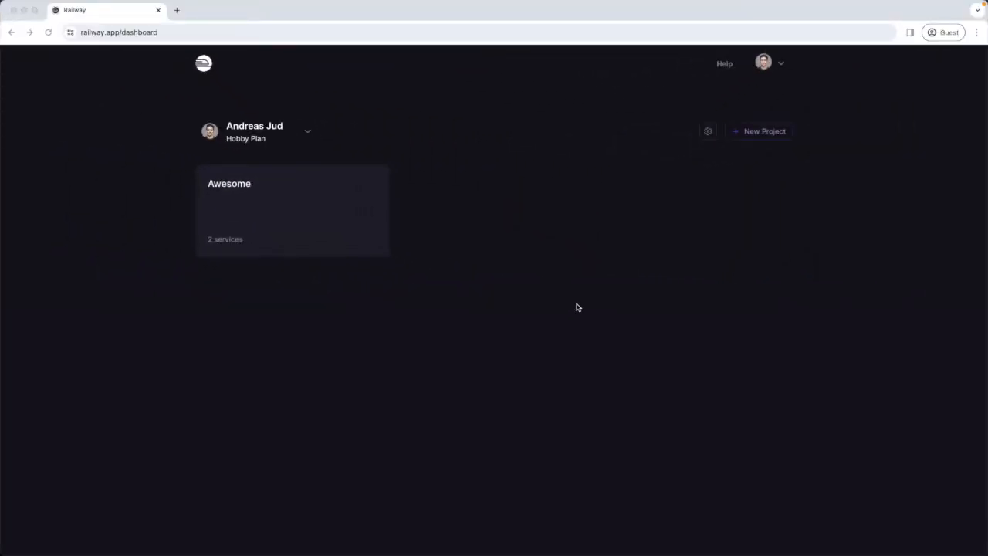
mouse_move(315, 200)
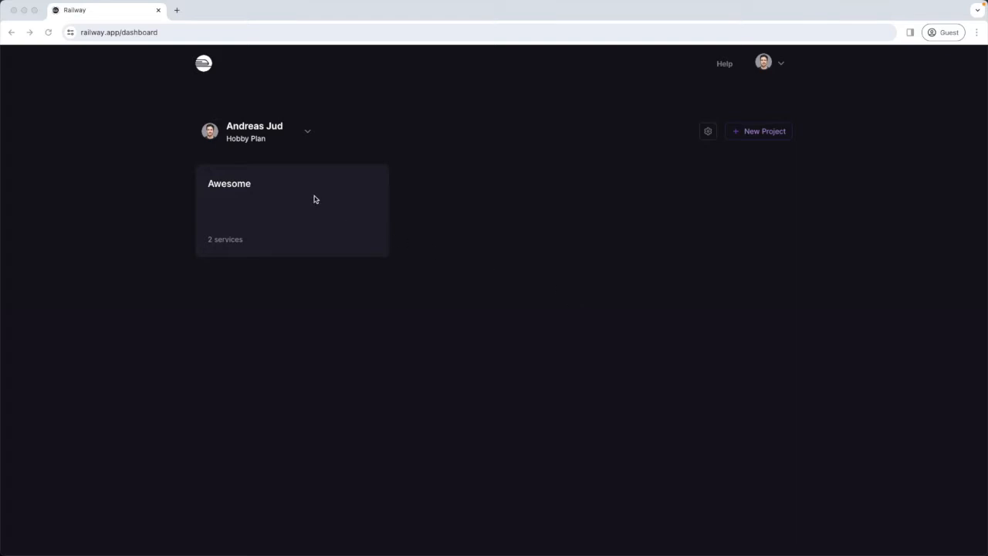
left_click(292, 208)
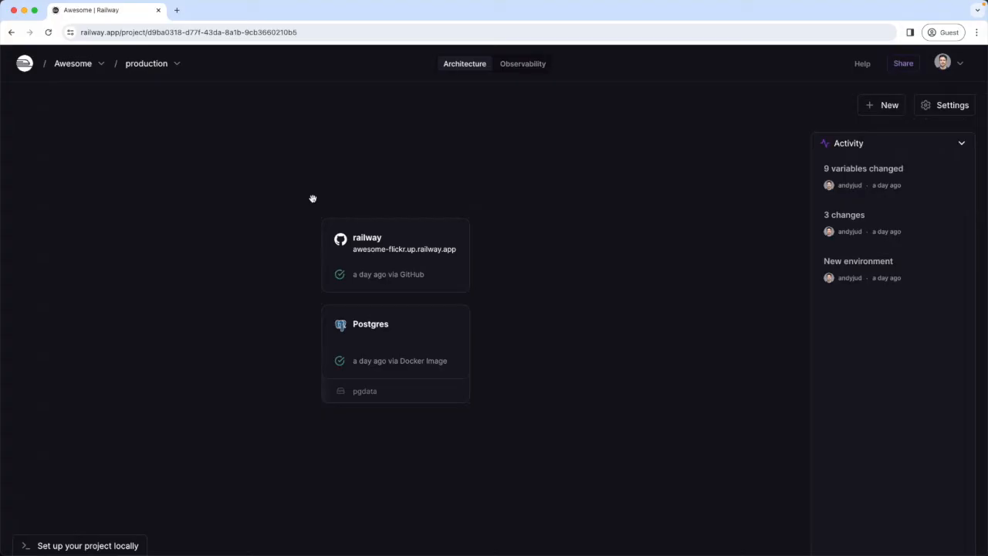
mouse_move(535, 326)
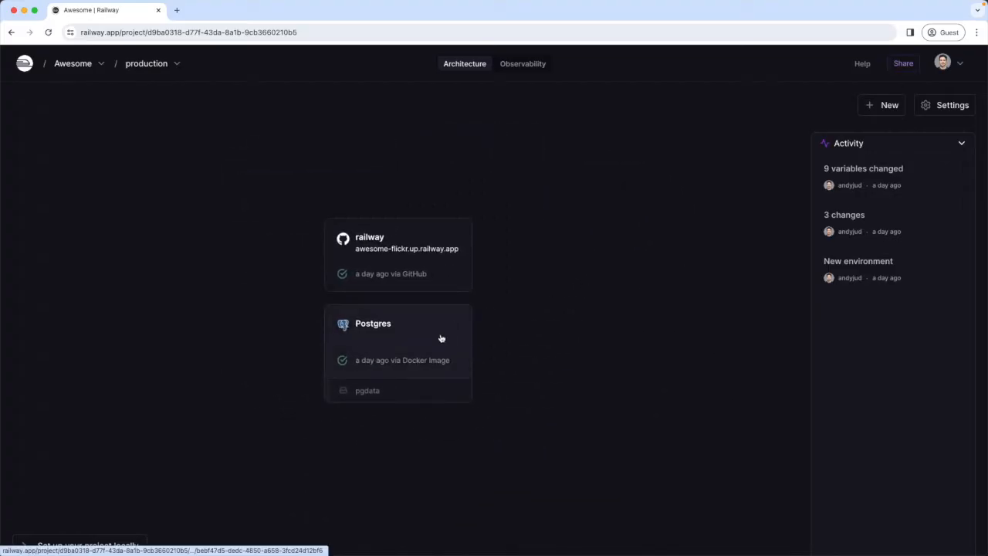
mouse_move(435, 265)
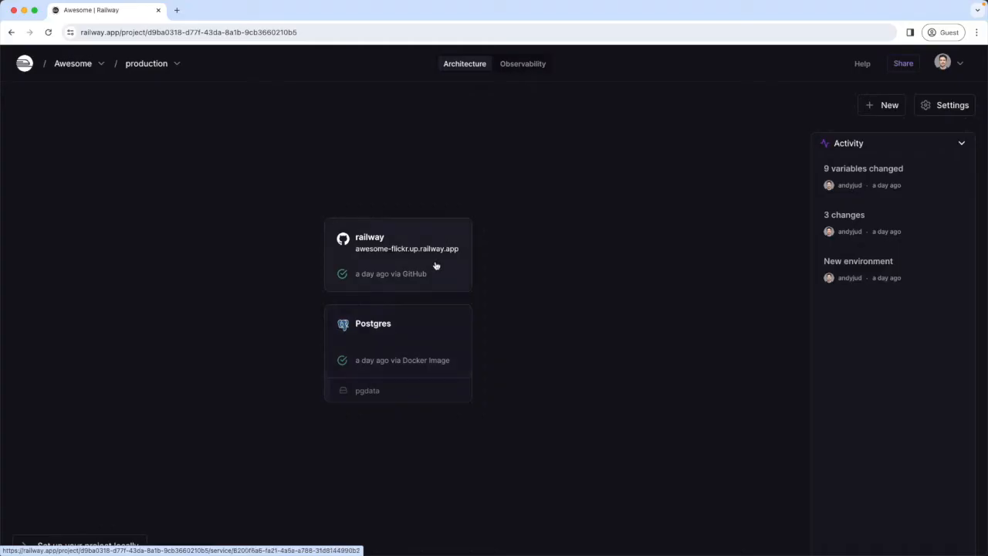
- Review the railway service's deployments, variables, metrics and settings listing awesome-flickr.up.railway.app
left_click(398, 255)
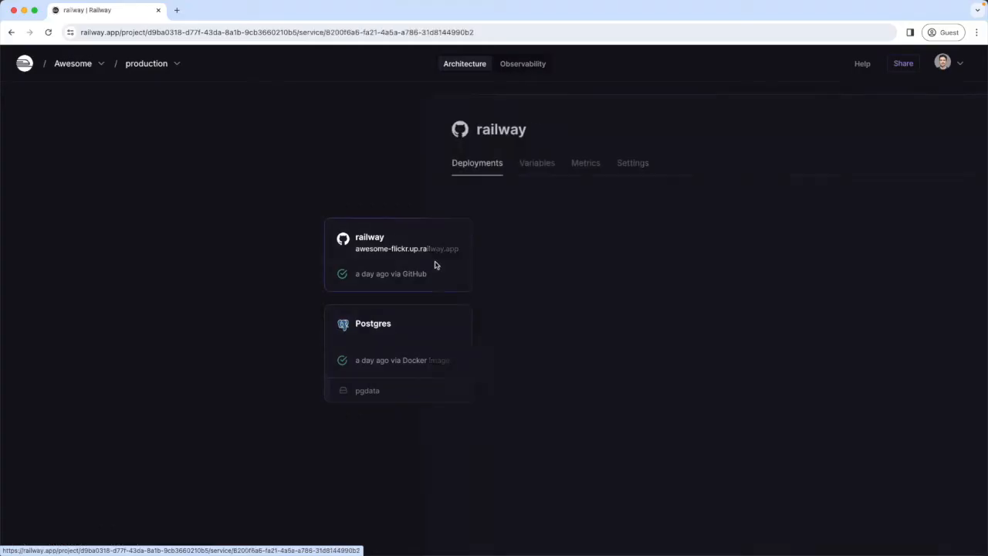
left_click(399, 255)
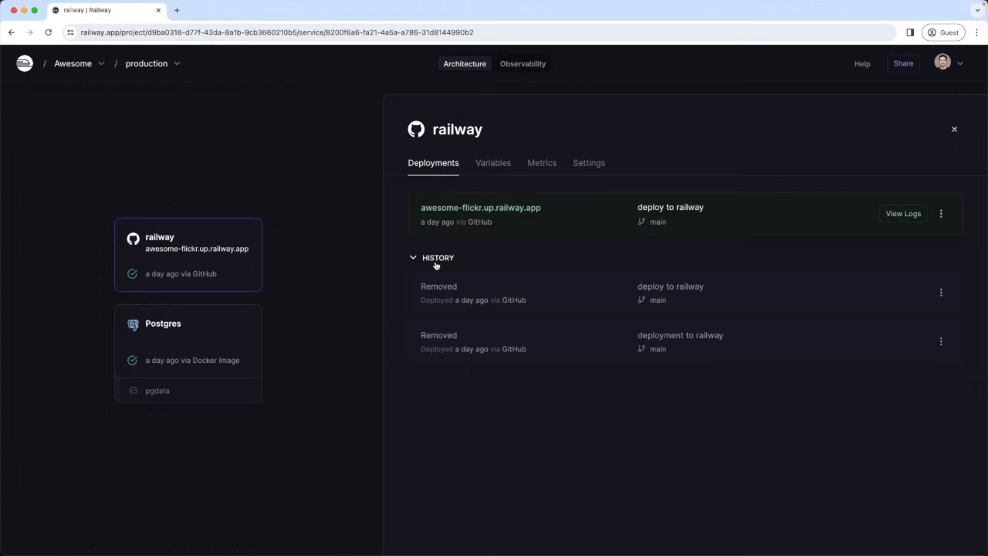
mouse_move(500, 186)
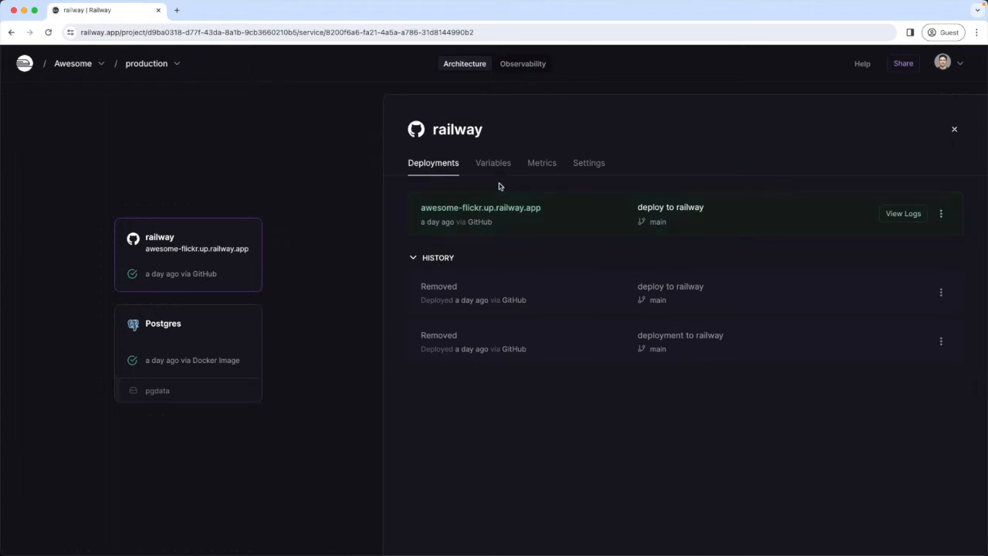
left_click(493, 164)
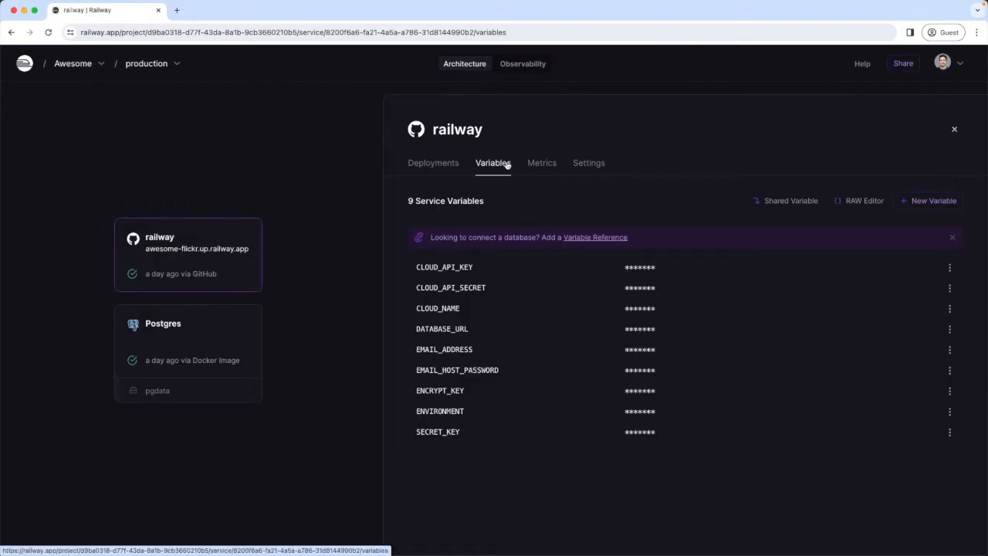
left_click(540, 164)
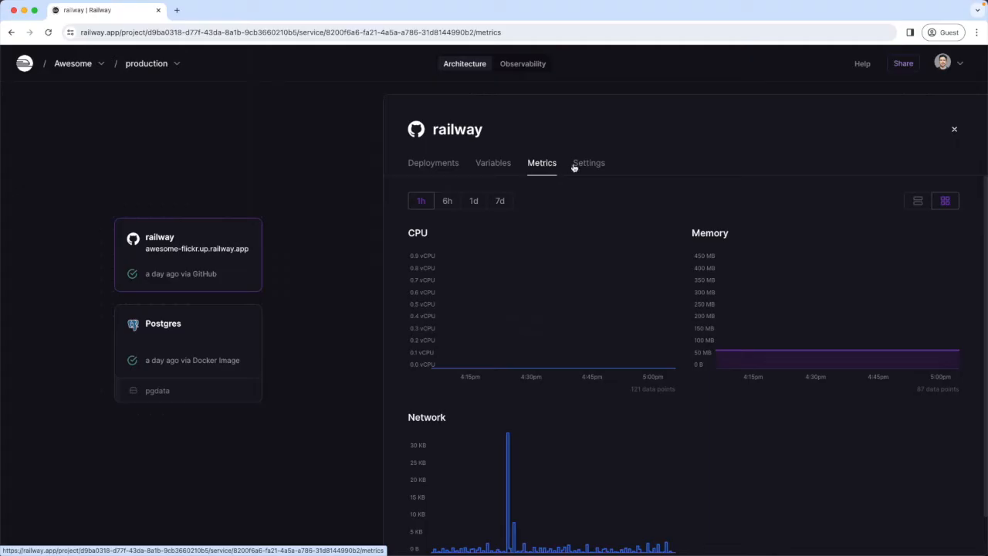
left_click(588, 164)
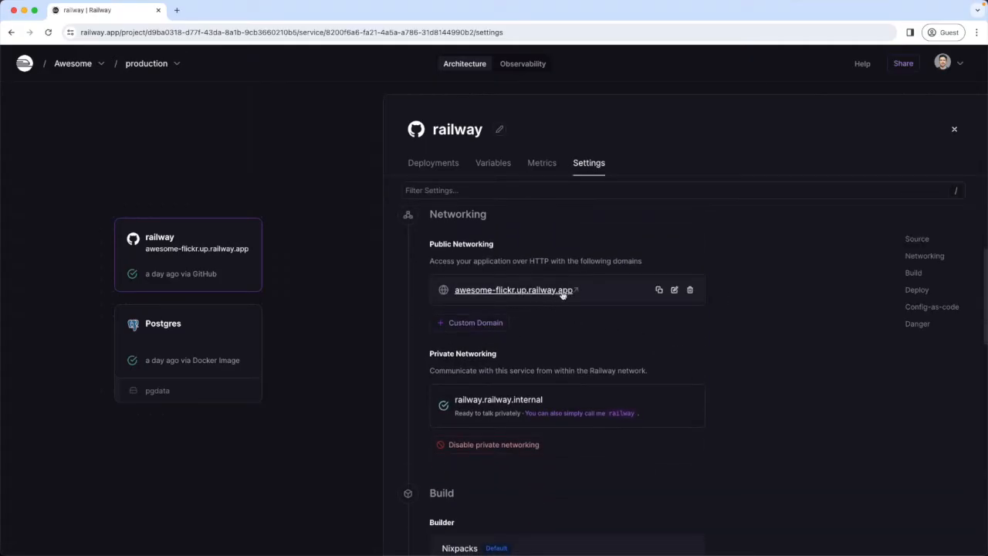
mouse_move(537, 290)
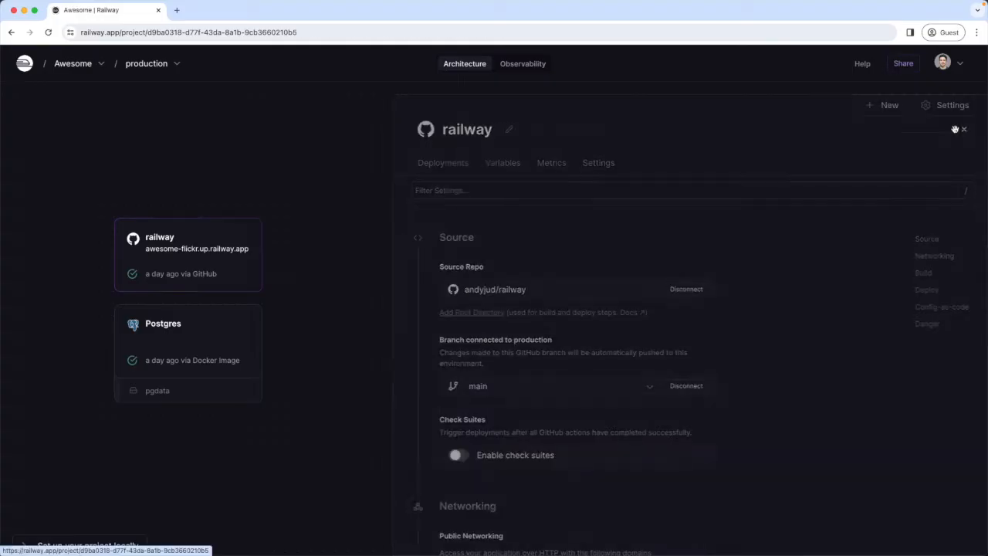
left_click(964, 129)
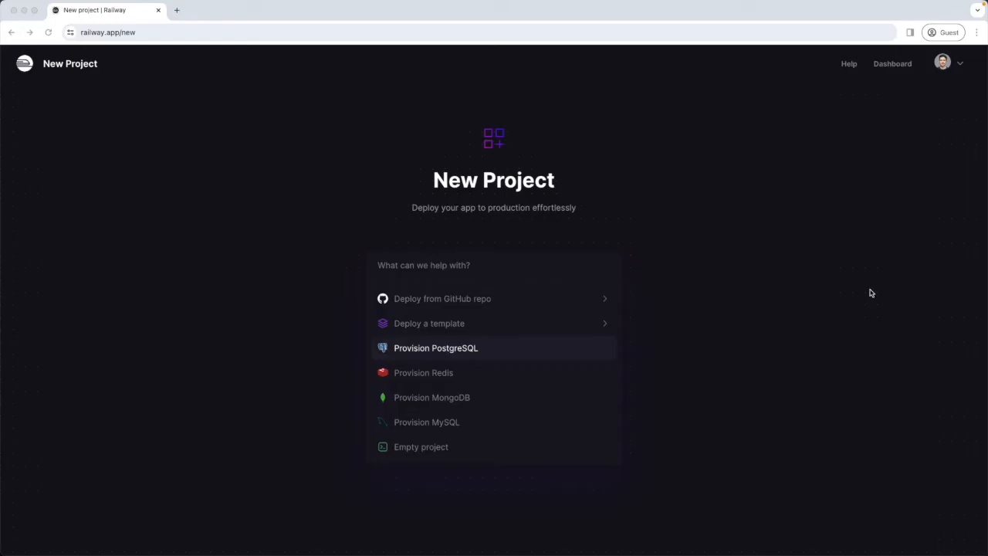
mouse_move(441, 353)
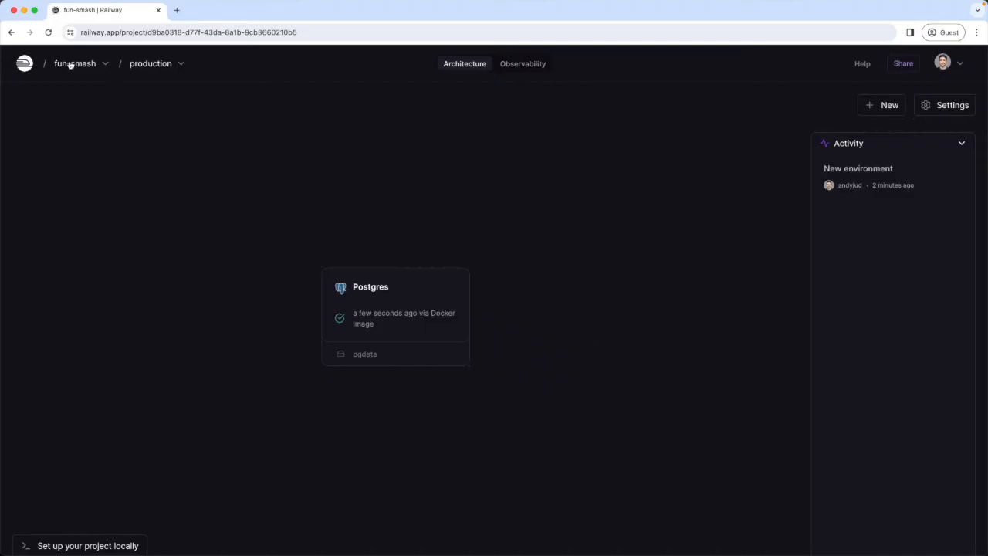
mouse_move(495, 289)
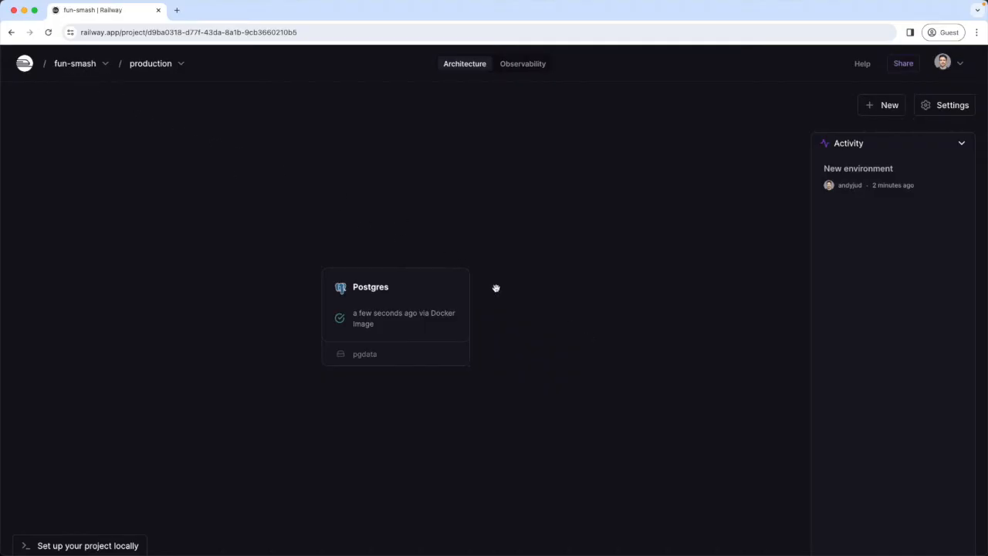
mouse_move(953, 105)
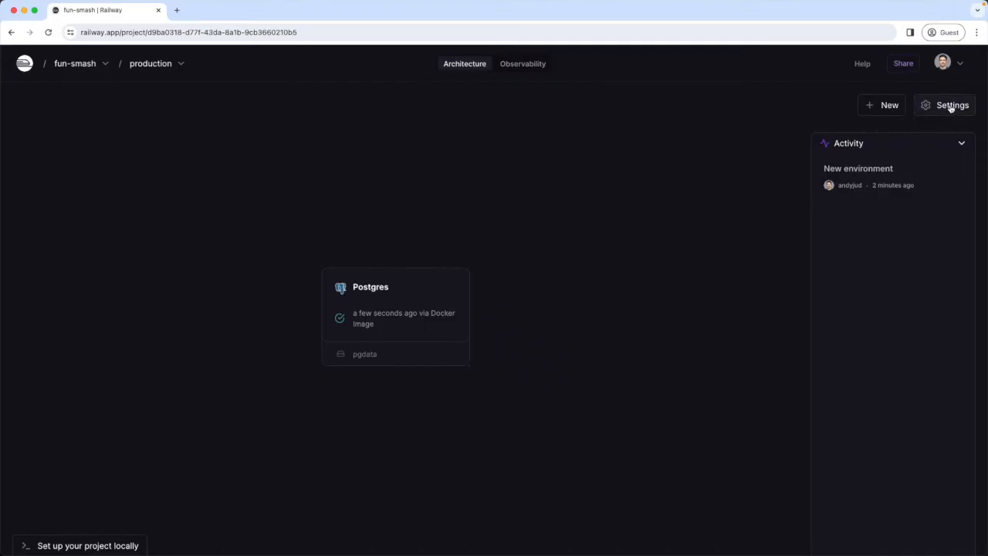
- In Project Settings, change the name fun-smash to Awesome and update it
left_click(952, 105)
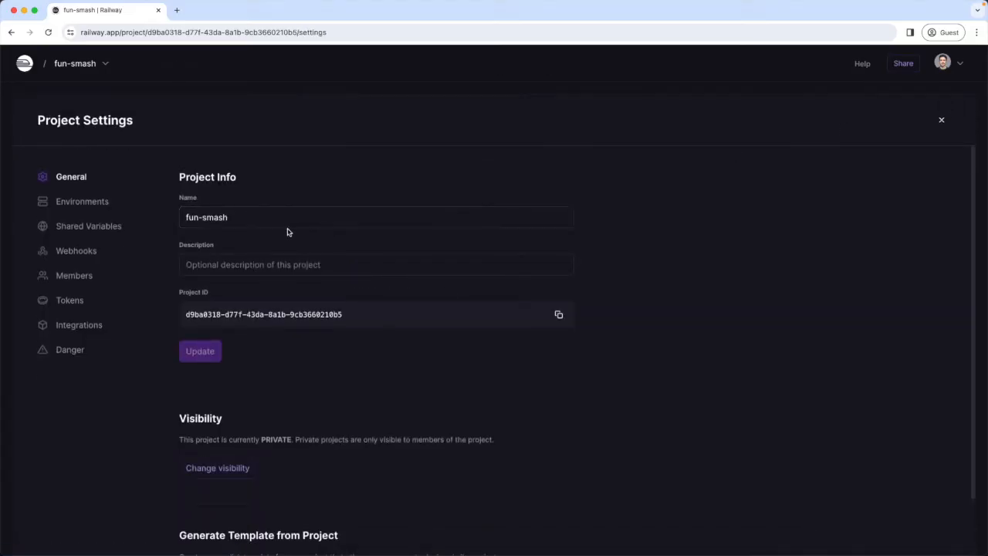
triple_click(376, 217)
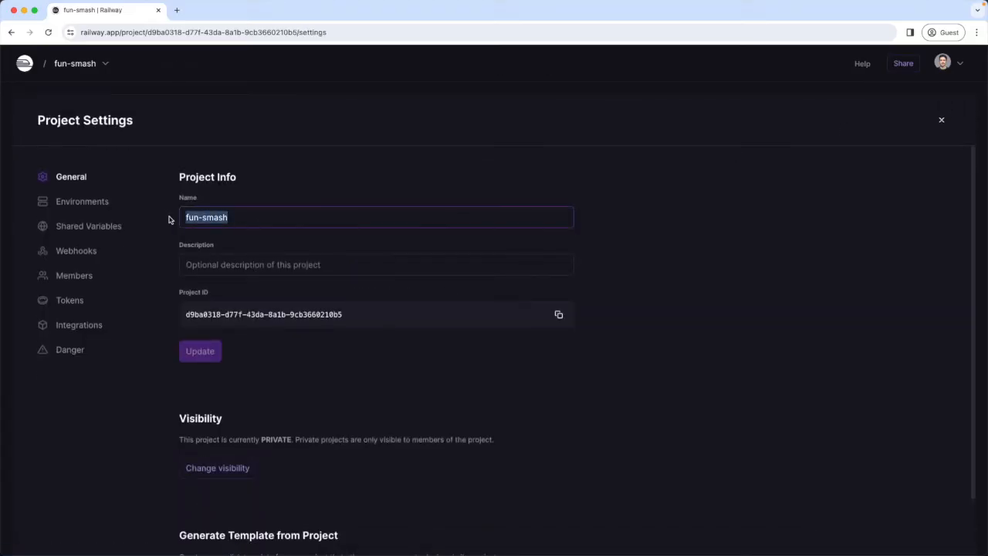
type("A")
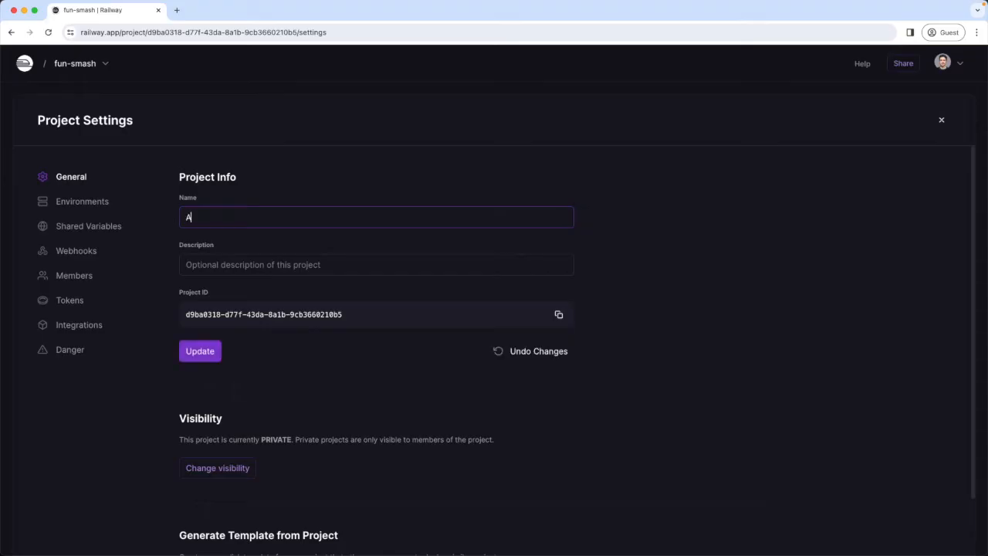
type("wesome")
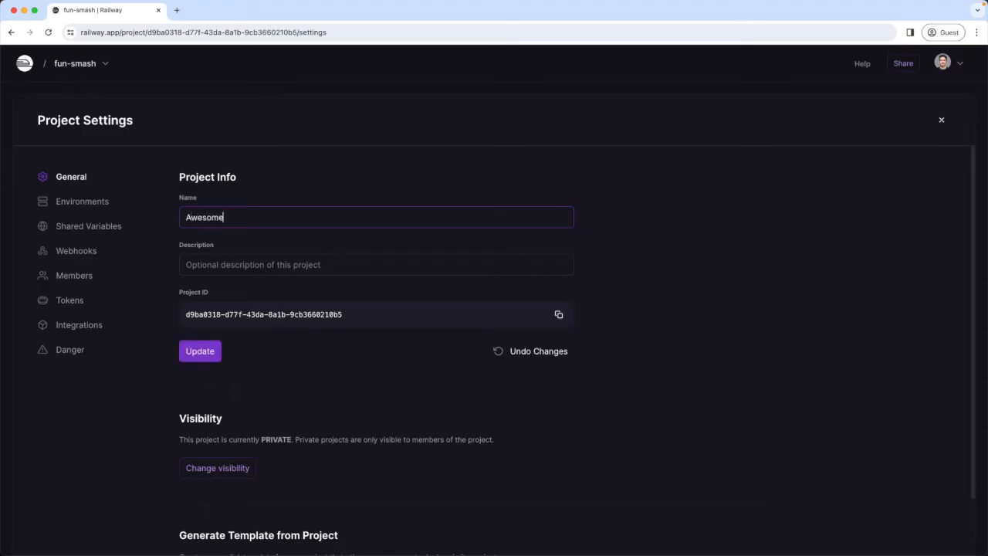
left_click(199, 351)
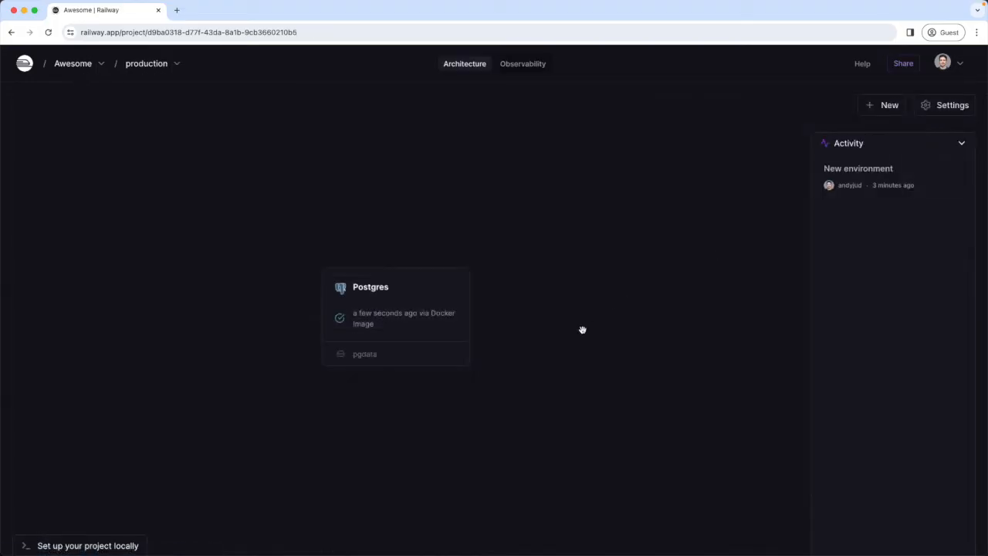
mouse_move(451, 318)
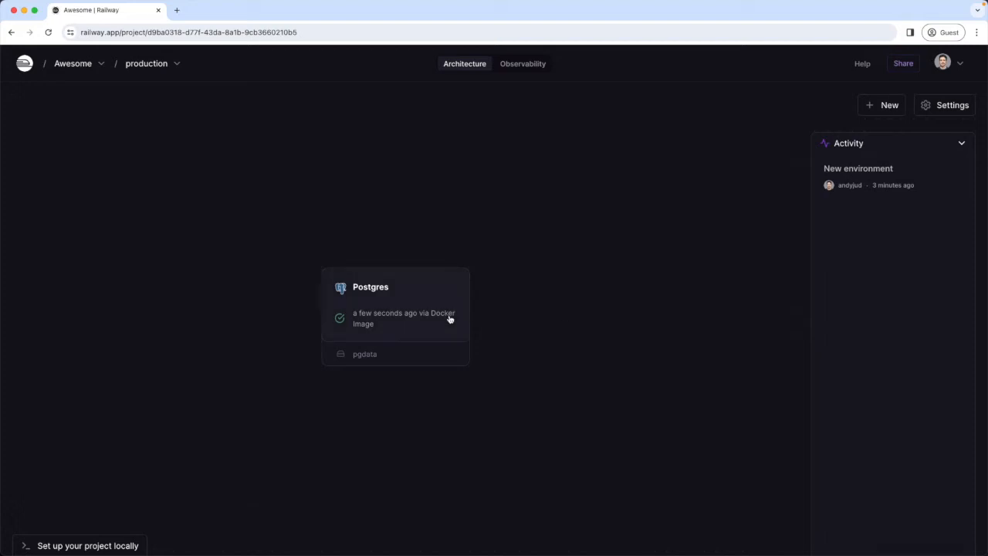
- From the Postgres service's Variables list, copy the DATABASE_URL value
left_click(395, 302)
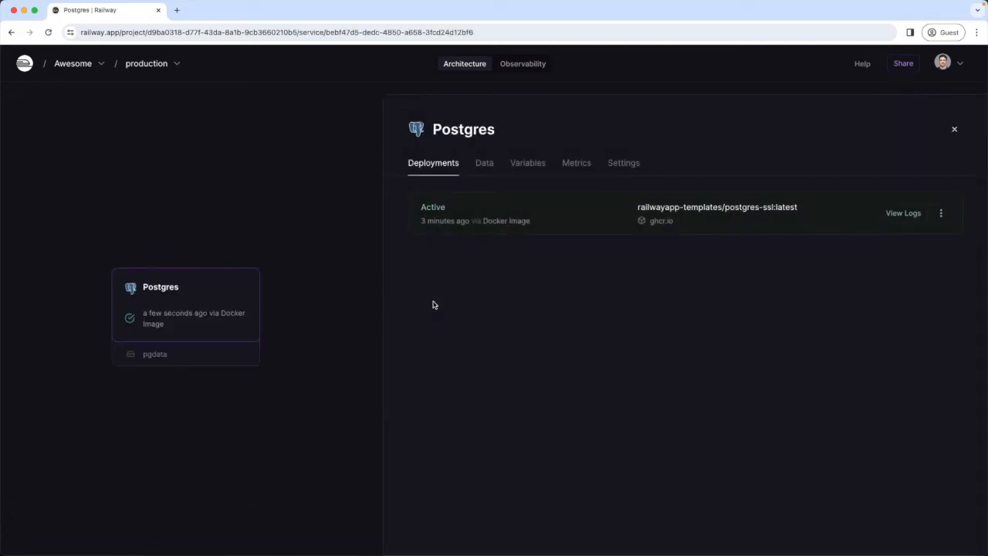
mouse_move(529, 164)
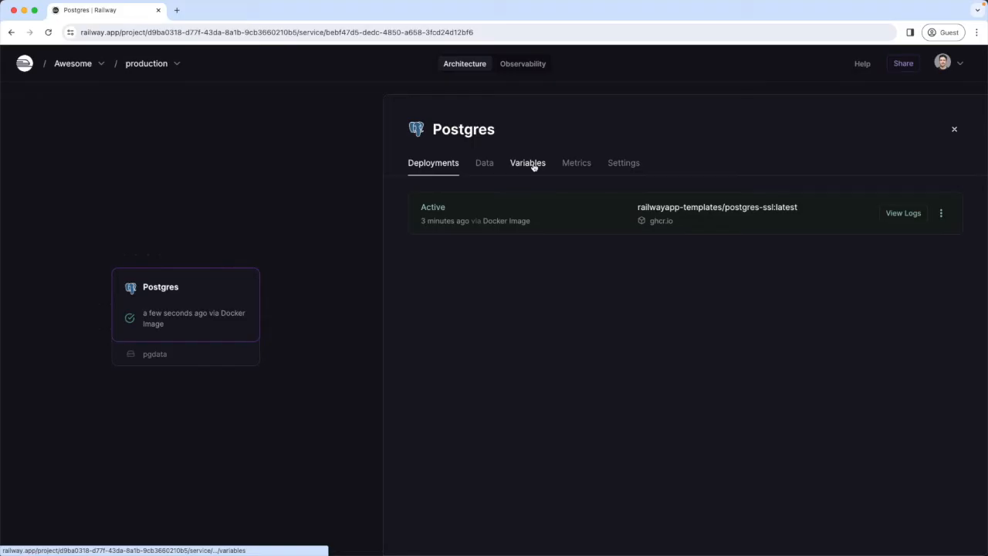
left_click(528, 163)
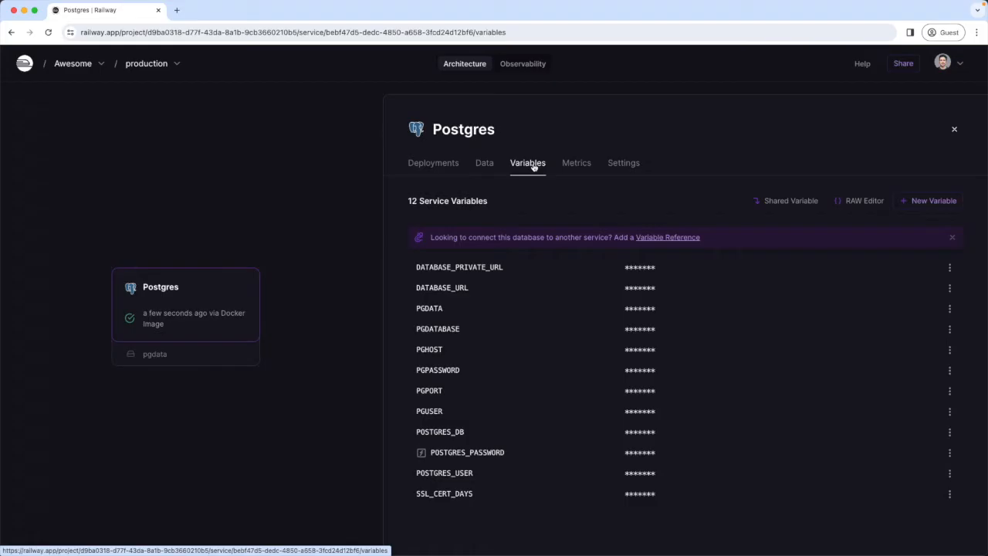
mouse_move(516, 287)
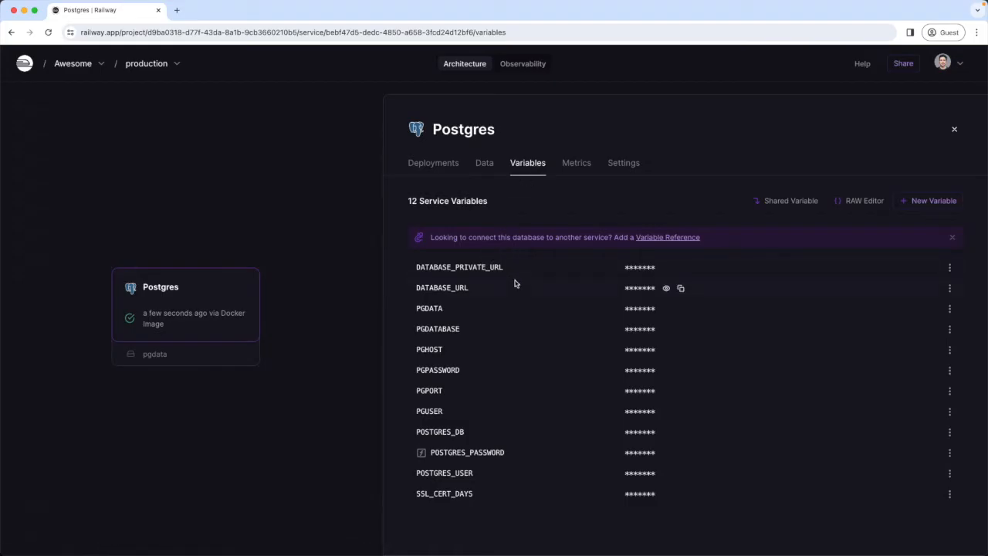
mouse_move(486, 301)
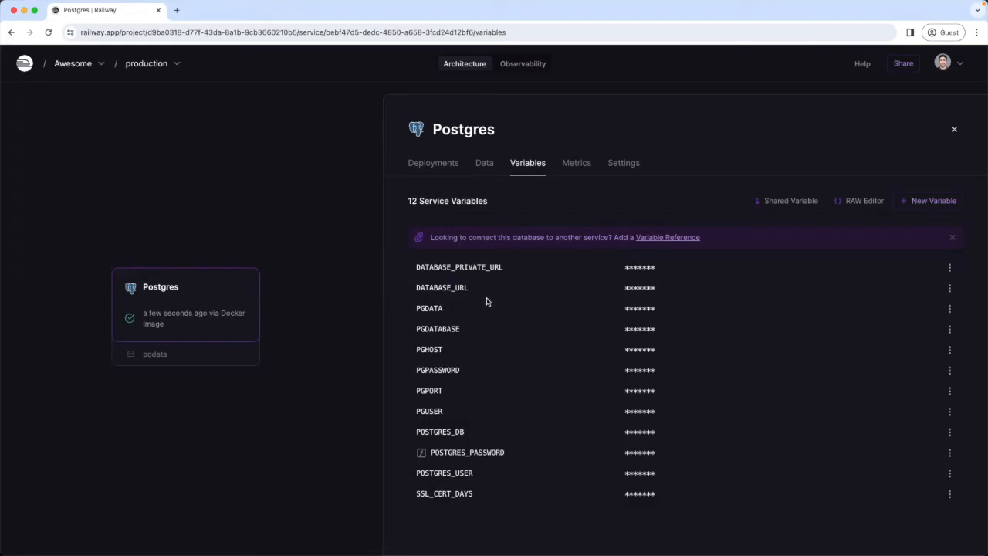
mouse_move(482, 307)
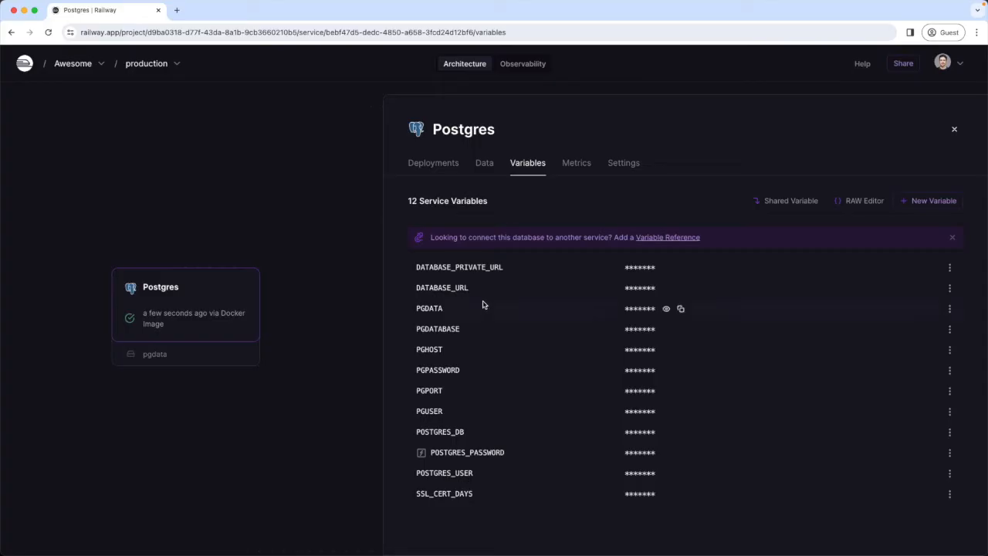
mouse_move(689, 289)
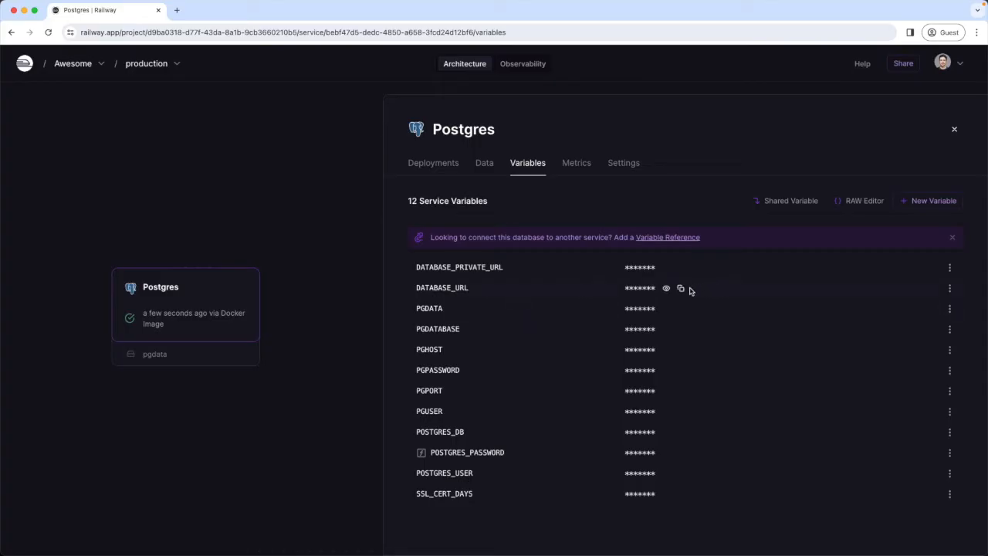
mouse_move(679, 289)
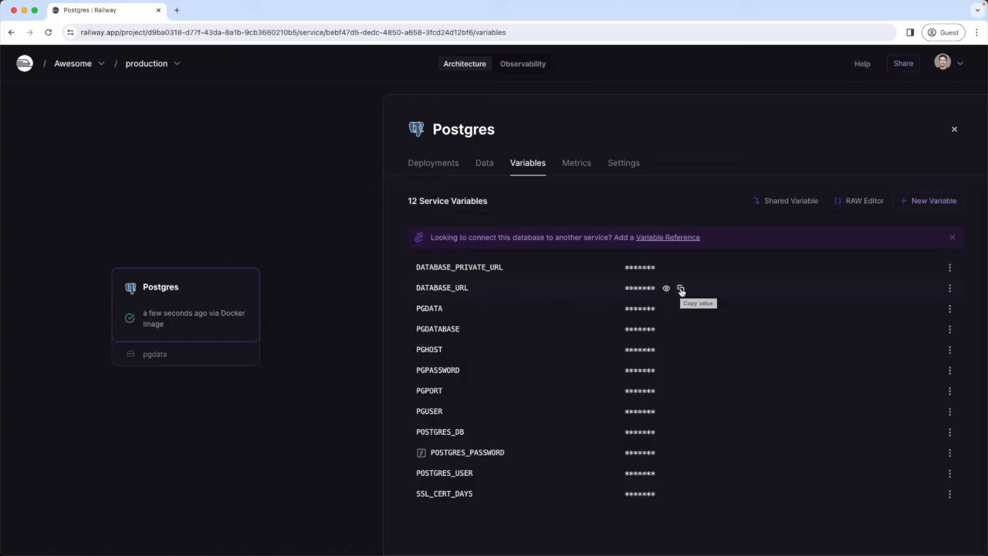
left_click(679, 289)
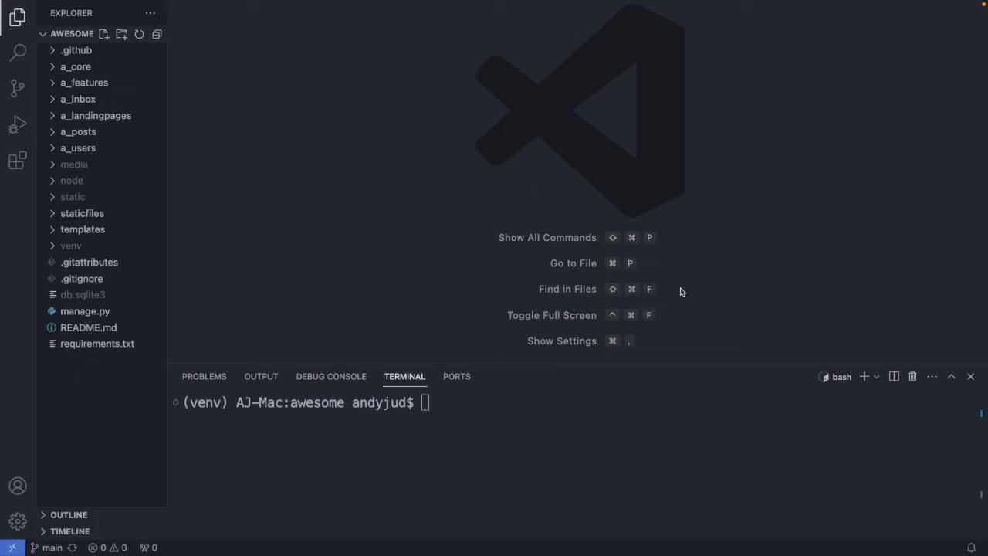
- In a_core, check the Postgres URL in .env, then reach the DATABASES / POSTGRES_LOCALLY block of settings.py
left_click(76, 67)
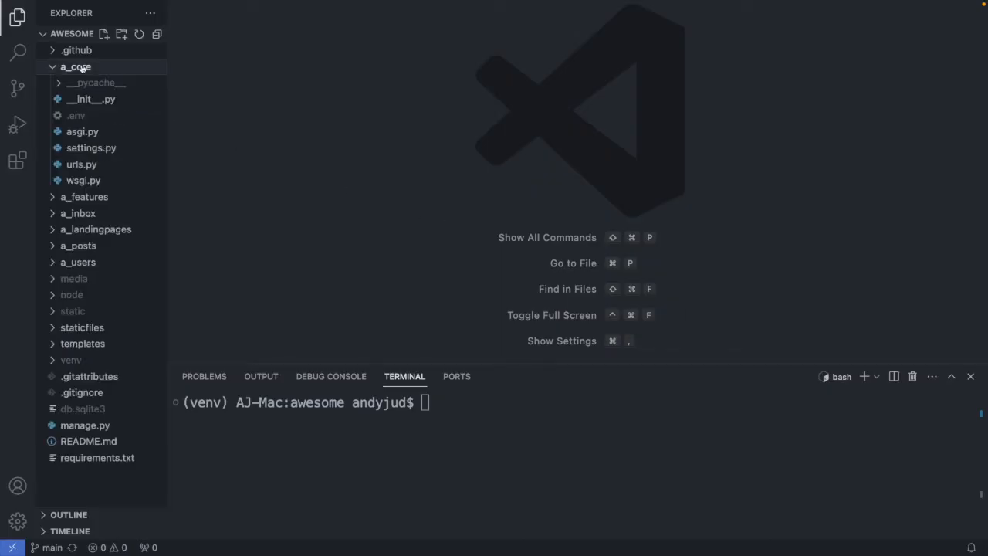
left_click(76, 114)
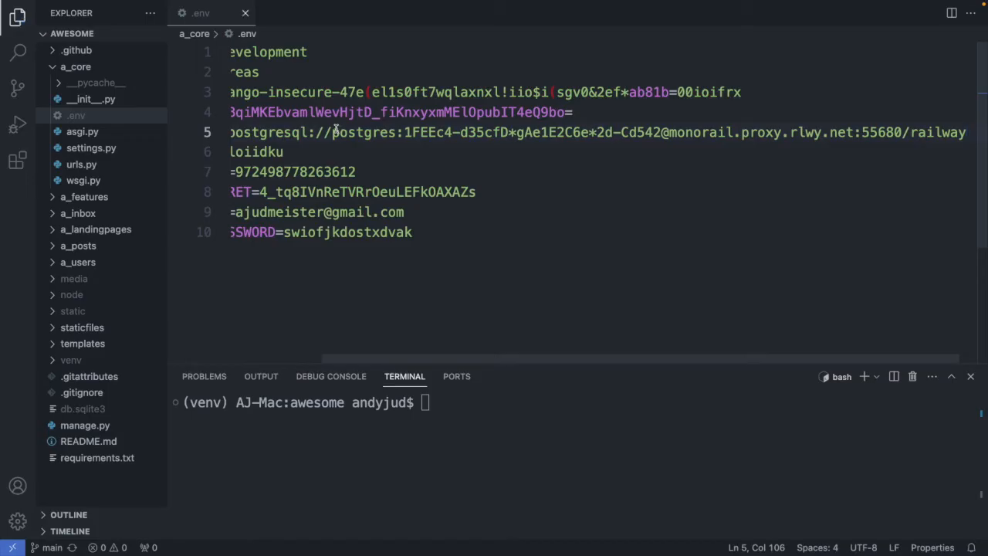
left_click(91, 149)
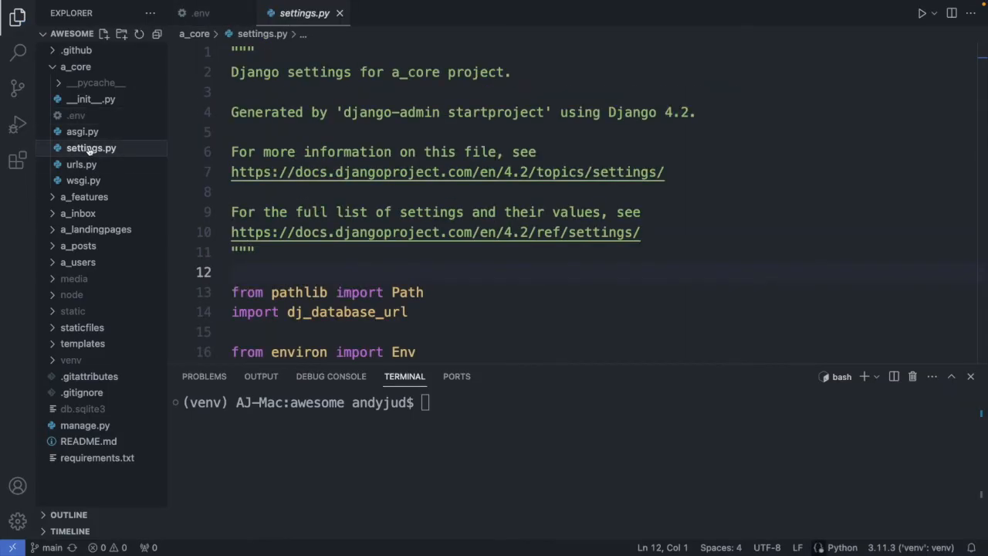
scroll("down", 3)
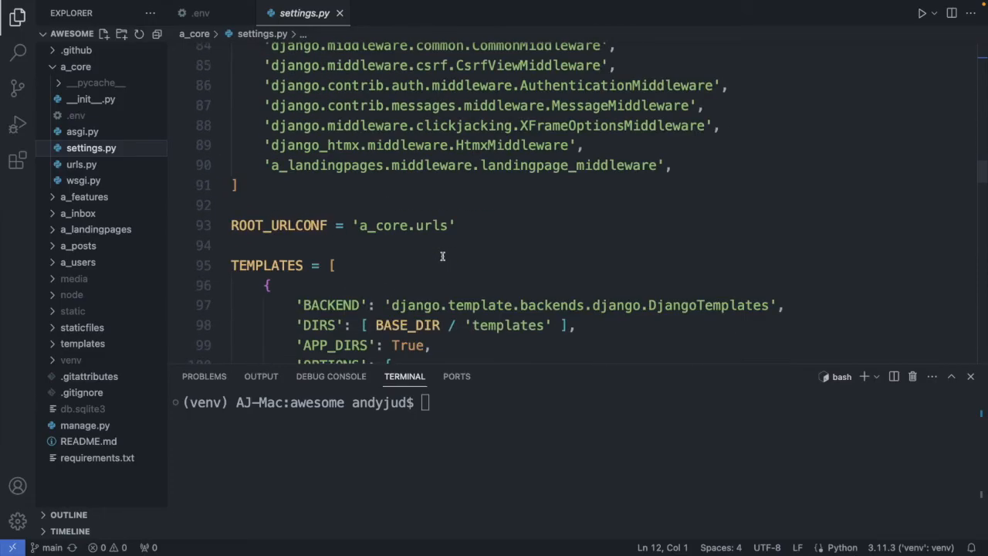
scroll("down", 3)
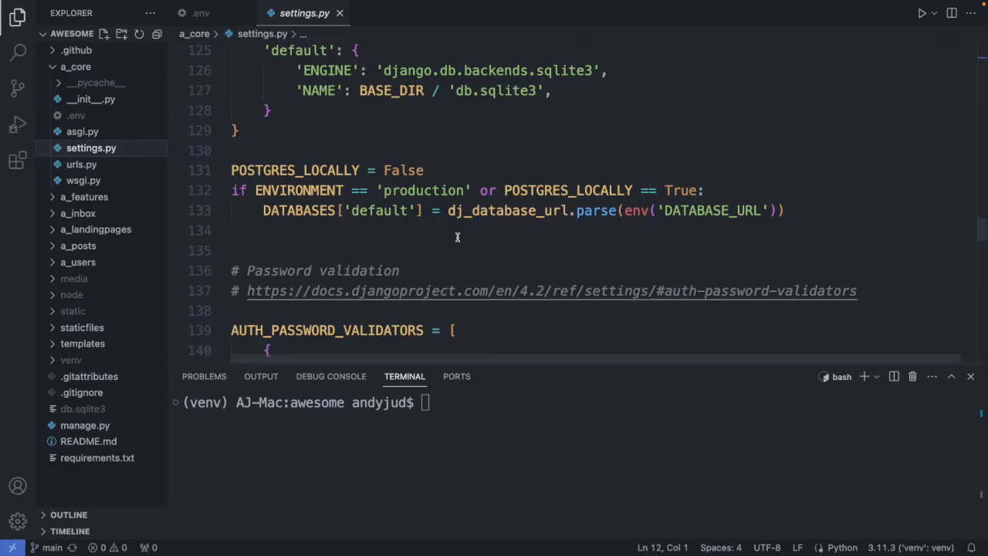
- Change POSTGRES_LOCALLY from False to True and run python manage.py migrate in the terminal
double_click(507, 210)
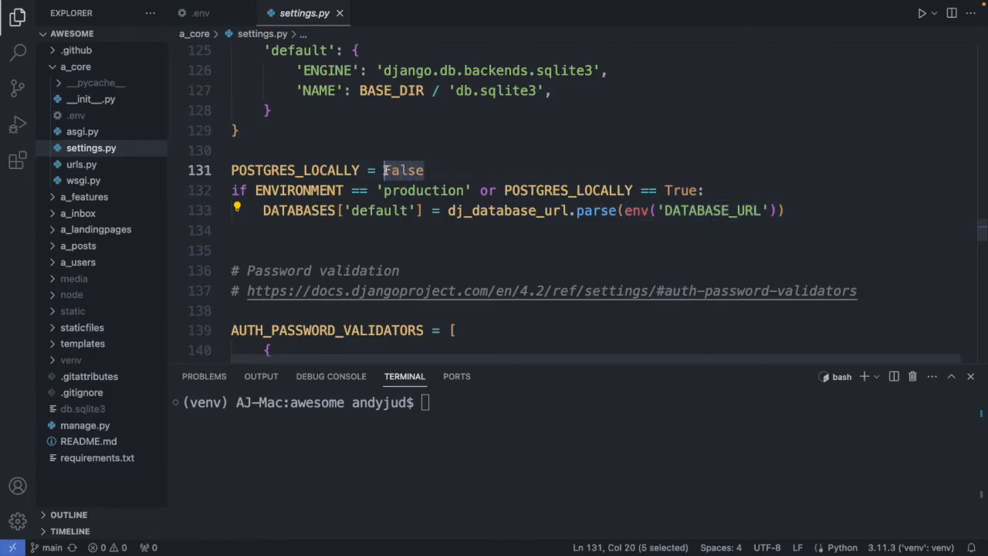
type("True")
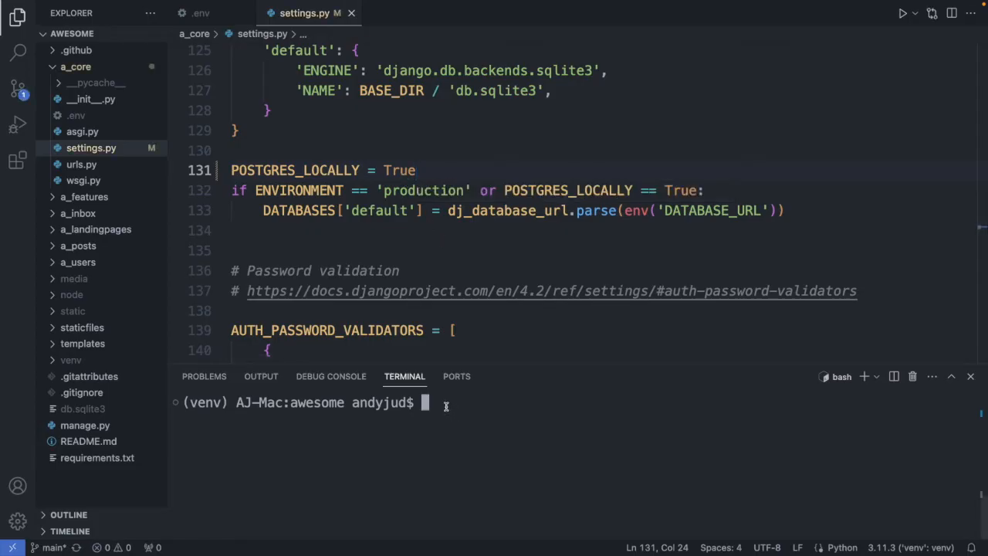
type("python")
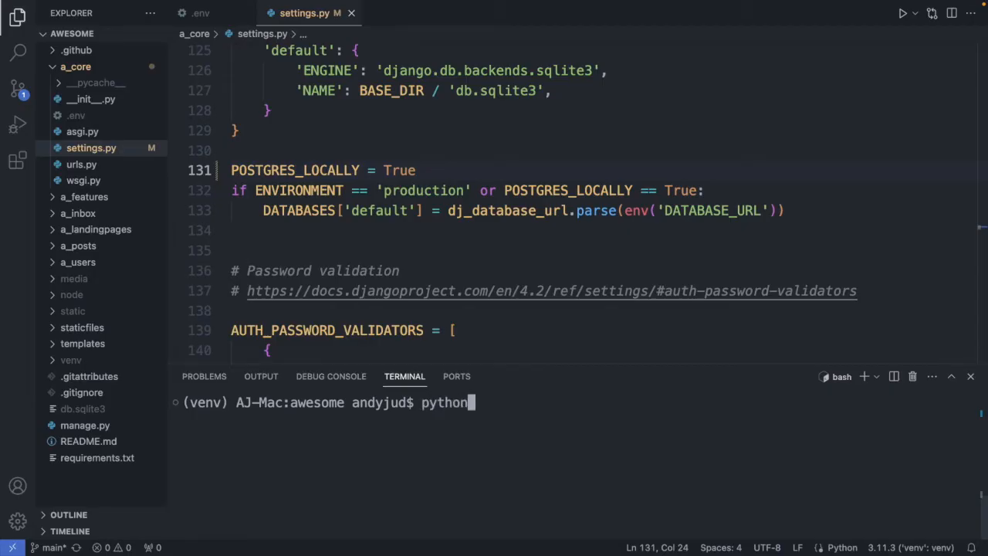
type("manage")
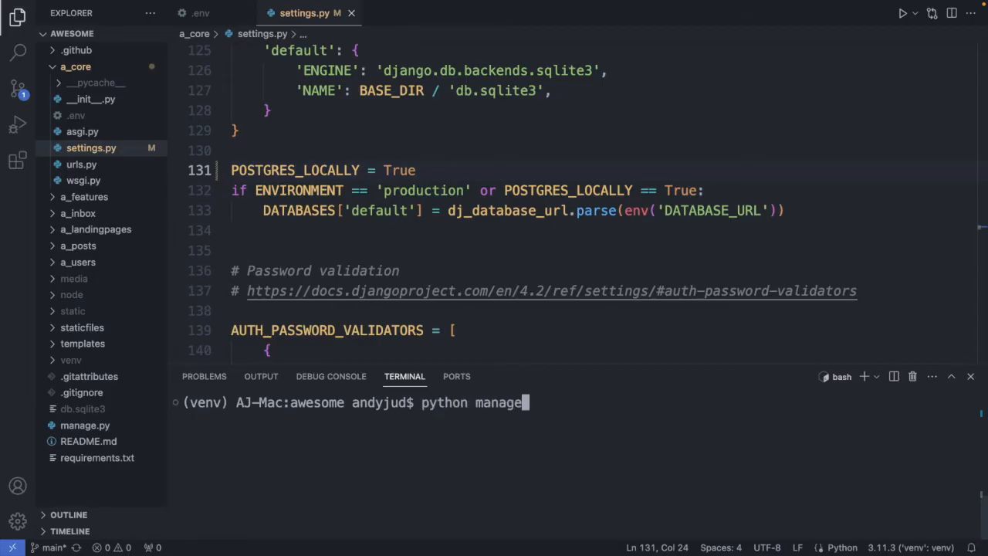
type(".py migrate")
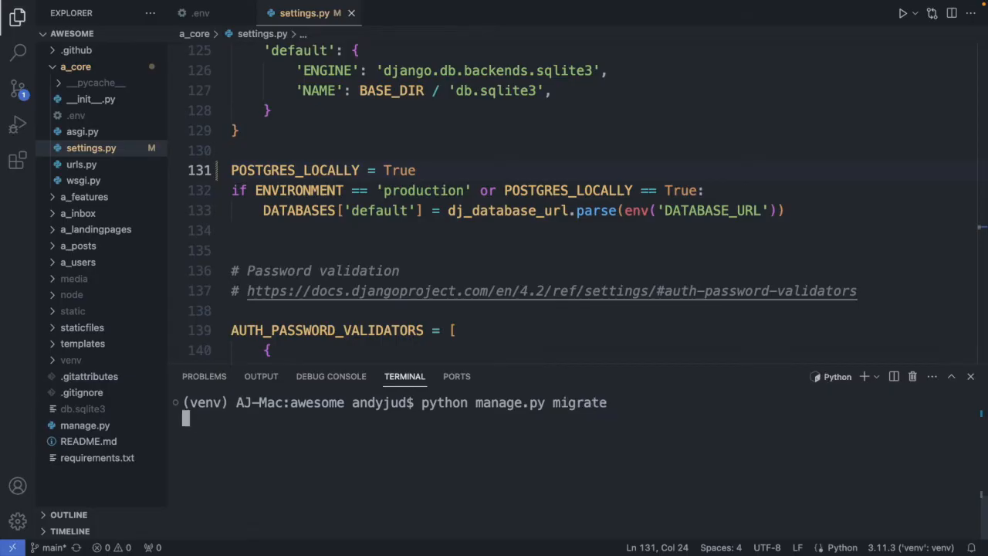
key("Return")
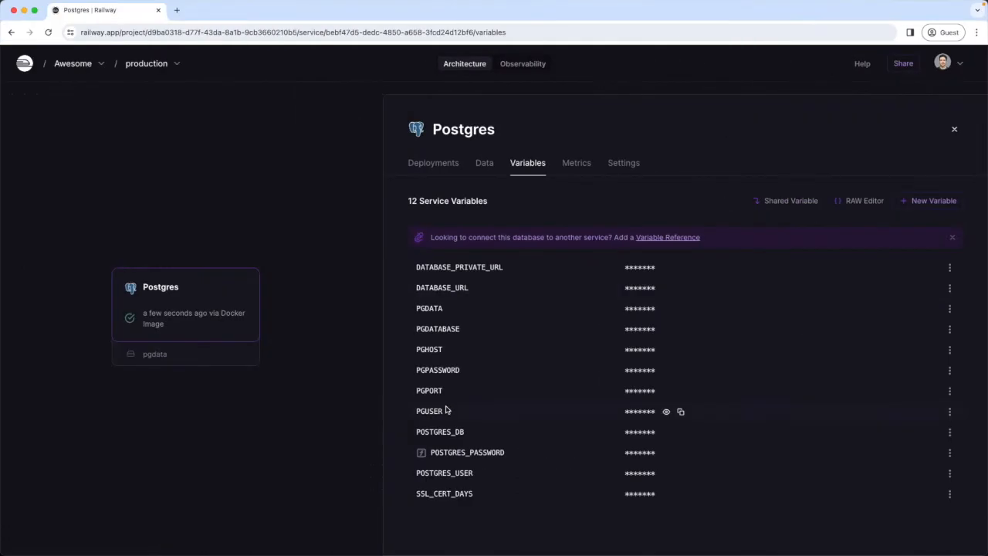
- Browse the Postgres Data tab listing the Django tables created by the migrations
left_click(485, 163)
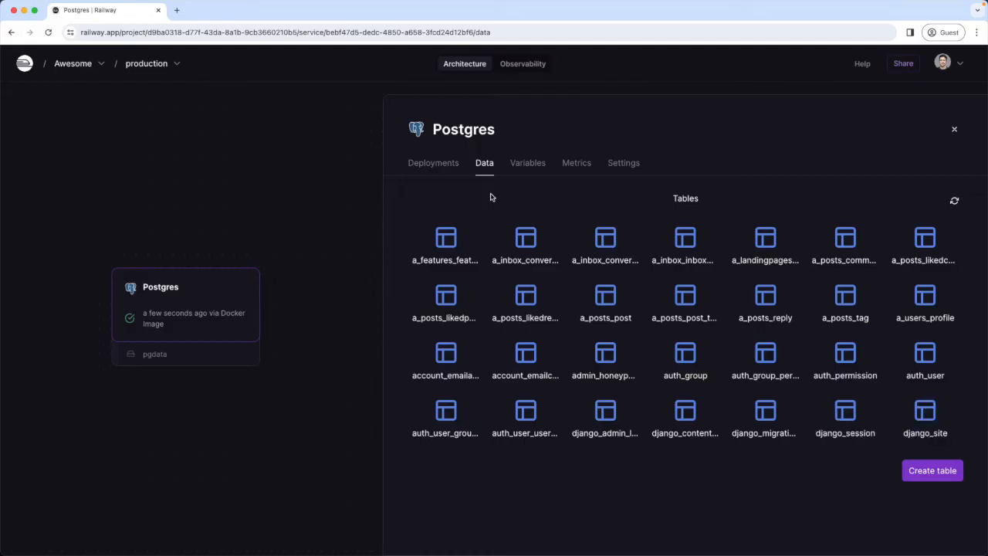
scroll("down", 3)
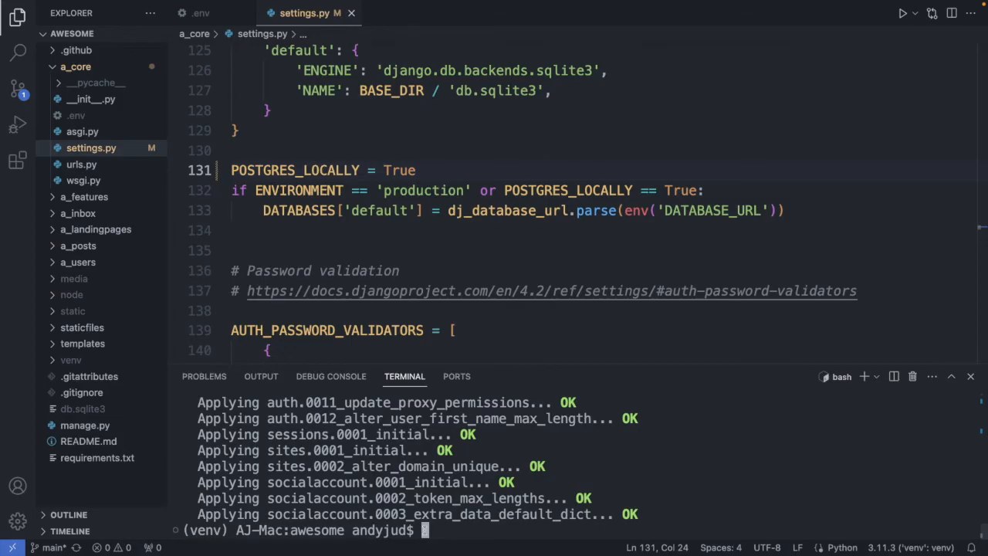
- Run python manage.py createsuperuser, naming the user admin, skipping email and setting a password
type("python manage")
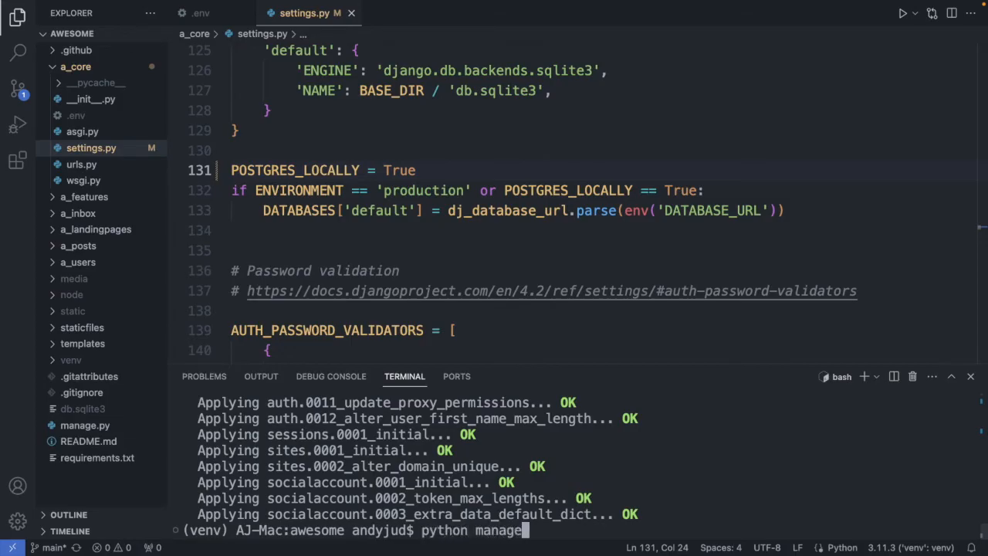
type(".py createsuperuser")
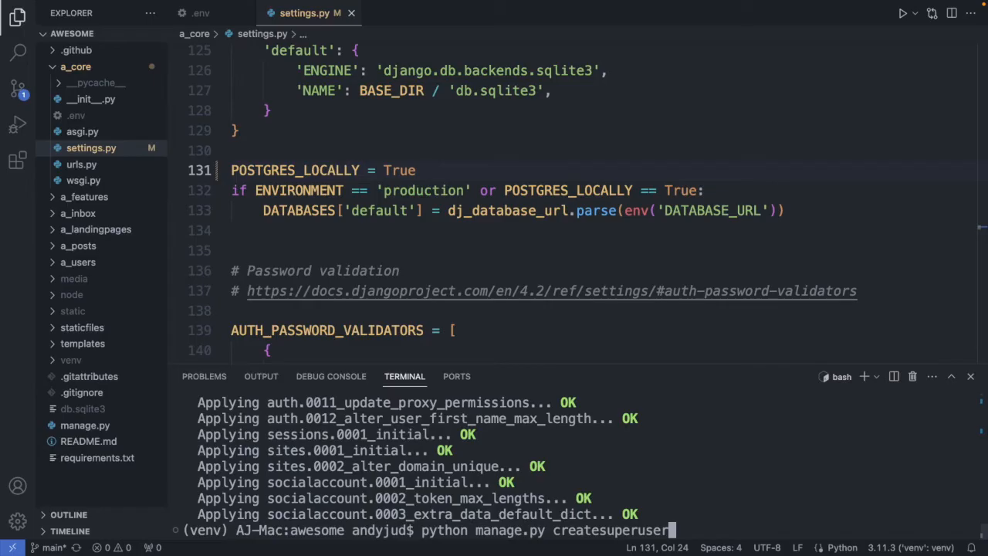
key("Return")
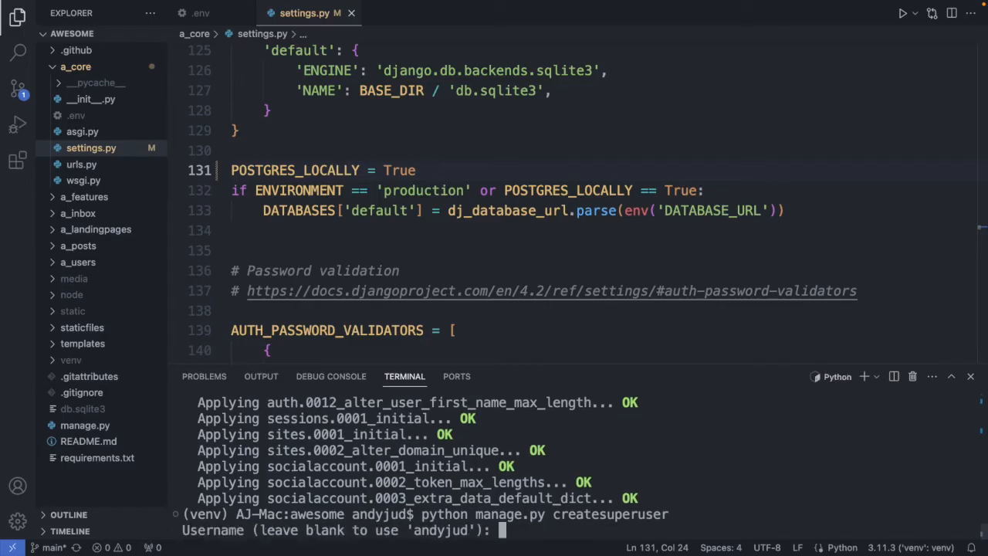
type("adm")
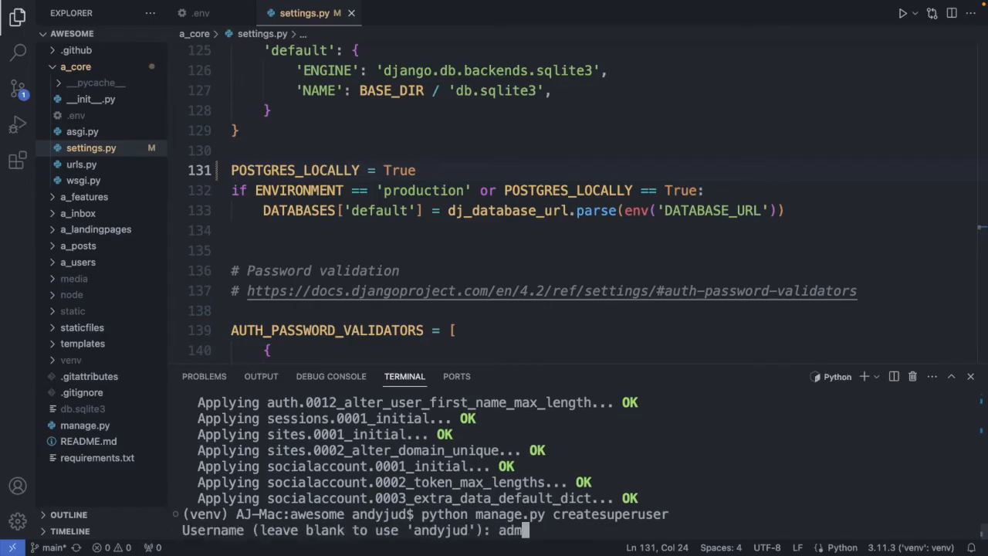
key("Return")
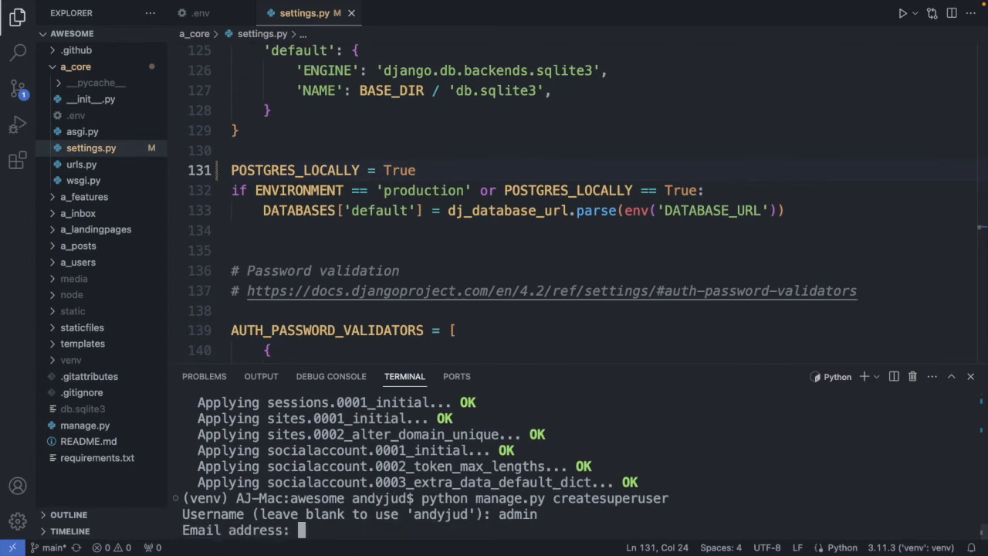
key("Return")
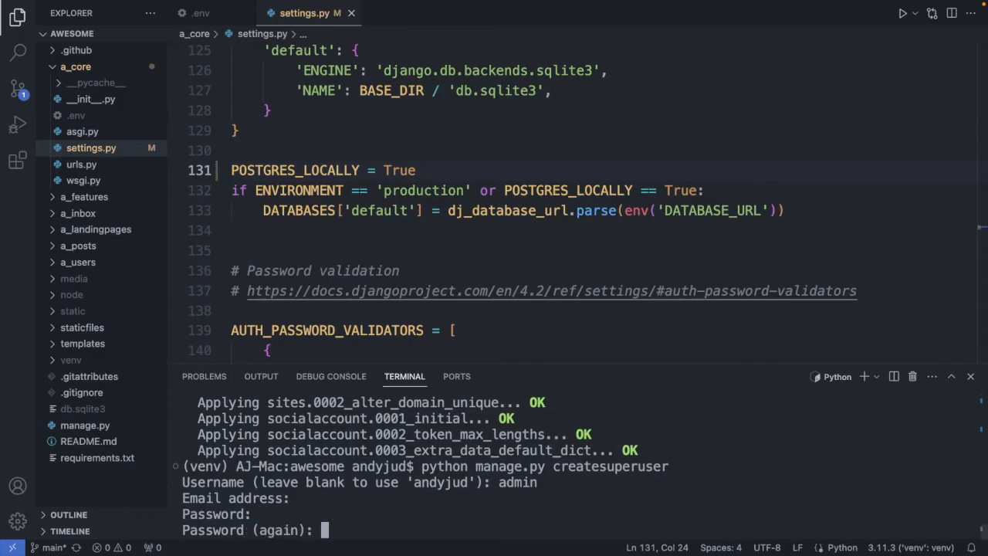
key("Return")
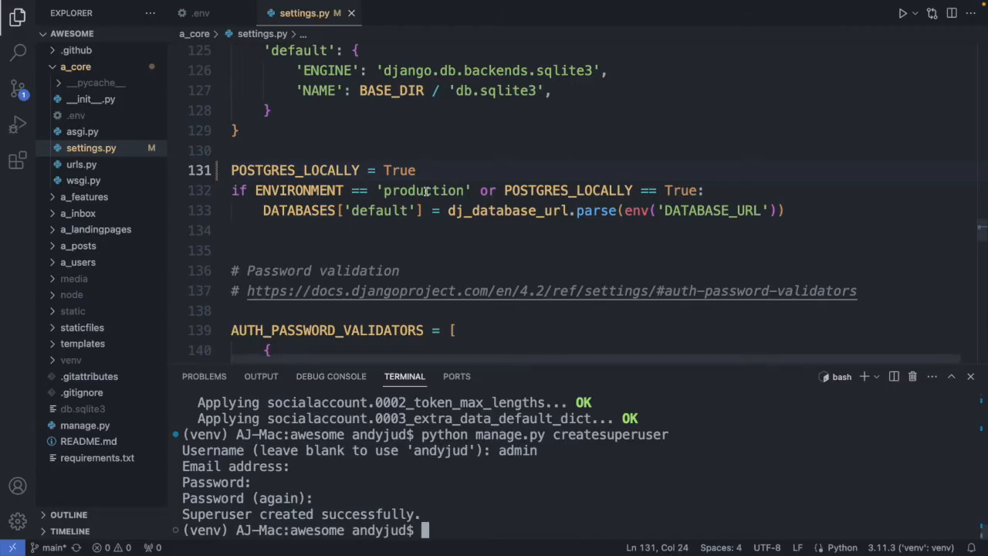
- Switch POSTGRES_LOCALLY in settings.py back from True to False
left_click(417, 170)
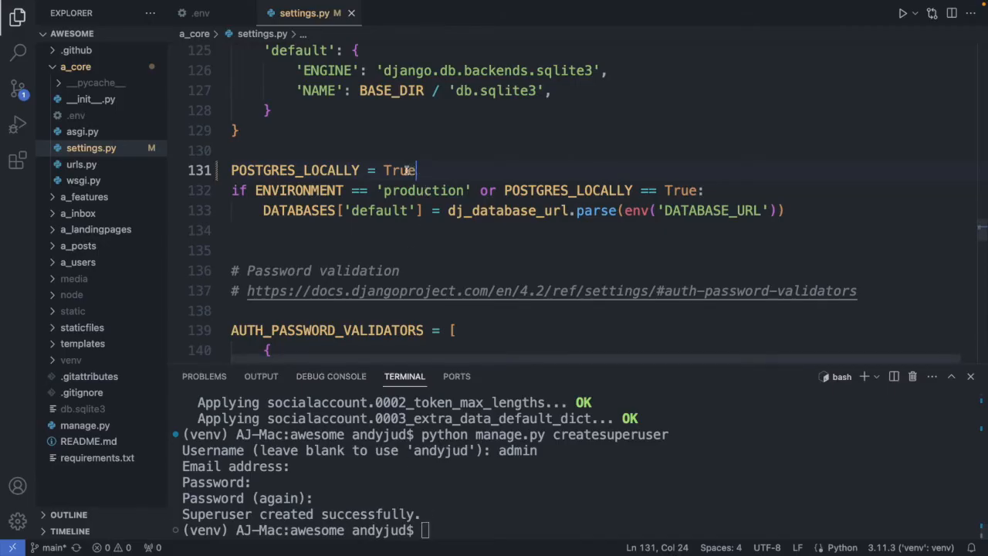
type("False")
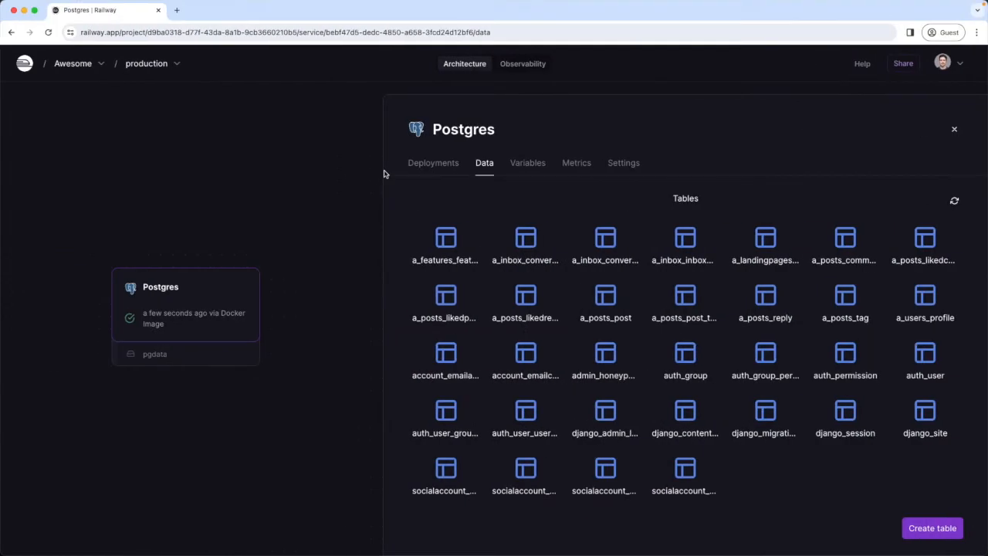
mouse_move(954, 130)
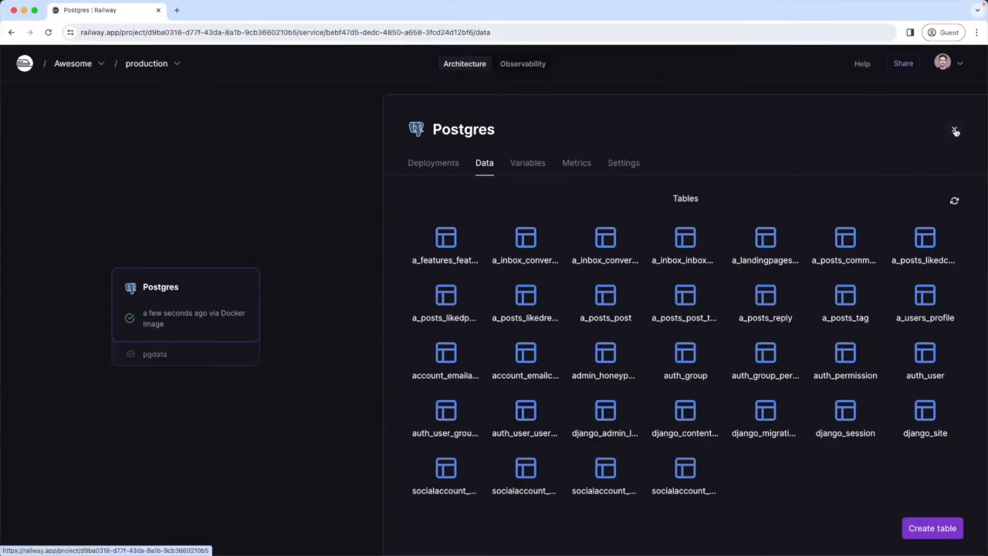
- Add a service from the andyjud/railway GitHub repo and deploy the staged changes
left_click(954, 130)
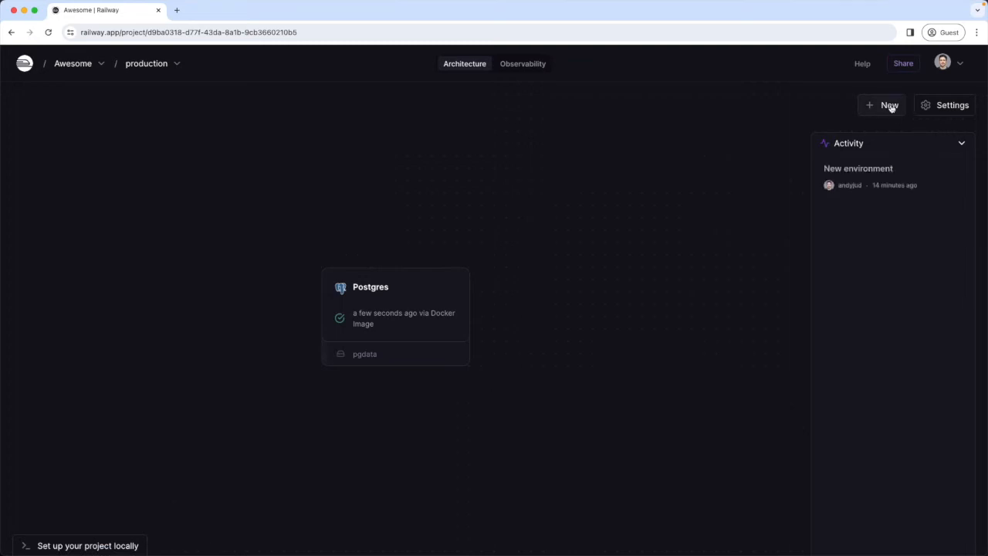
left_click(889, 105)
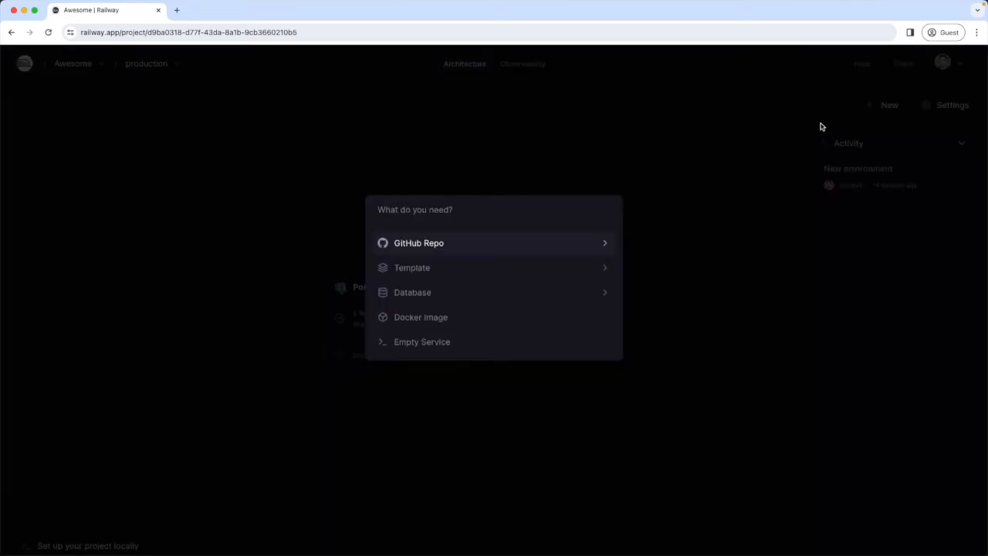
mouse_move(427, 255)
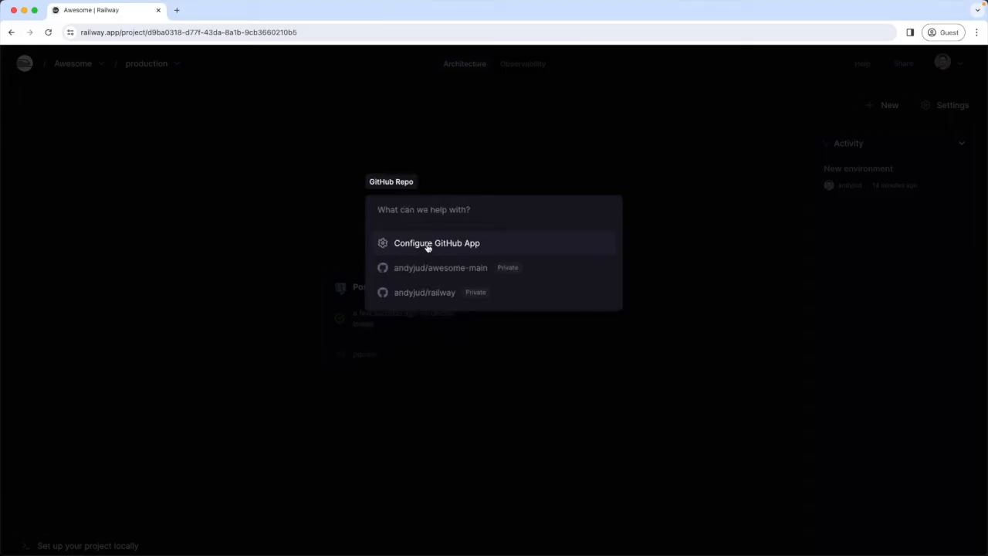
mouse_move(425, 292)
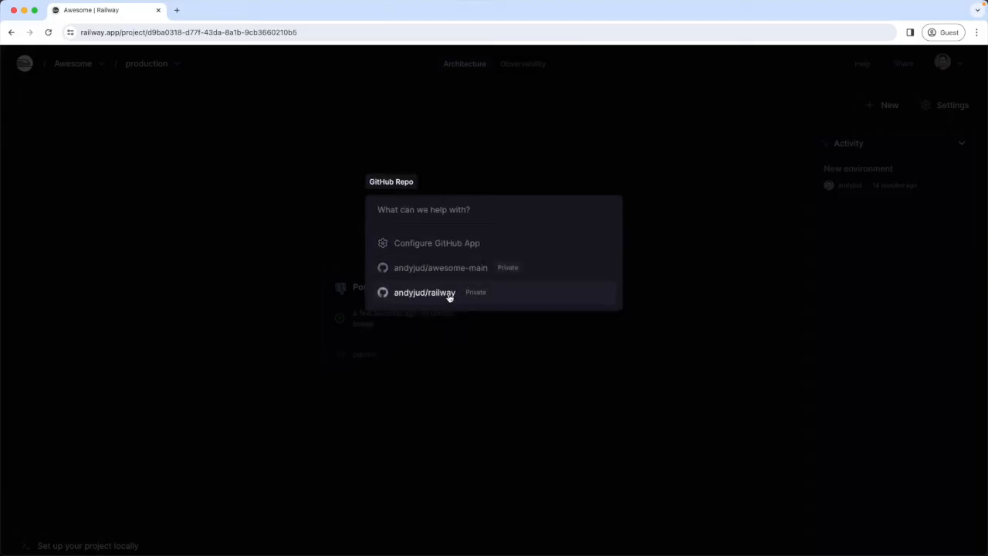
left_click(424, 292)
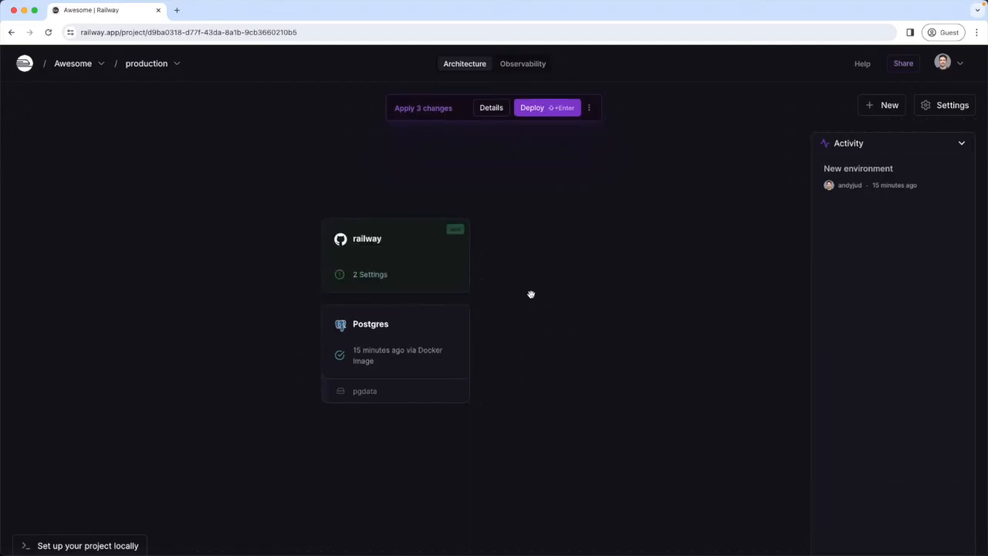
mouse_move(525, 266)
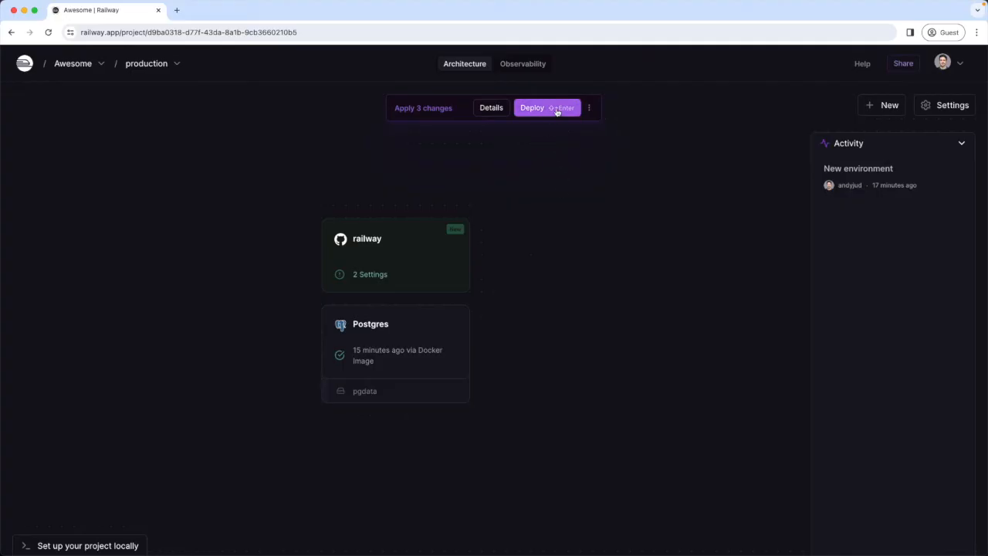
left_click(531, 108)
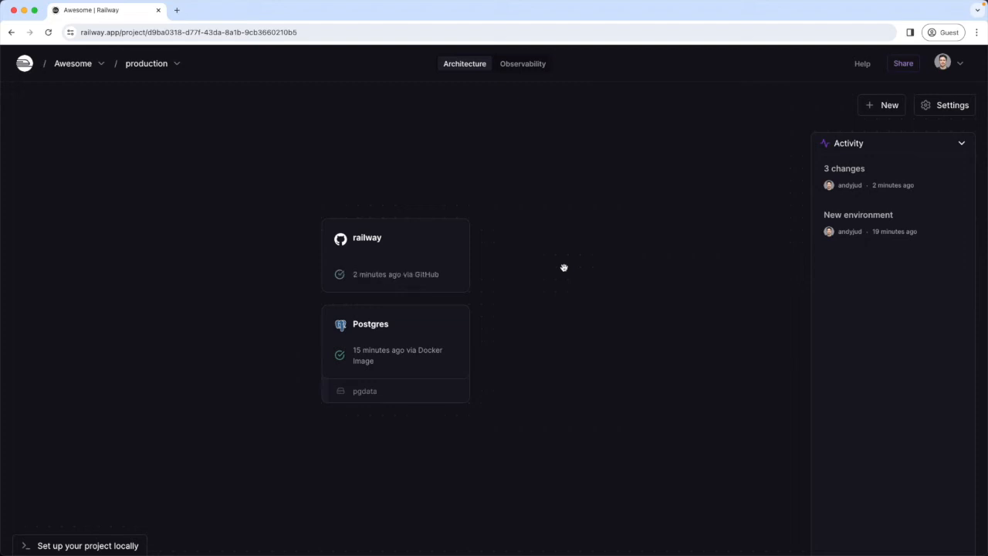
left_click(395, 255)
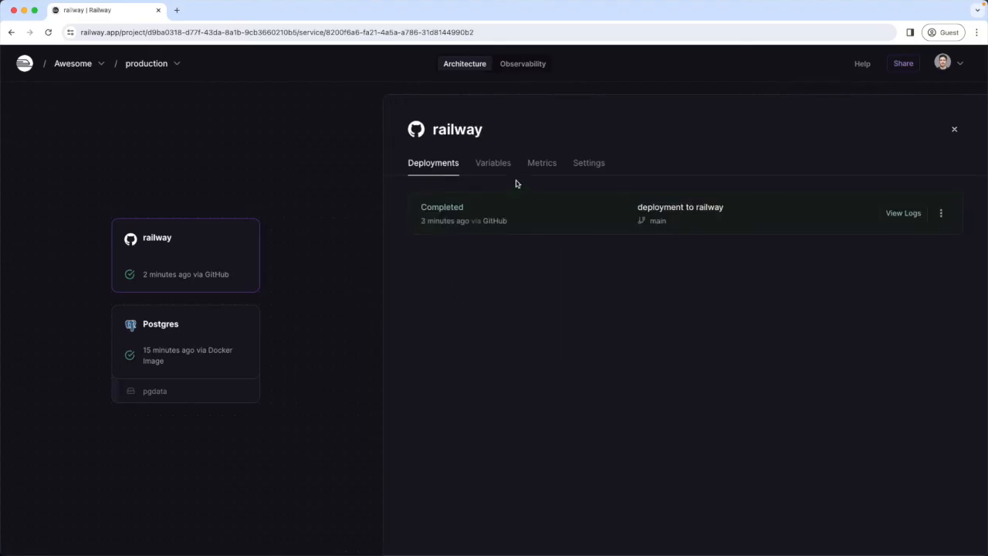
- In the RAW Editor, paste the .env variables with an ENVIRONMENT entry and update the nine variables
left_click(493, 164)
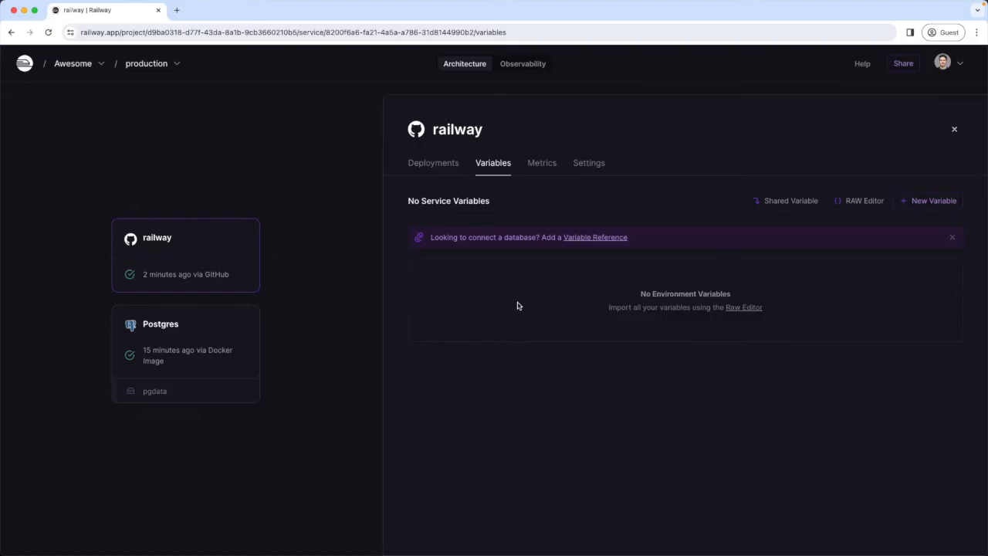
mouse_move(635, 334)
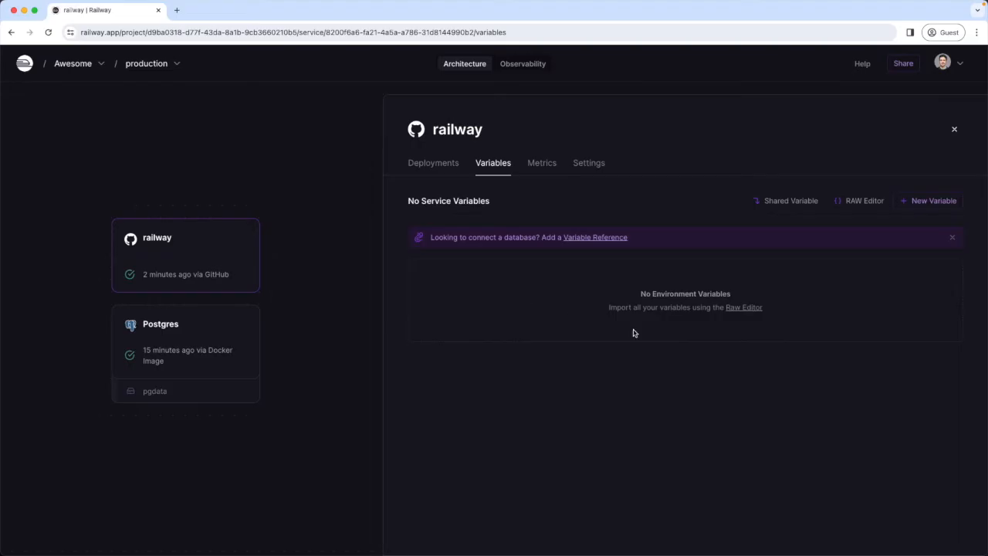
left_click(865, 200)
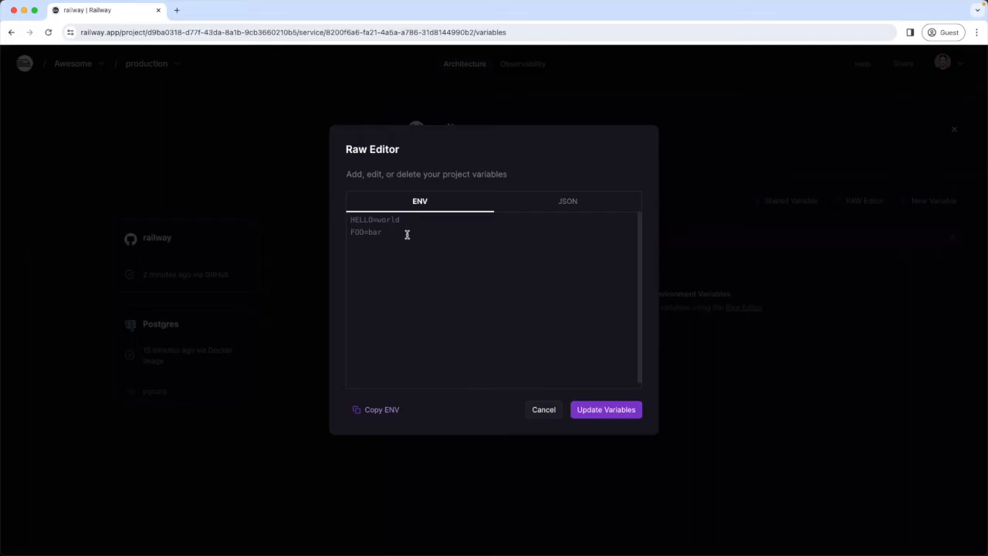
type("ENVIRONMENT=development")
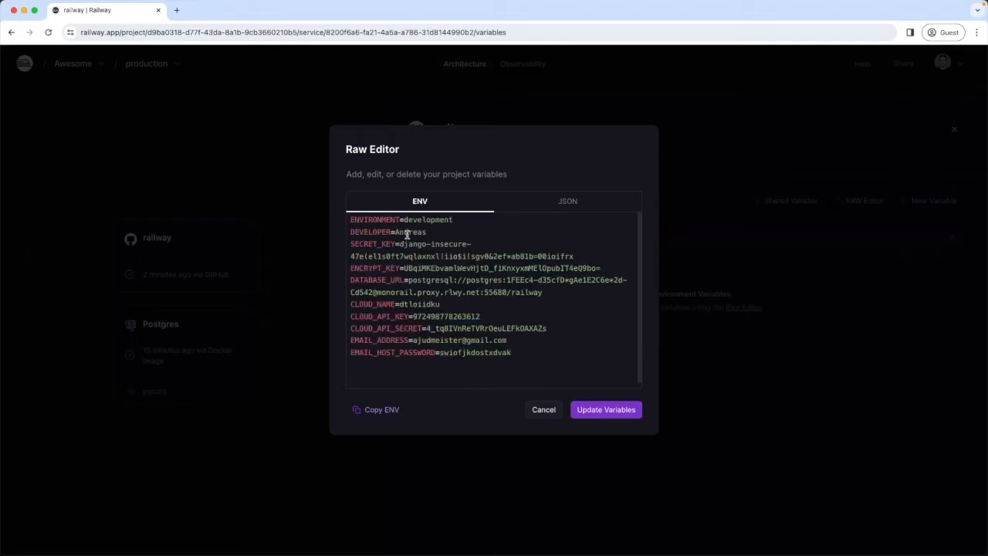
mouse_move(455, 221)
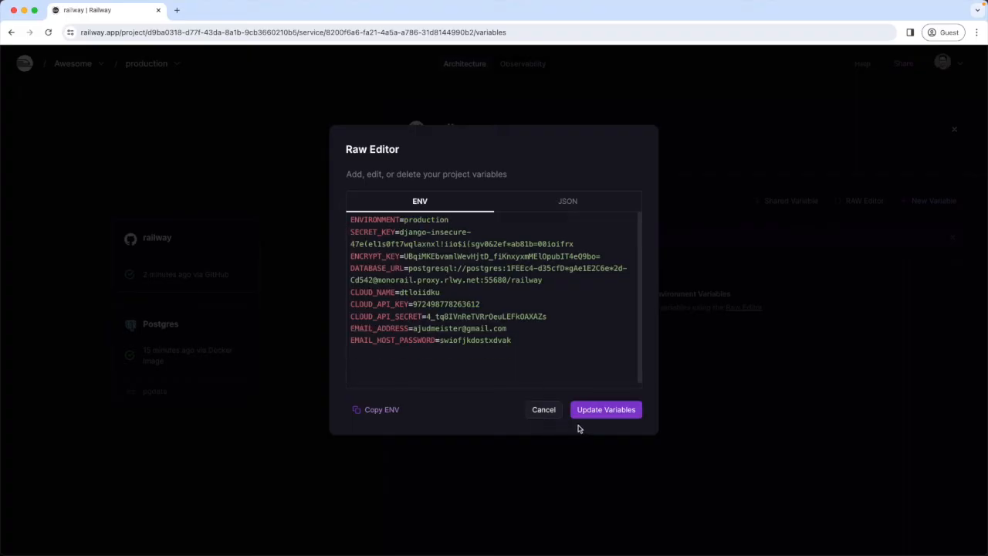
left_click(605, 409)
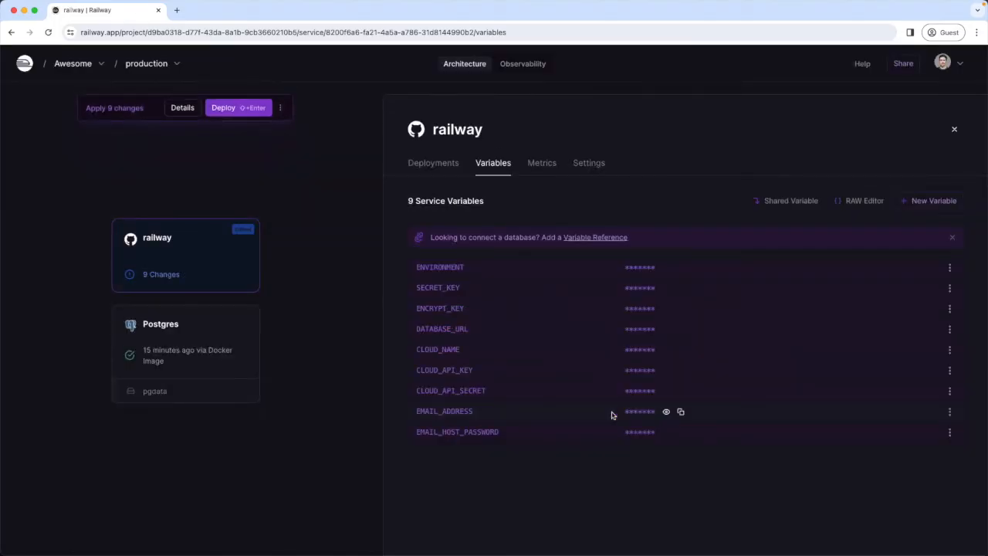
mouse_move(590, 164)
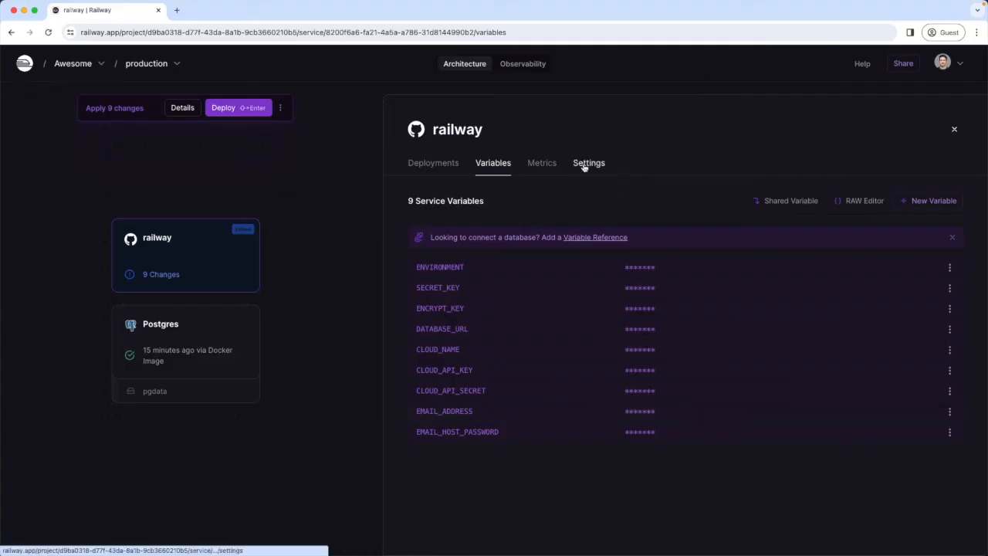
- Generate a public railway.app domain for the railway service under Networking settings
left_click(589, 163)
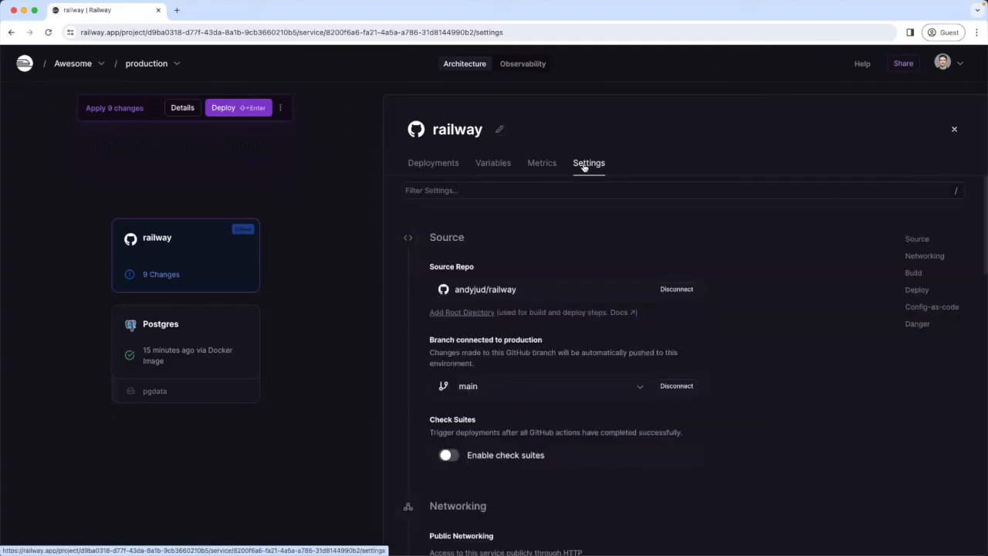
scroll("down", 3)
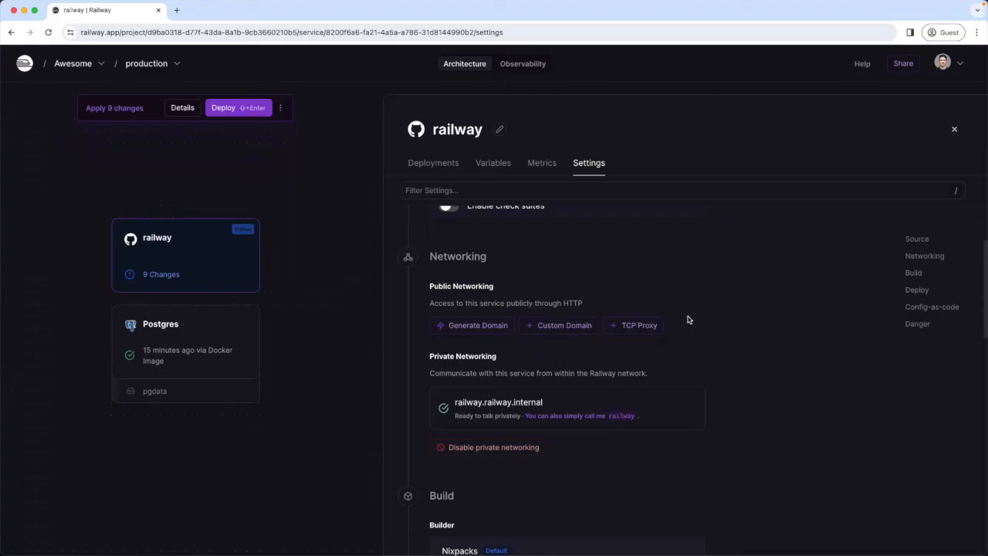
mouse_move(477, 324)
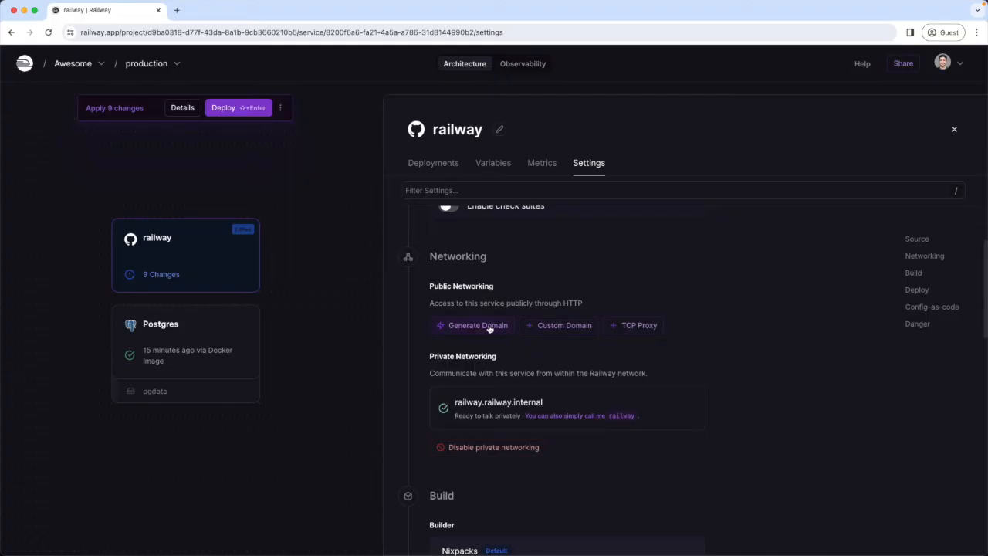
left_click(473, 324)
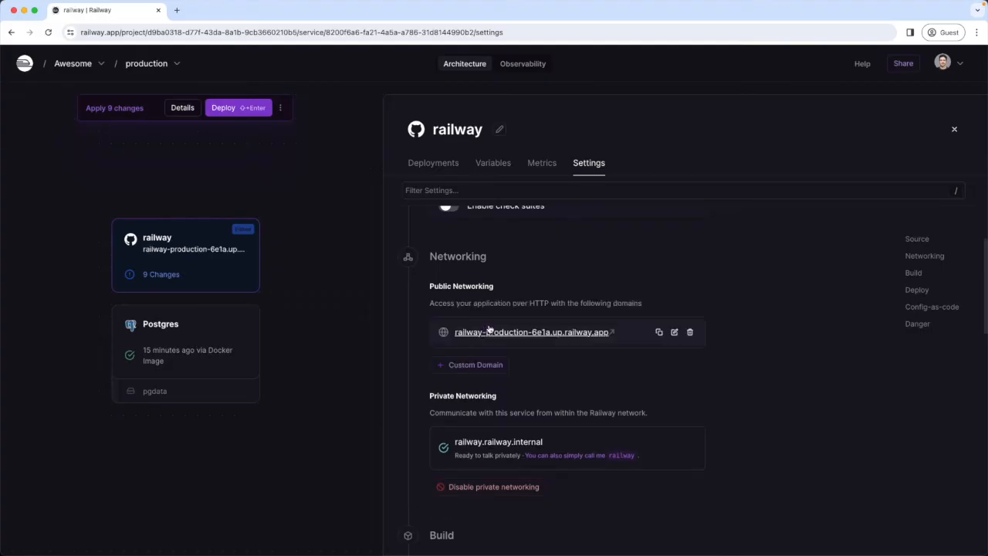
mouse_move(528, 362)
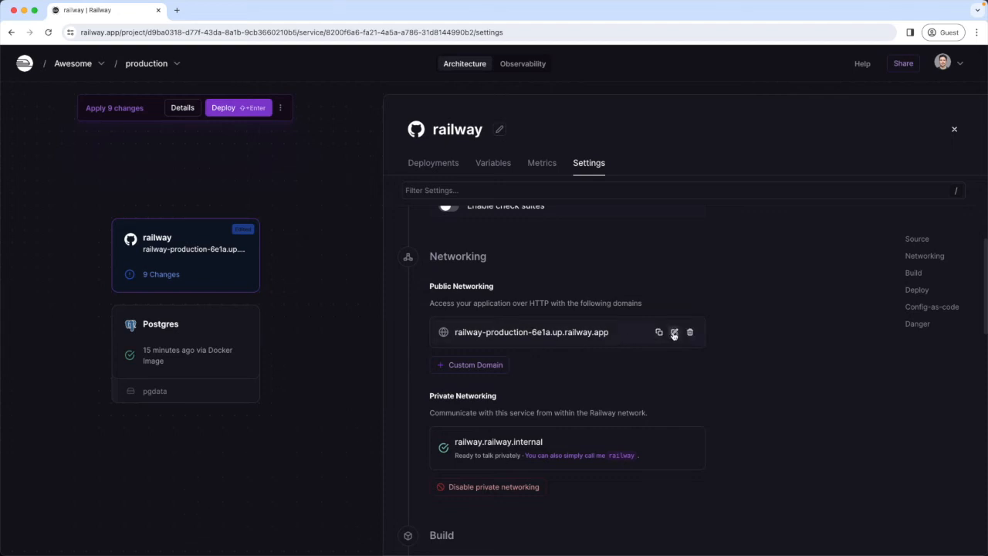
- Rename the generated public domain to awesome-flickr.up.railway.app and confirm it
left_click(674, 332)
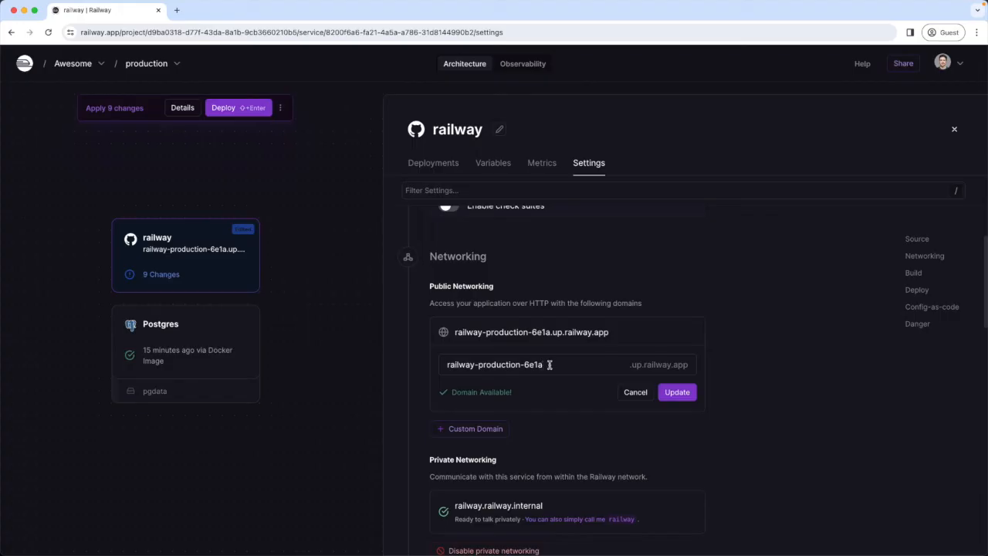
type("awesome")
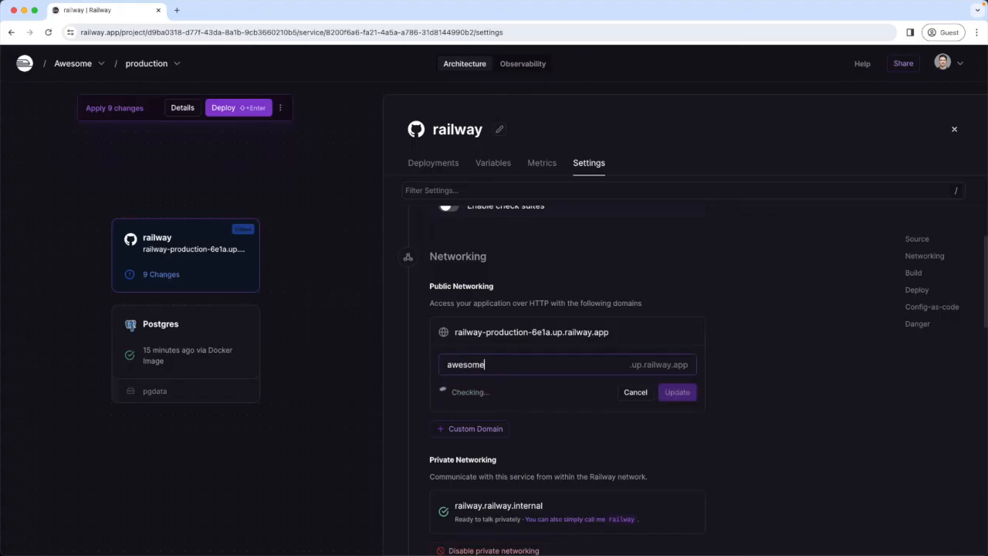
type("-flic")
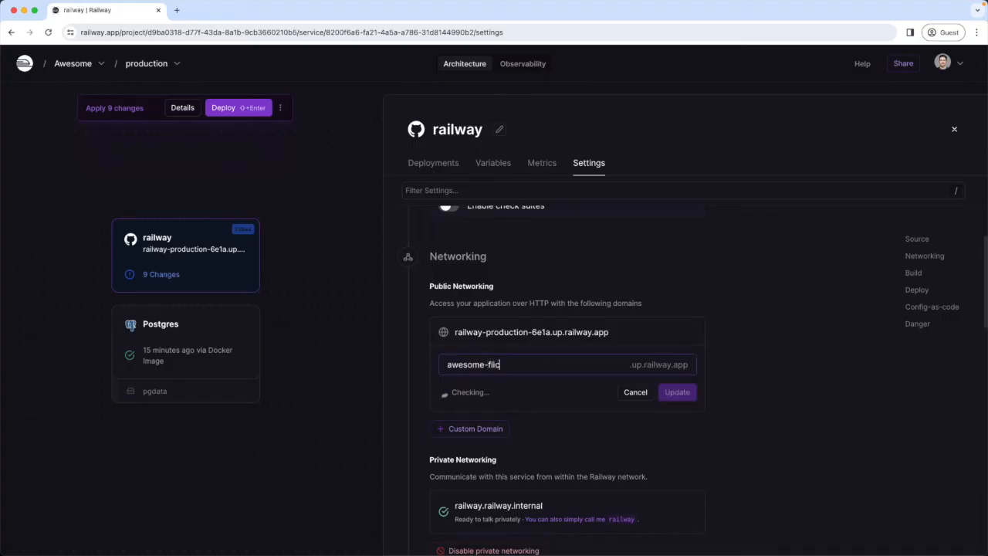
type("kr")
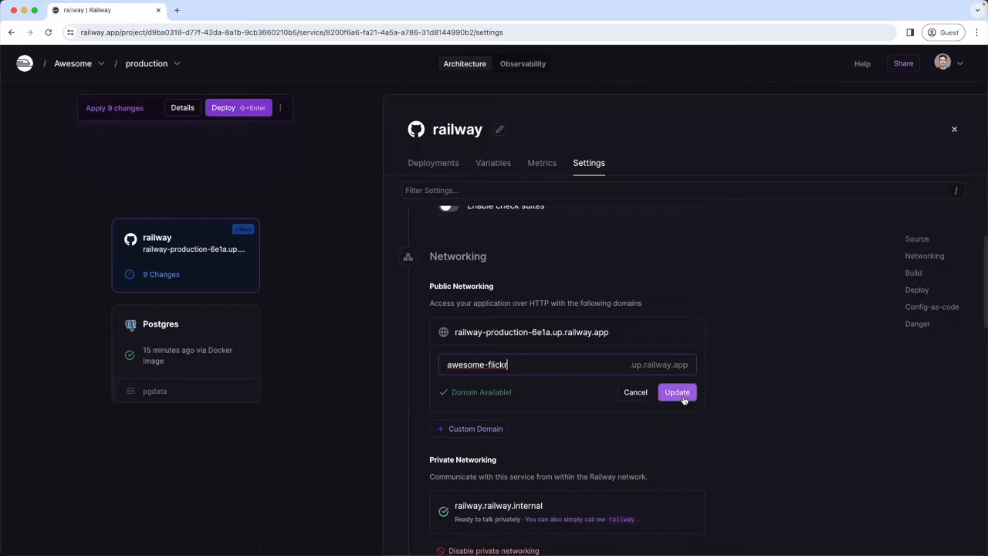
left_click(676, 392)
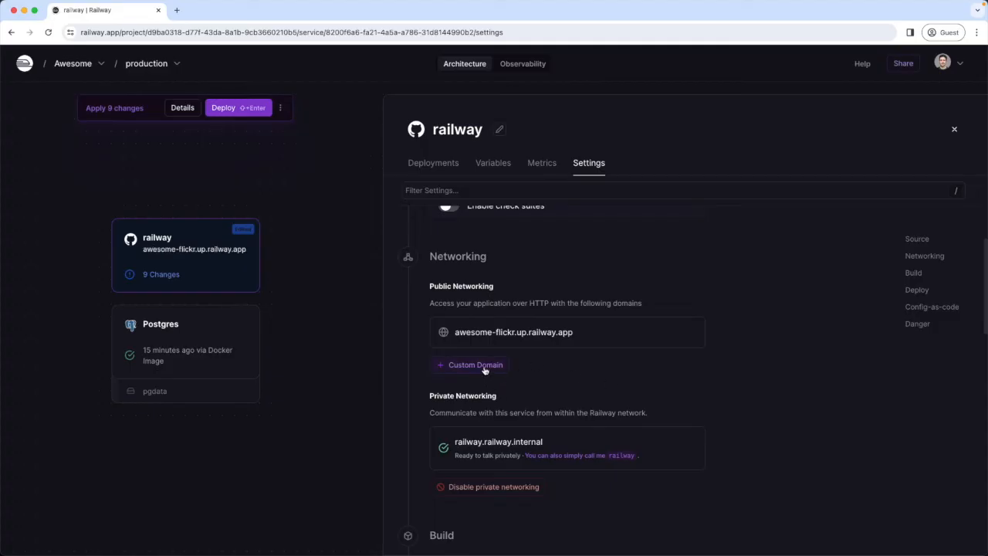
- Start adding a custom domain, then cancel without adding one
left_click(470, 364)
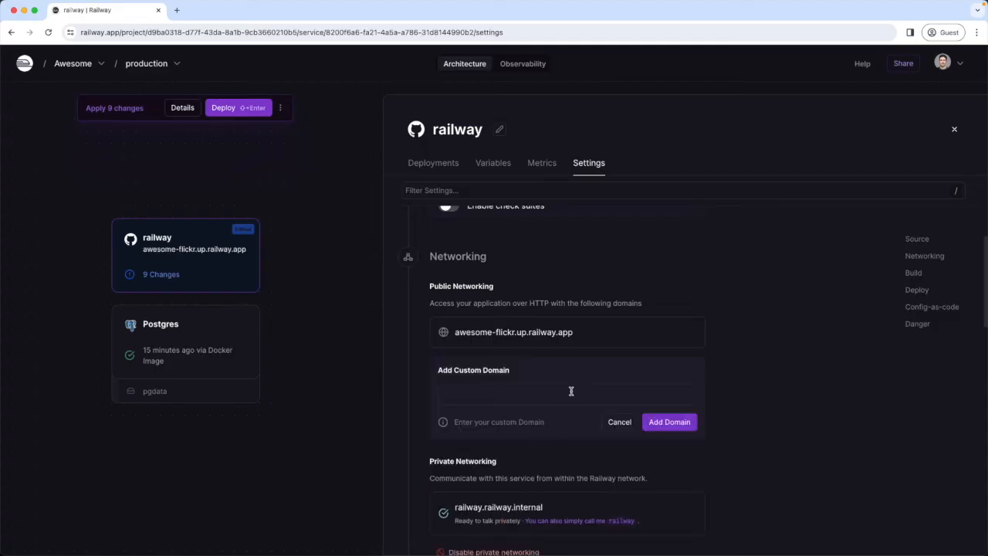
left_click(619, 421)
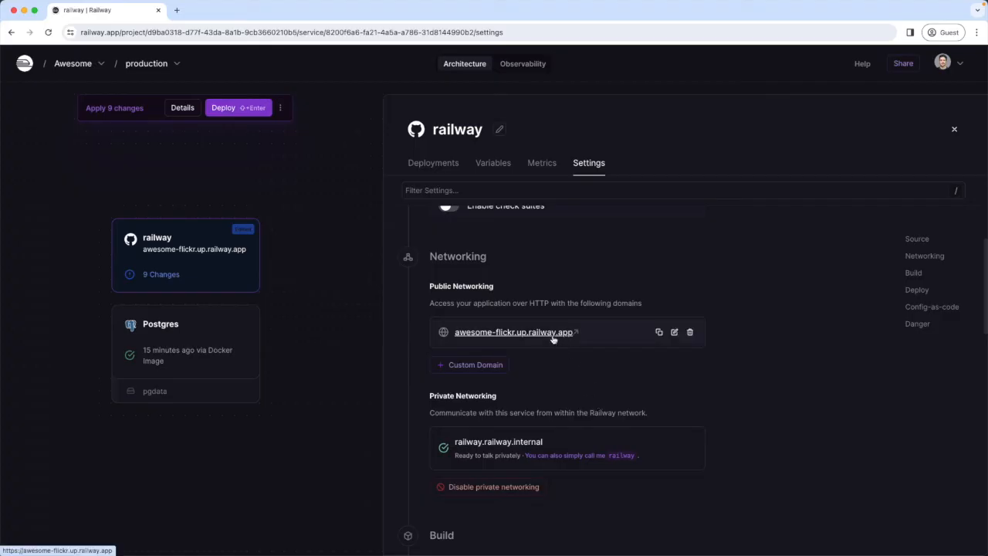
- Visit awesome-flickr.up.railway.app, see it fail to respond, and return to the Railway tab
left_click(513, 332)
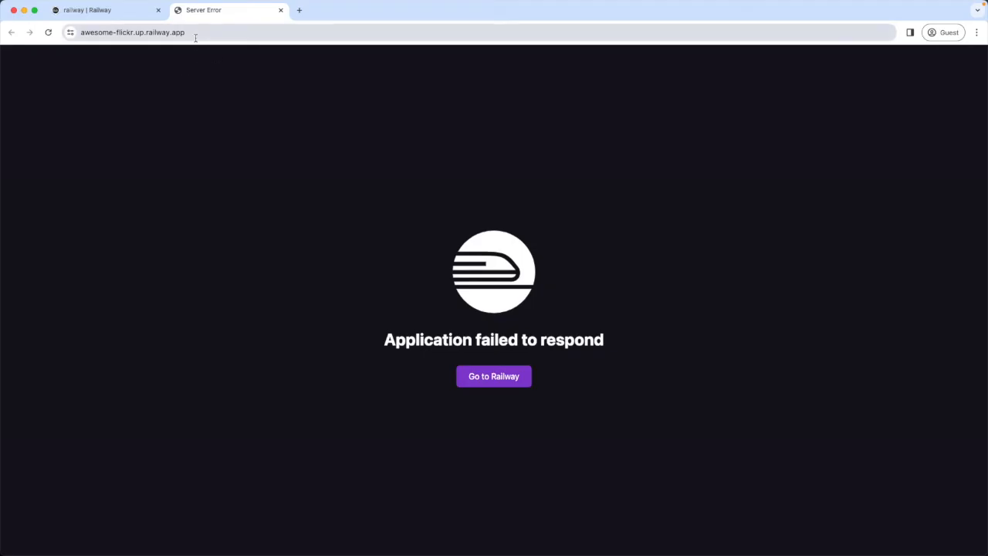
left_click(86, 10)
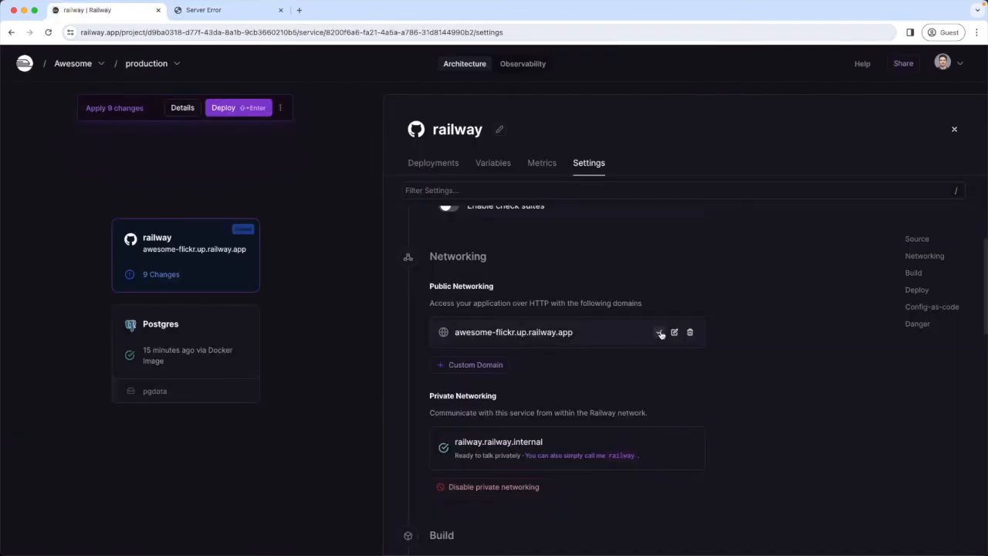
mouse_move(661, 332)
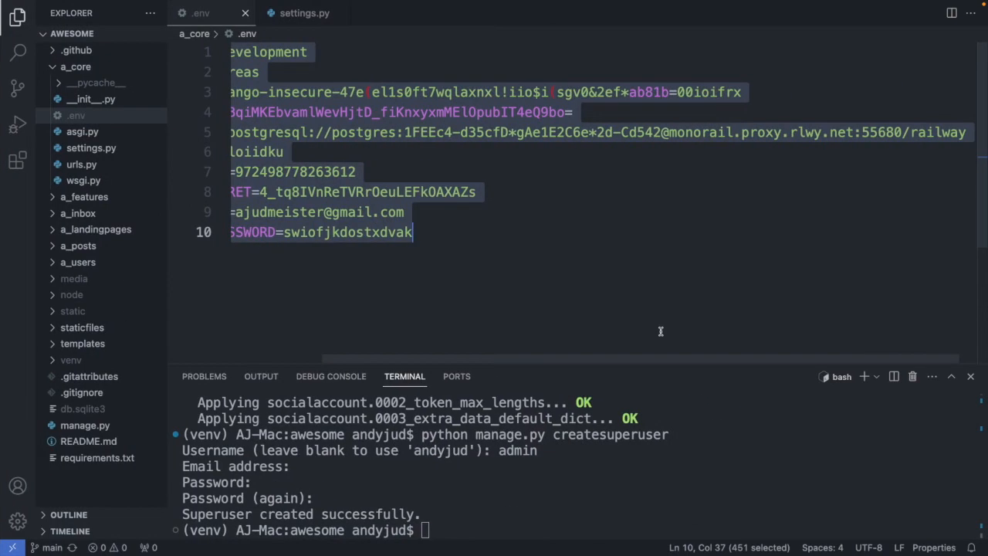
- Locate ALLOWED_HOSTS in settings.py and begin filling the empty list
left_click(304, 12)
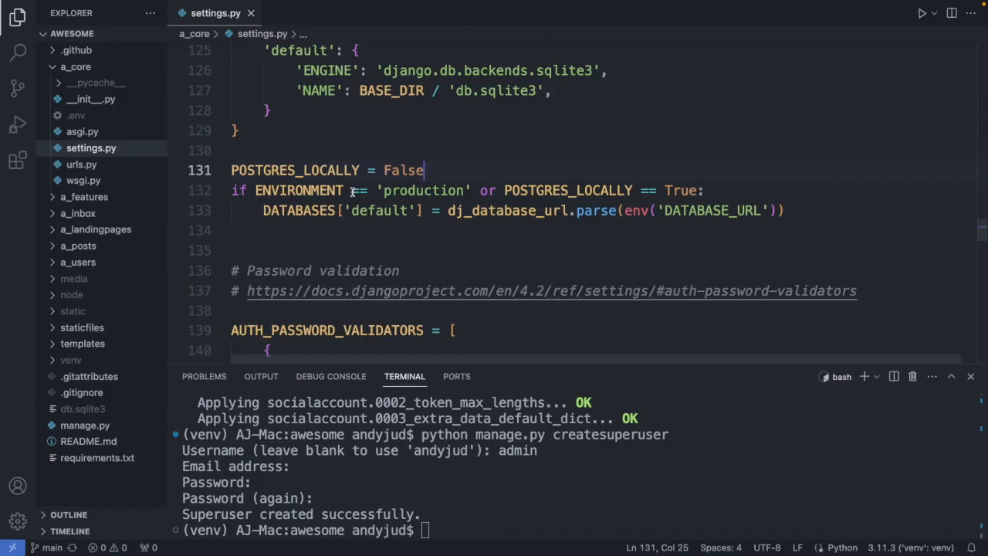
scroll("up", 3)
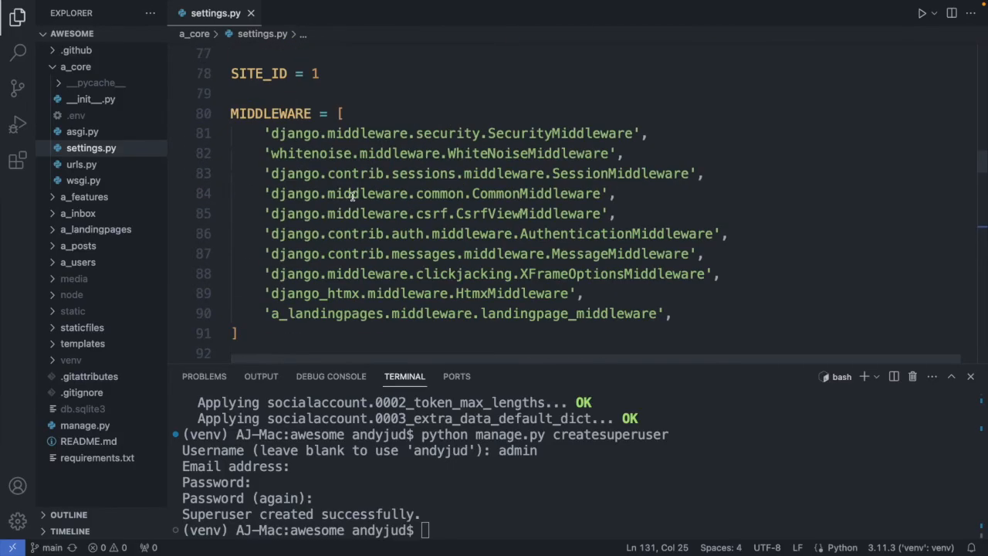
scroll("up", 3)
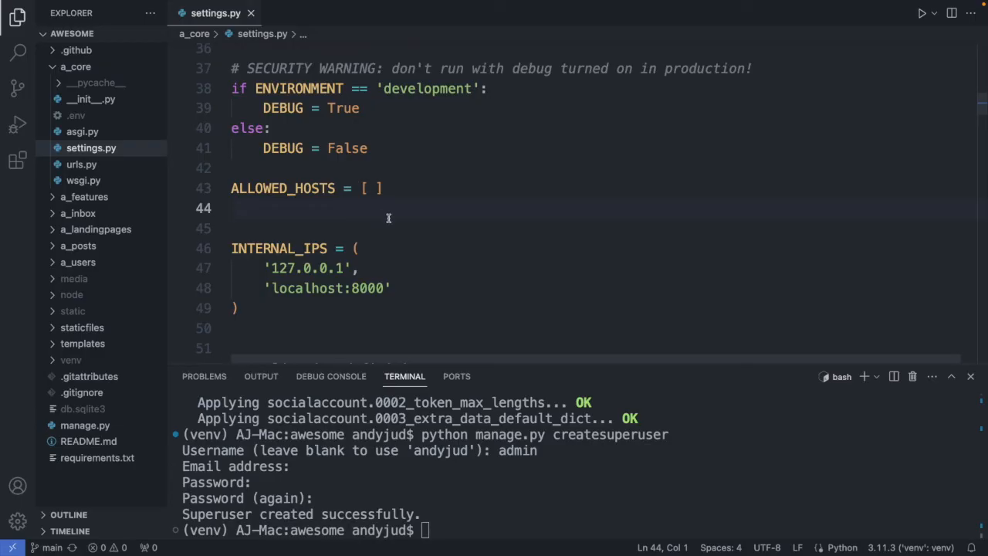
left_click(374, 188)
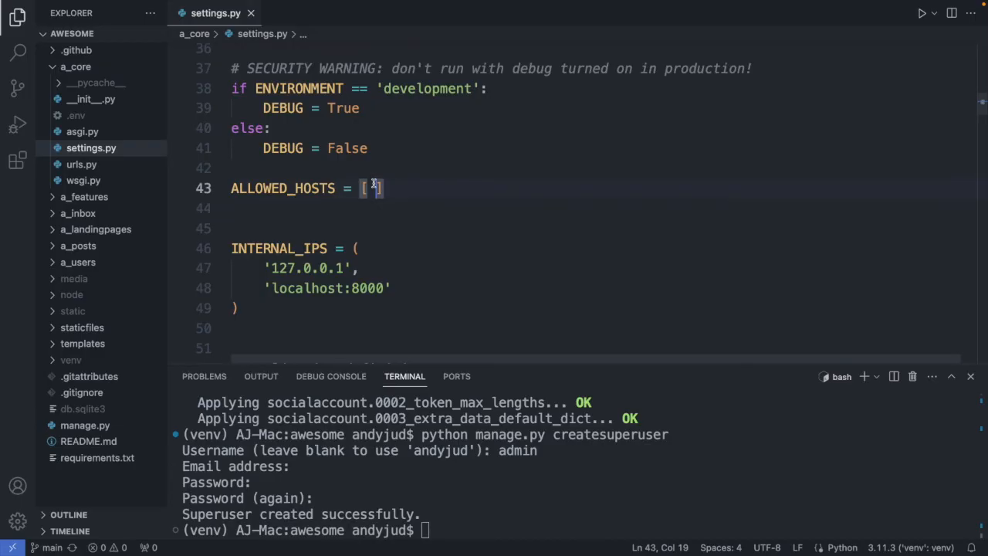
type("'*'")
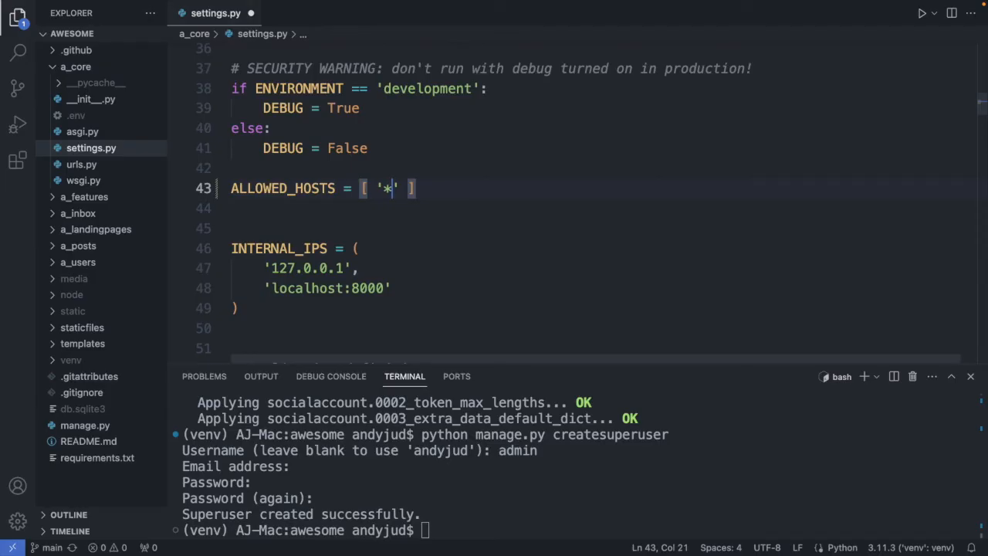
- Set ALLOWED_HOSTS to 'localhost', '127.0.0.1', 'awesome-flickr.up.railway.app'
type("l")
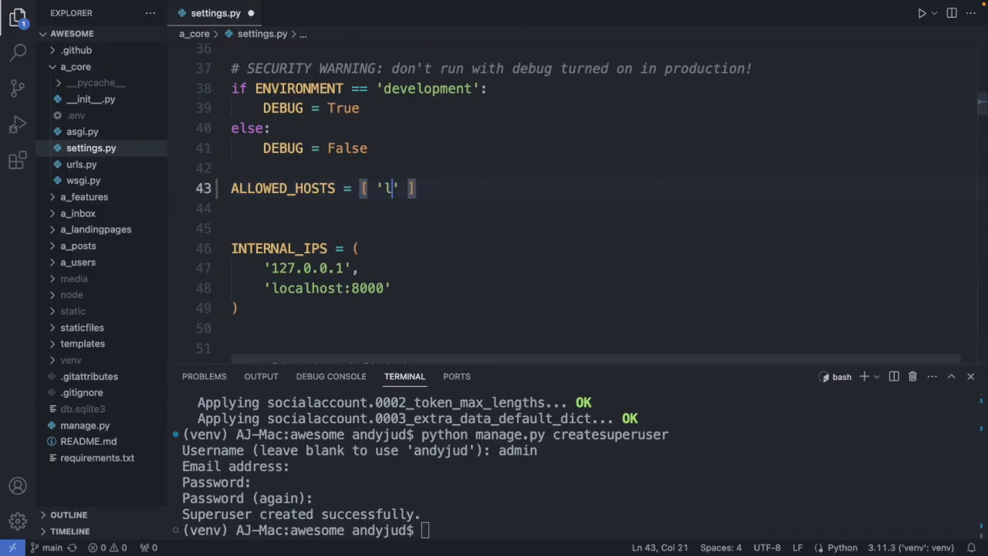
type("ocalhost")
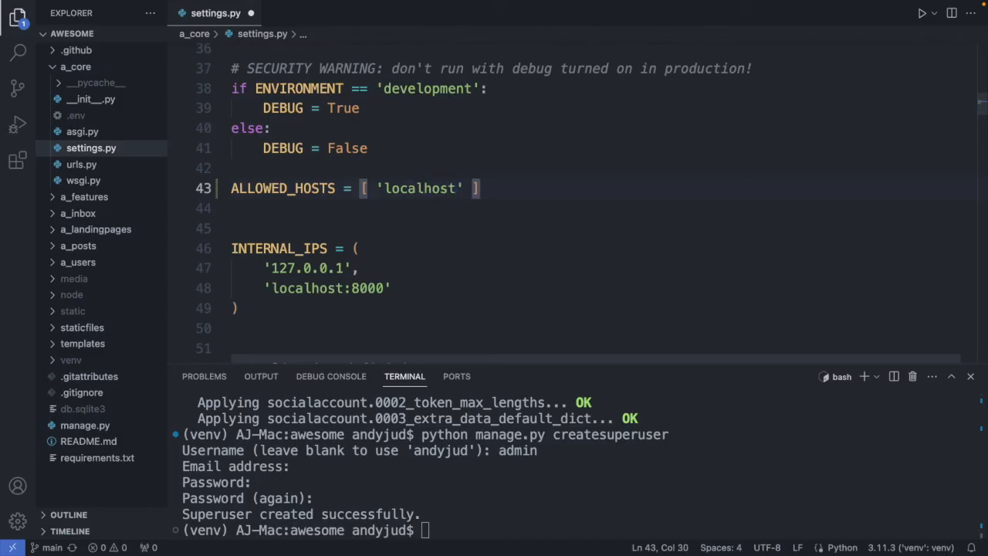
type(", ''")
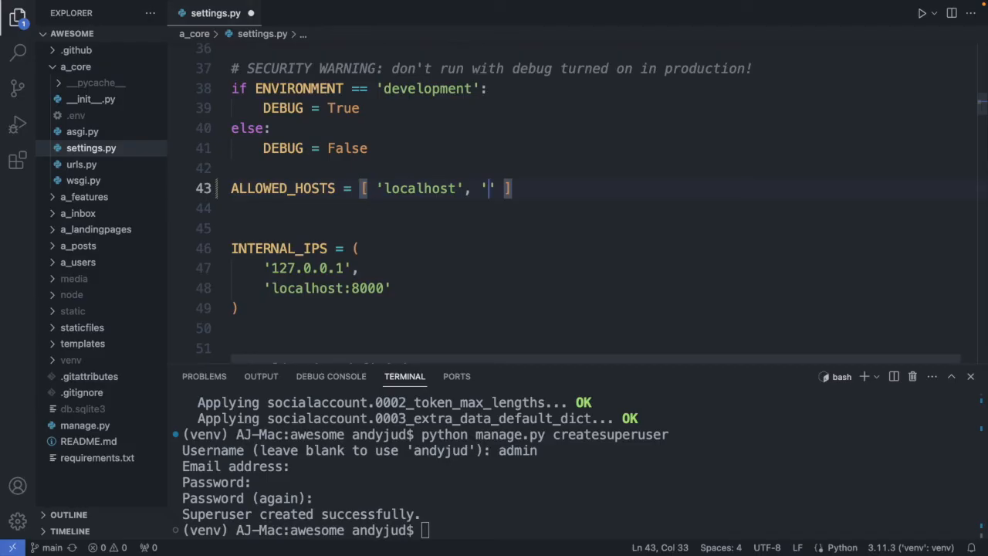
type("127.0")
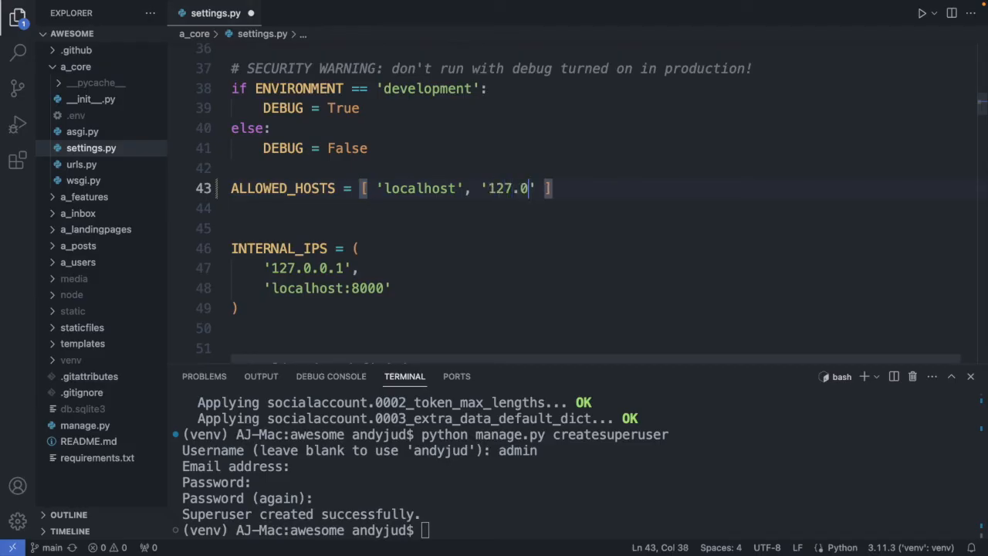
type(".0.1',")
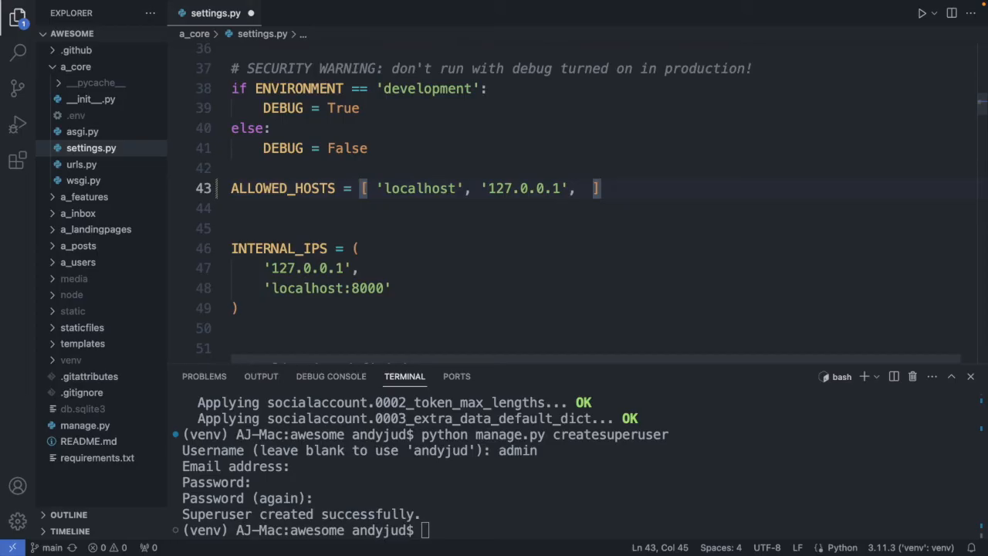
type("'awesome-flickr.up.railway.app'")
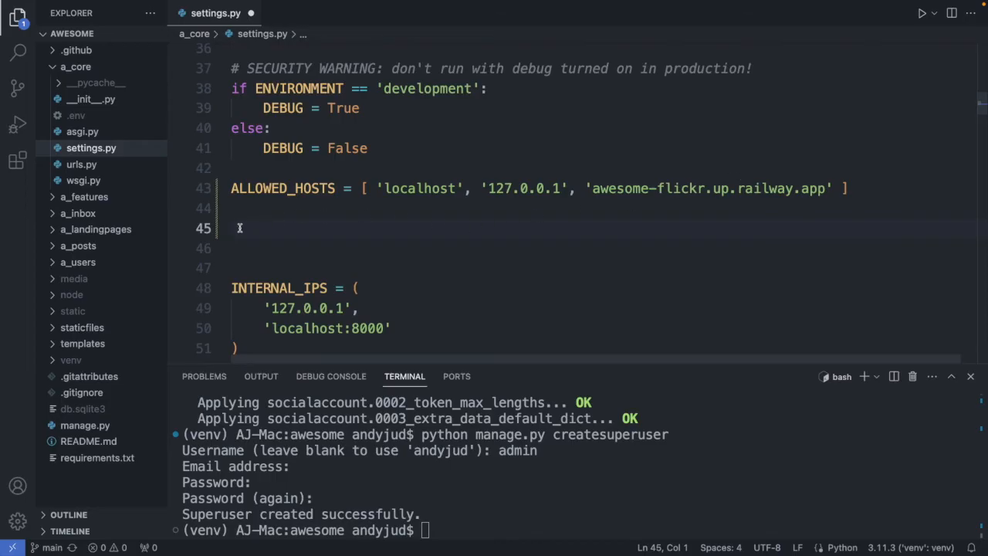
type("CSRF_TRUSTED_ORIGINS = [ ]")
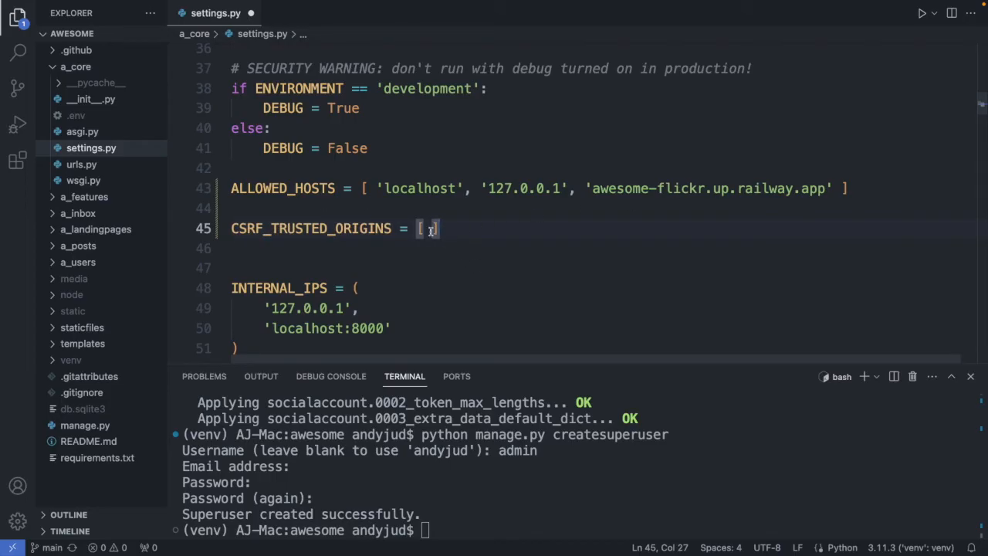
type("''")
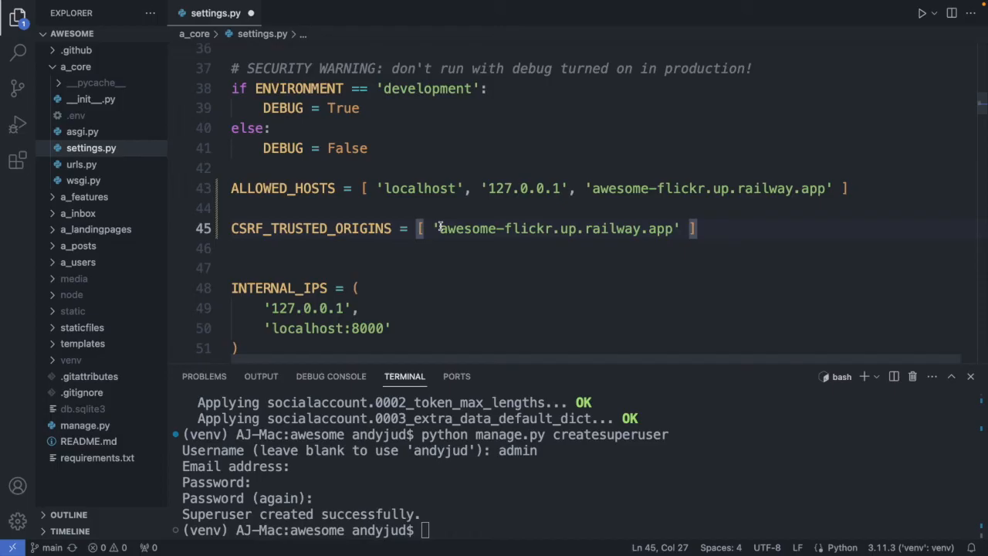
type("https:")
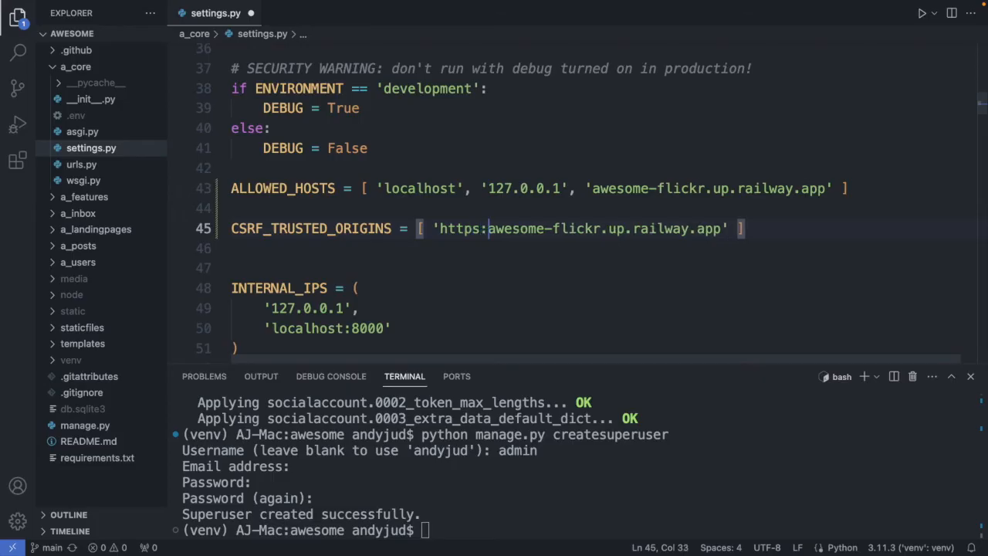
type("//")
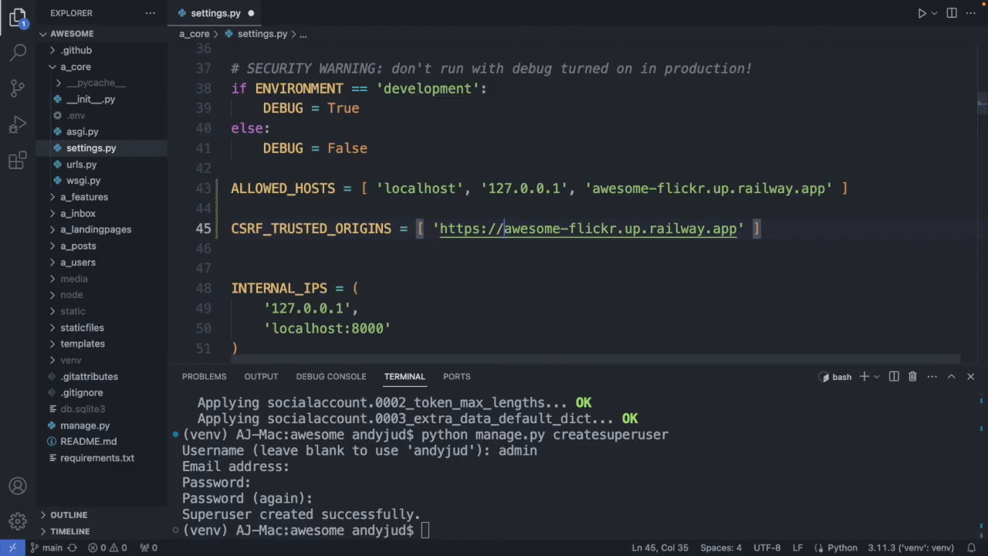
key("Ctrl+s")
type("Procfil")
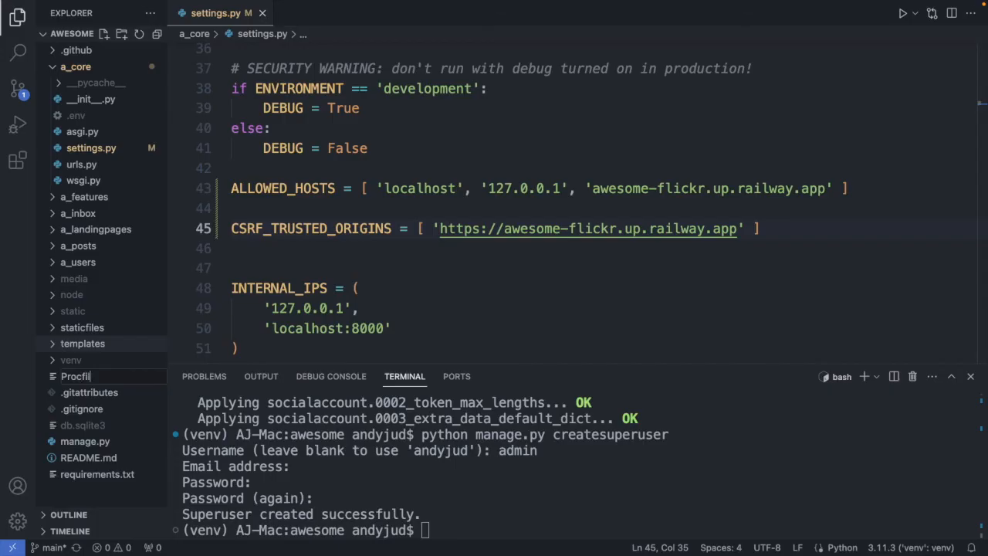
mouse_move(130, 343)
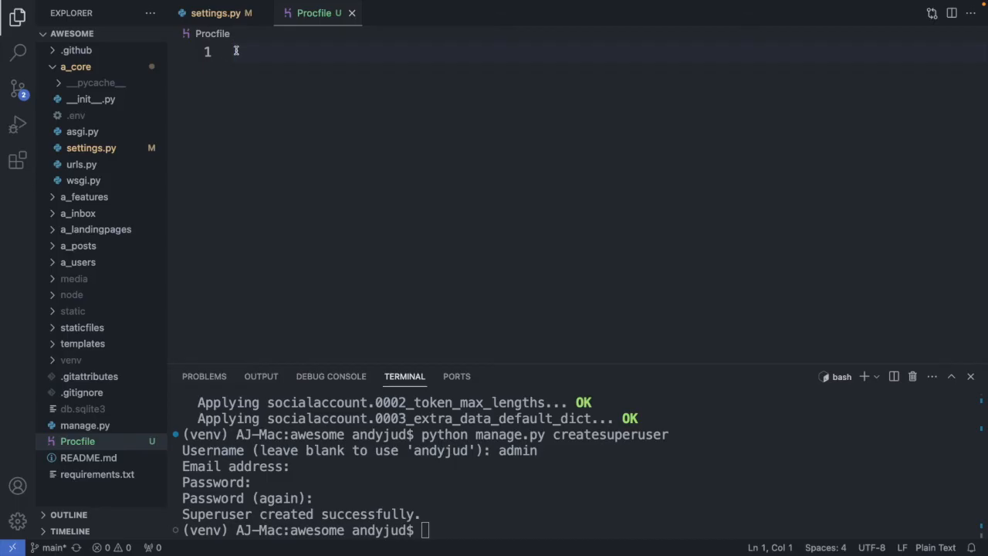
- Write 'web: gunicorn a_core.wsgi' in the Procfile
type("w")
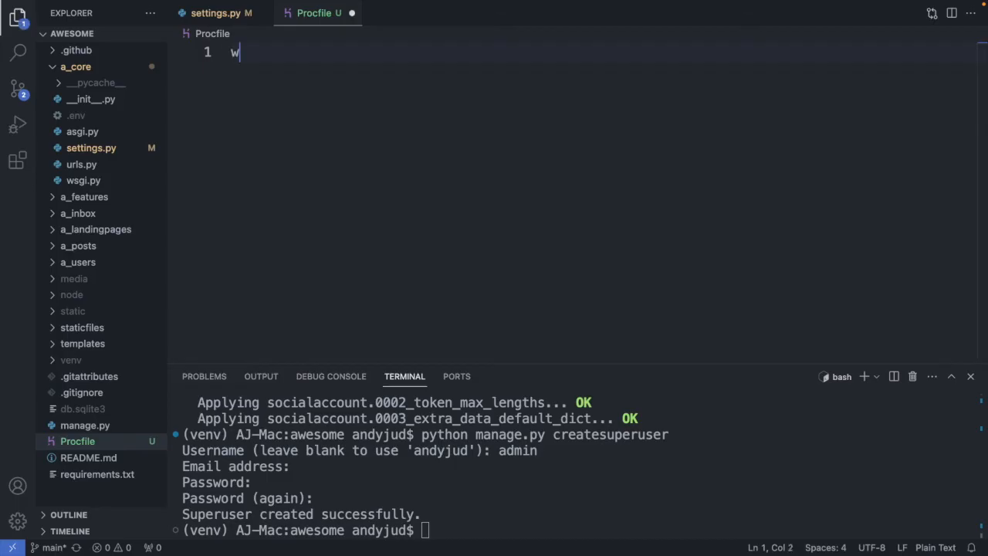
type("eb:")
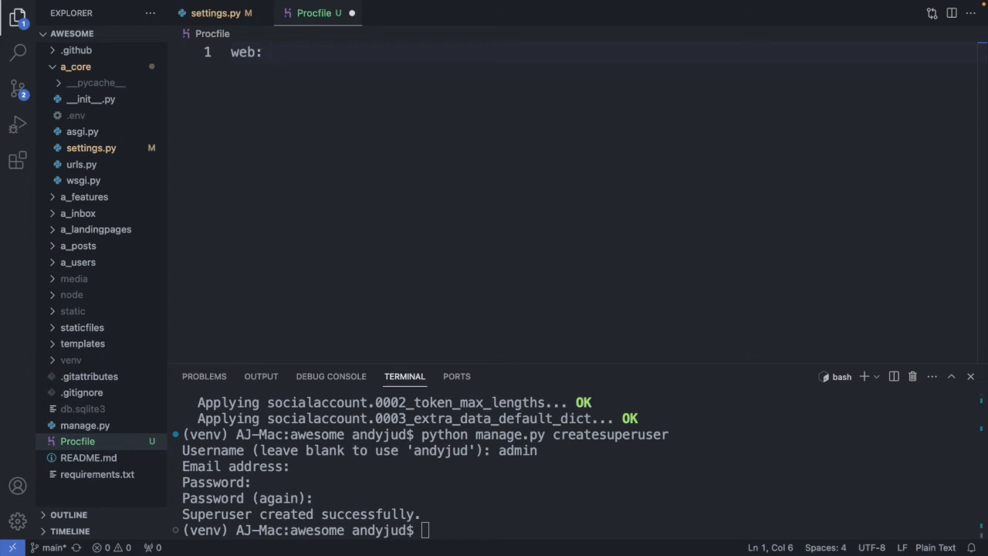
type("g")
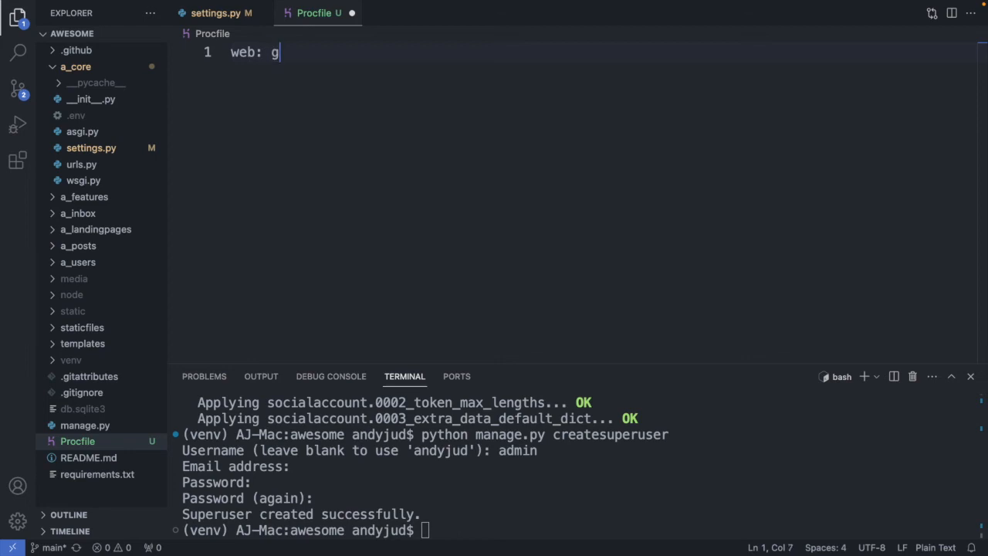
type("unicorn")
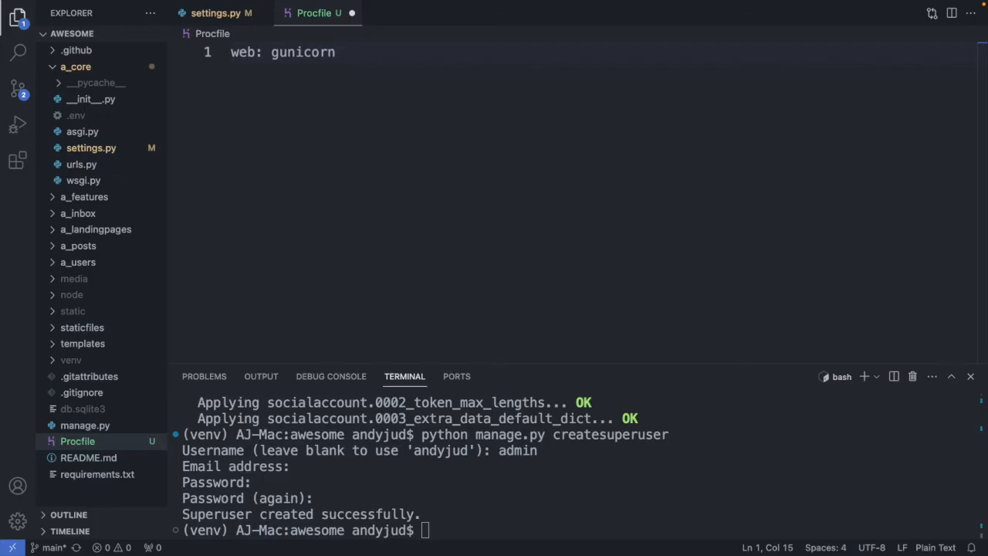
type("a_core")
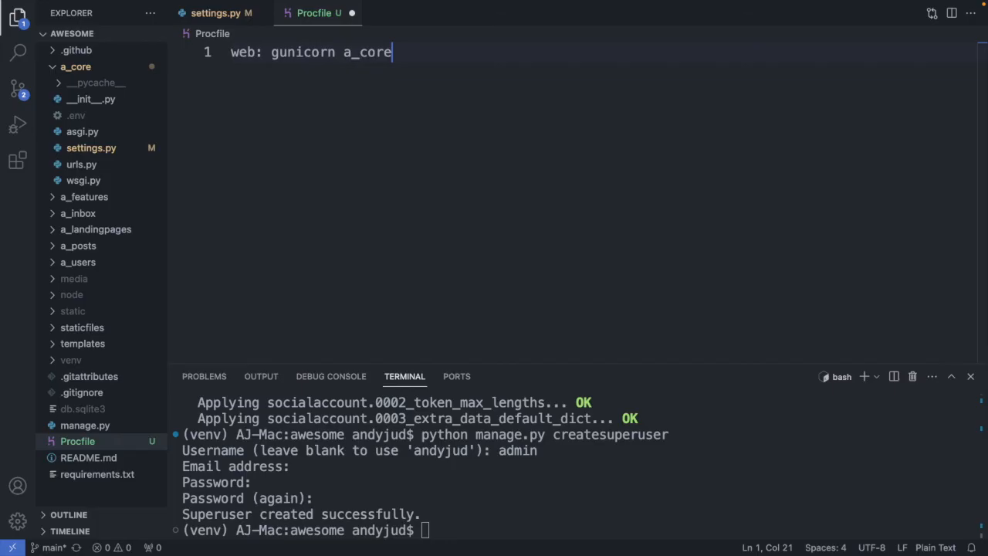
type(".ws")
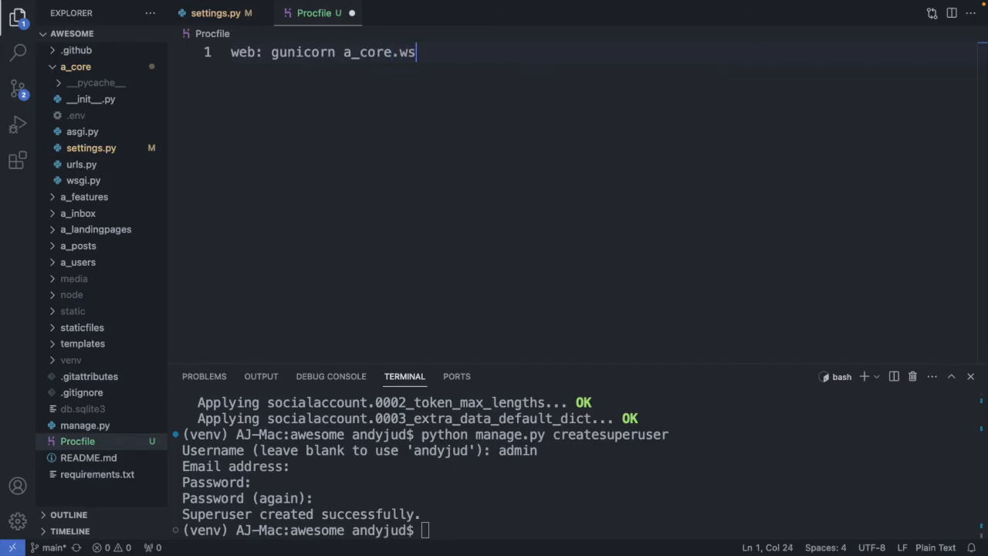
type("gi")
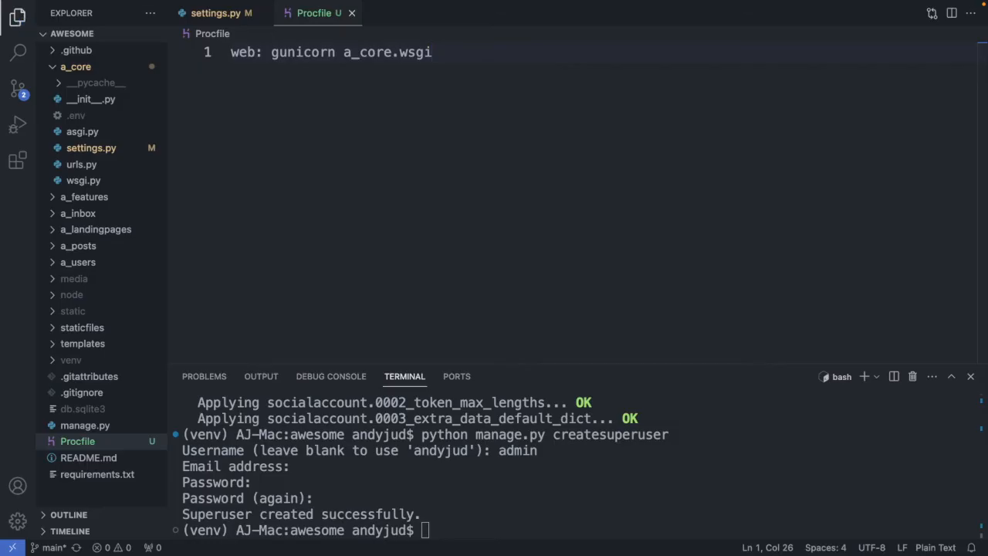
left_click(432, 53)
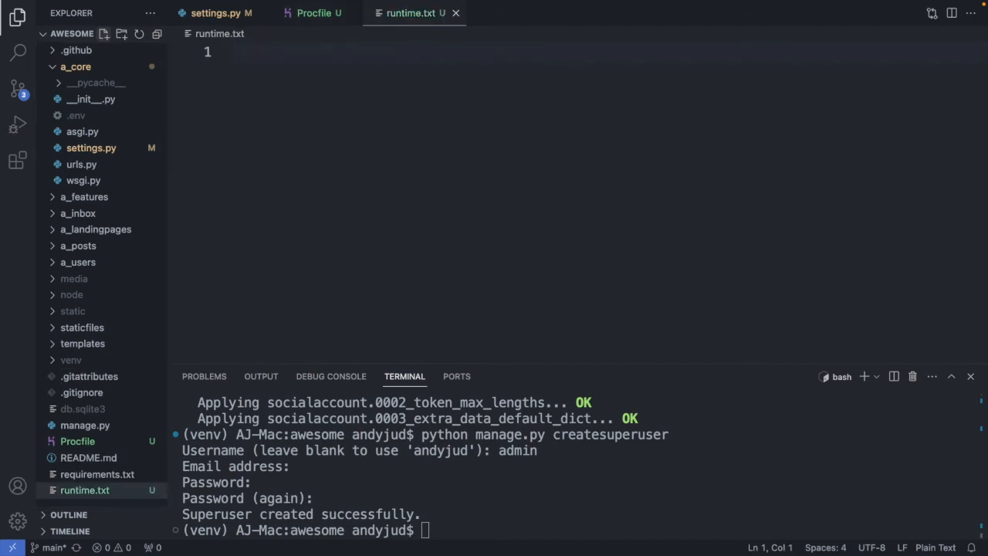
- Fill runtime.txt with python-3.11.3 to pin the Python runtime
left_click(232, 53)
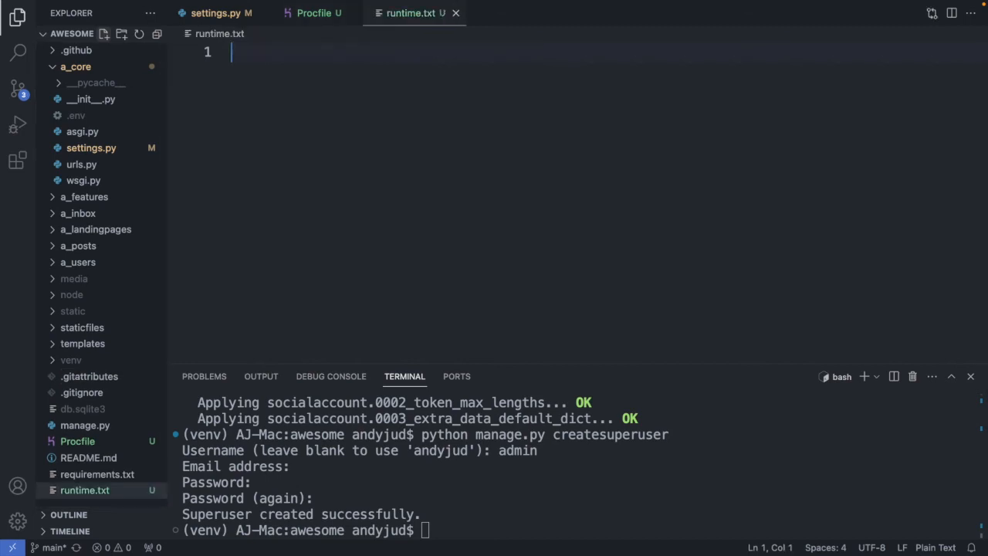
type("python")
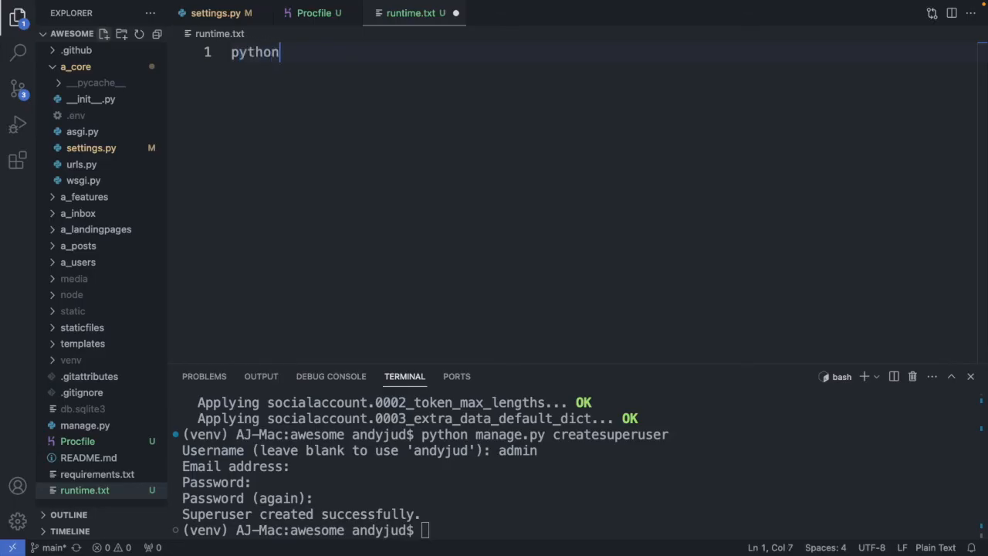
type("-")
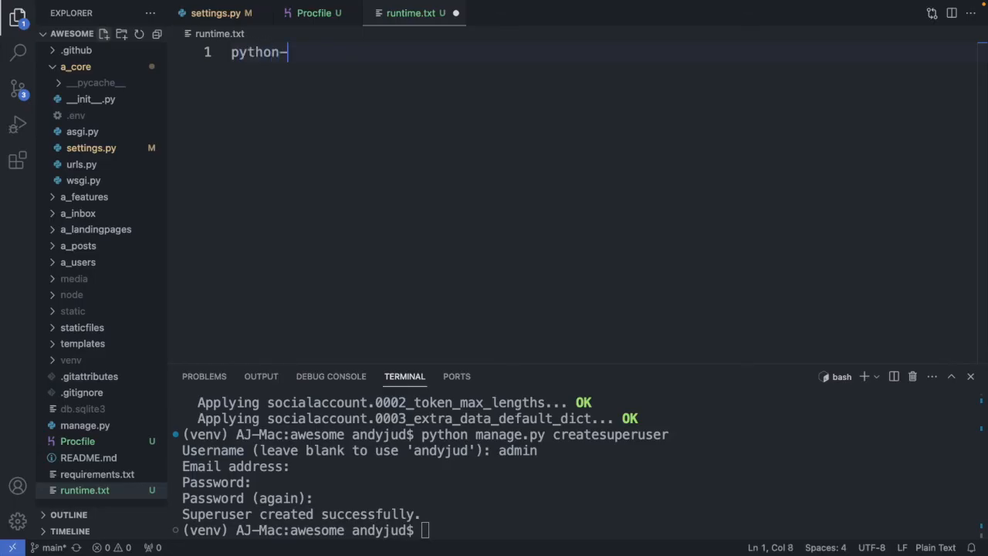
type("3.")
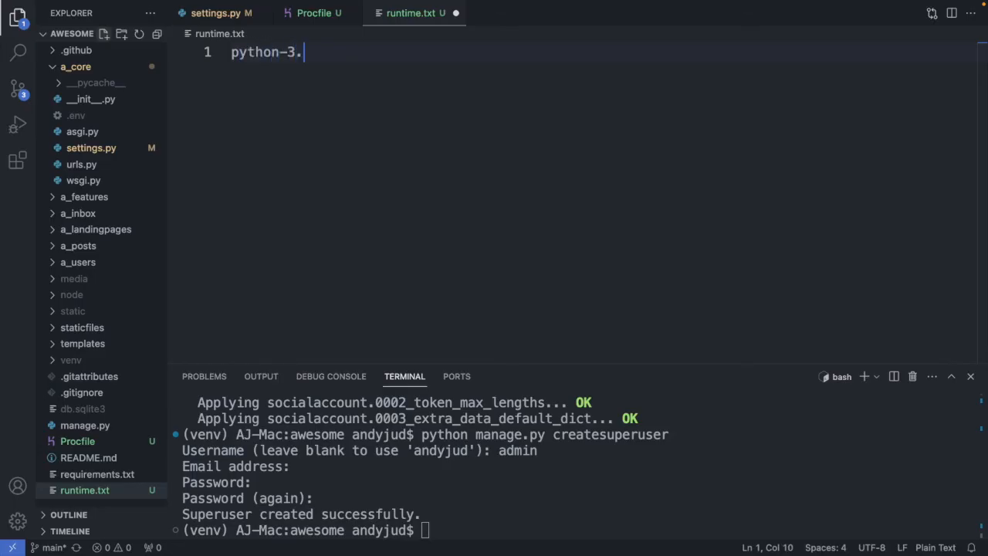
type("11.3")
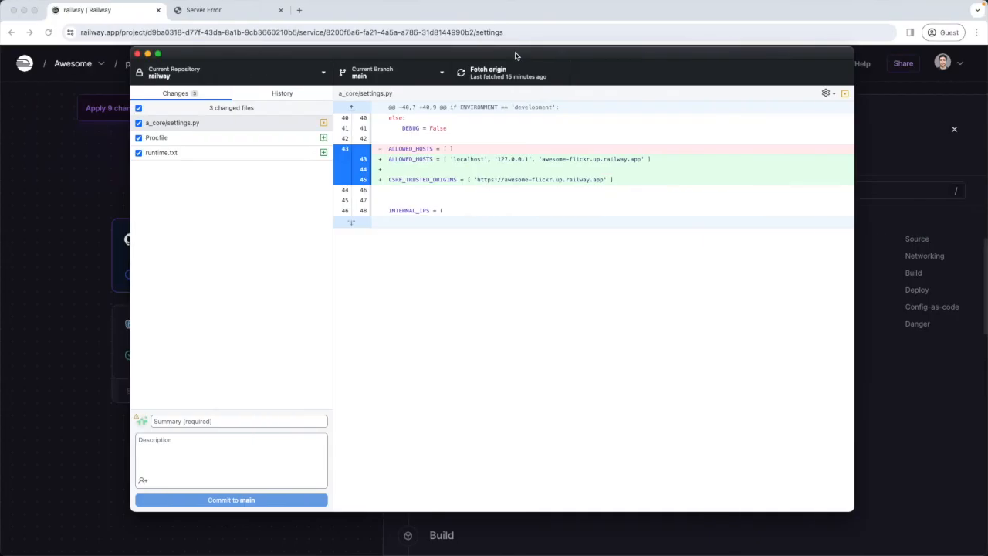
- Commit the three changed files as 'deploy to railway' and push to origin
left_click(232, 420)
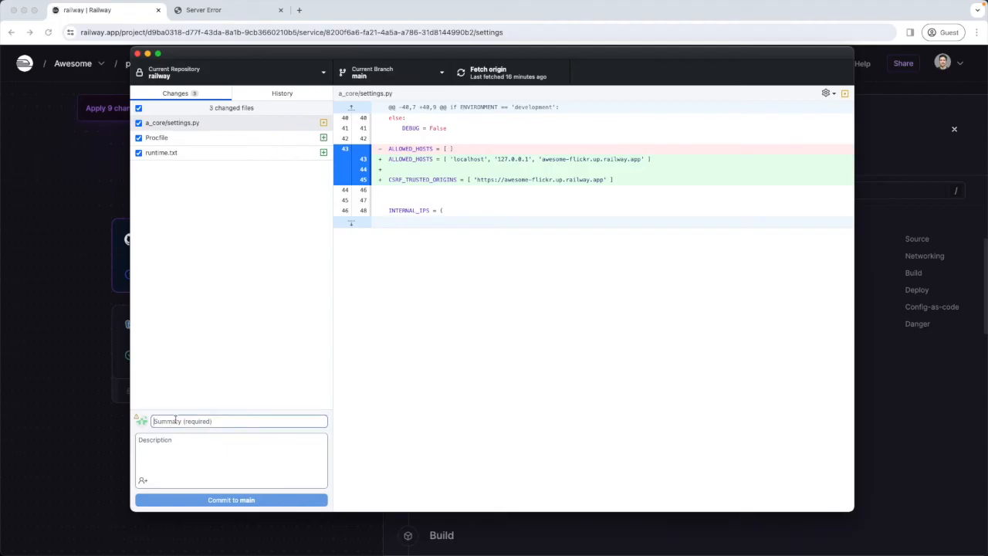
type("deploy to railway")
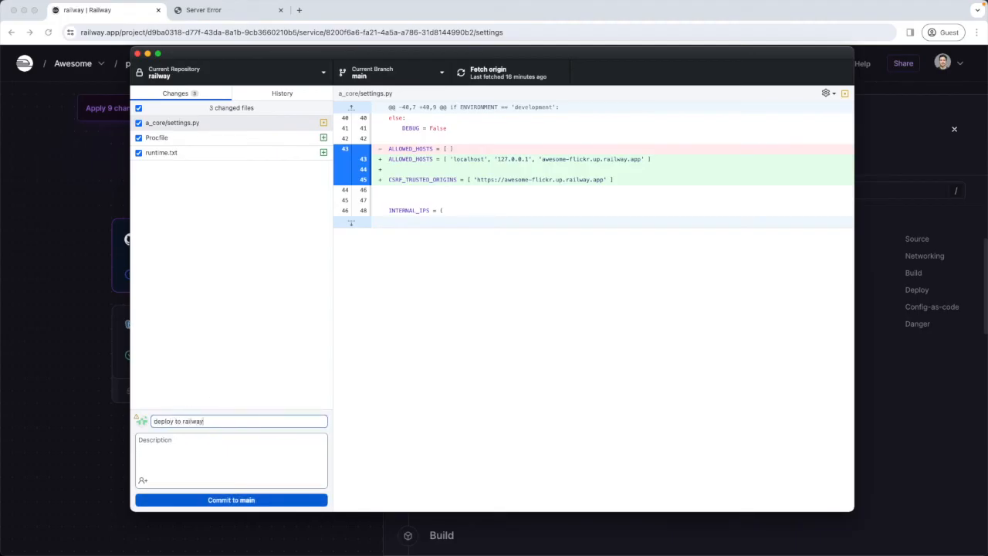
left_click(232, 501)
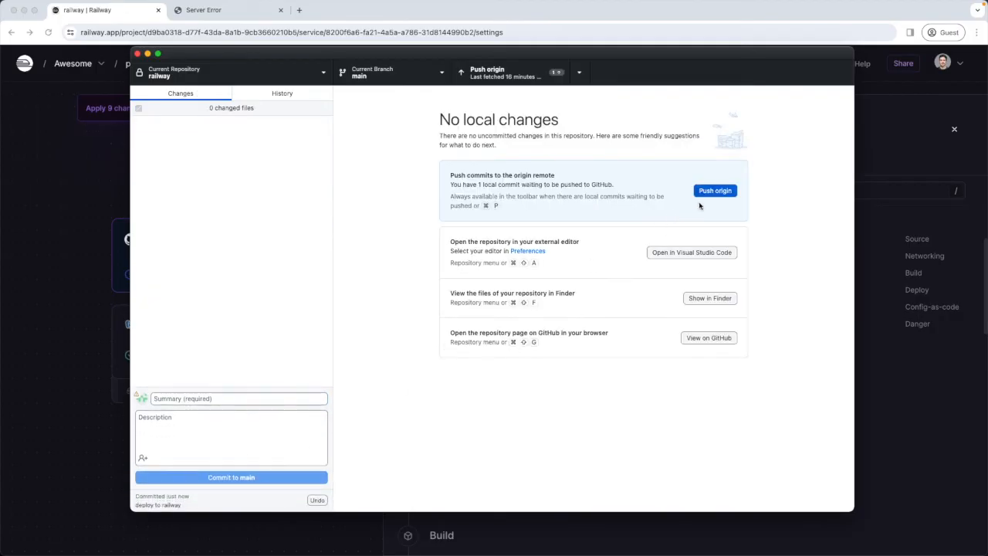
left_click(714, 192)
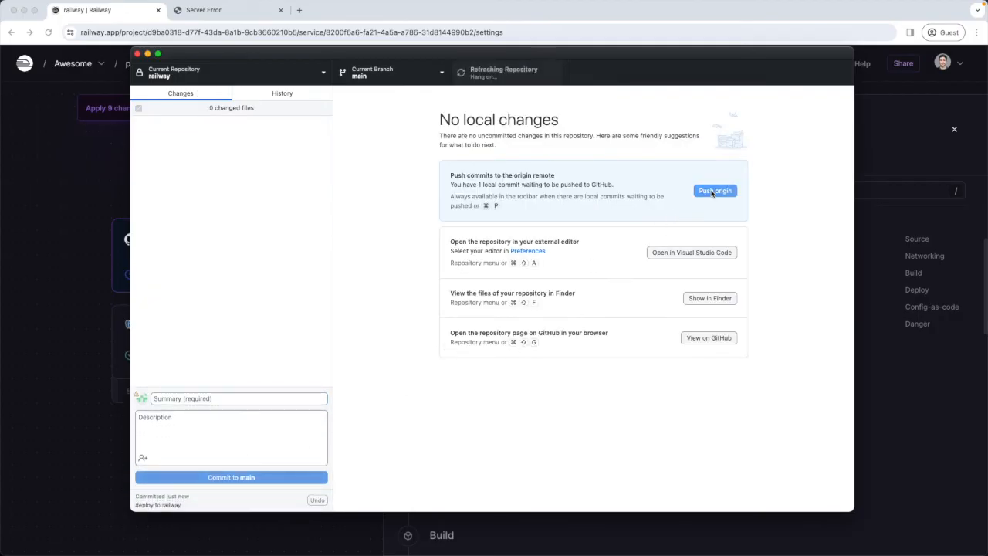
left_click(713, 192)
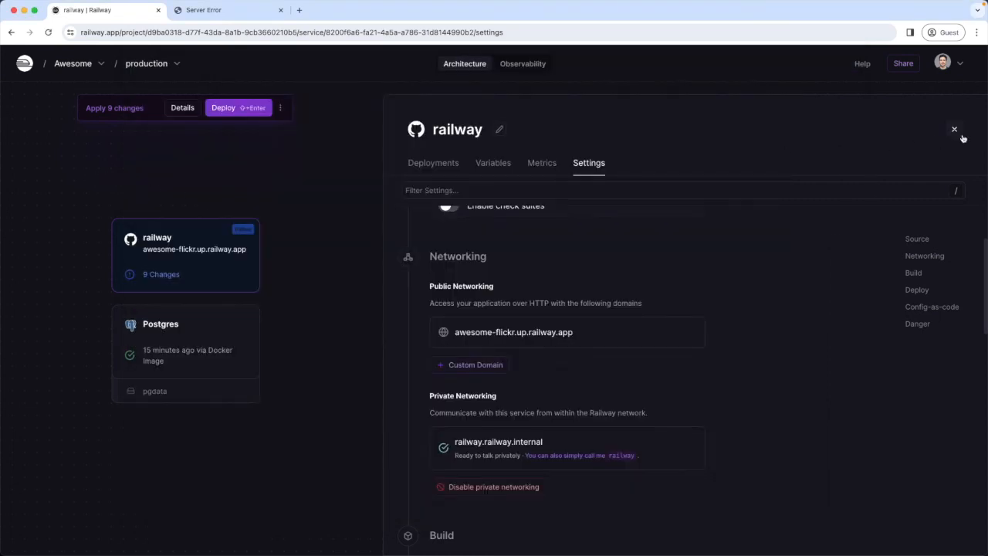
- Check the railway service's active 'deploy to railway' deployment and visit its live address
left_click(954, 128)
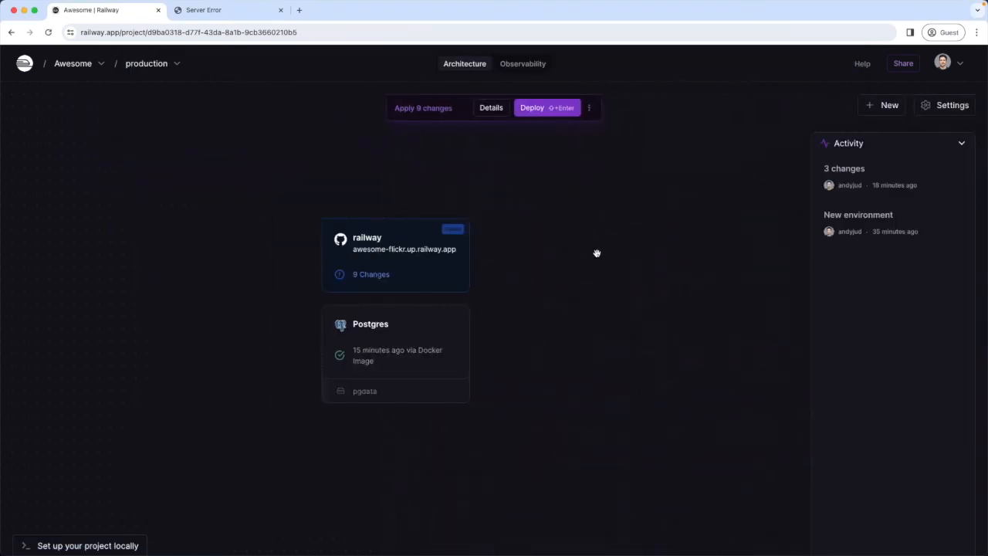
mouse_move(556, 142)
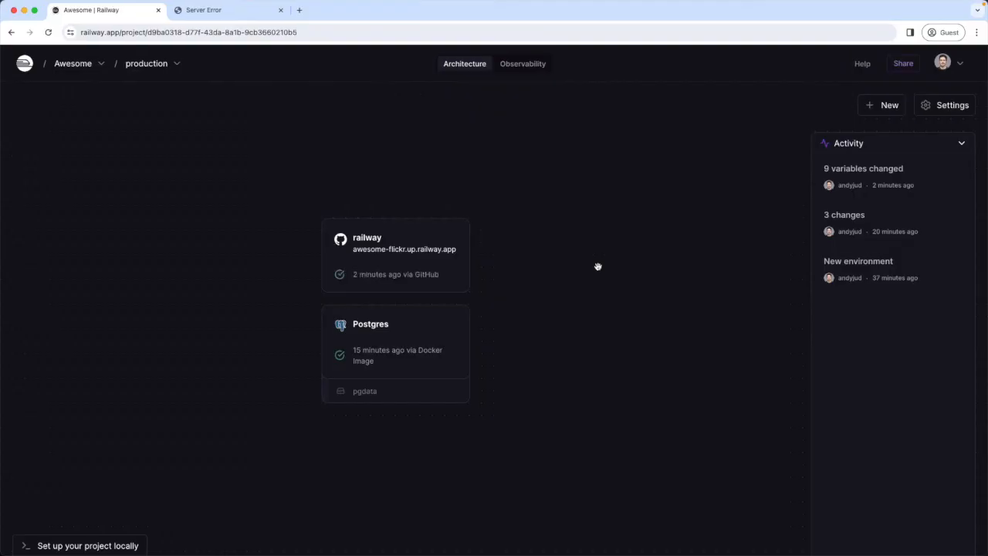
left_click(395, 254)
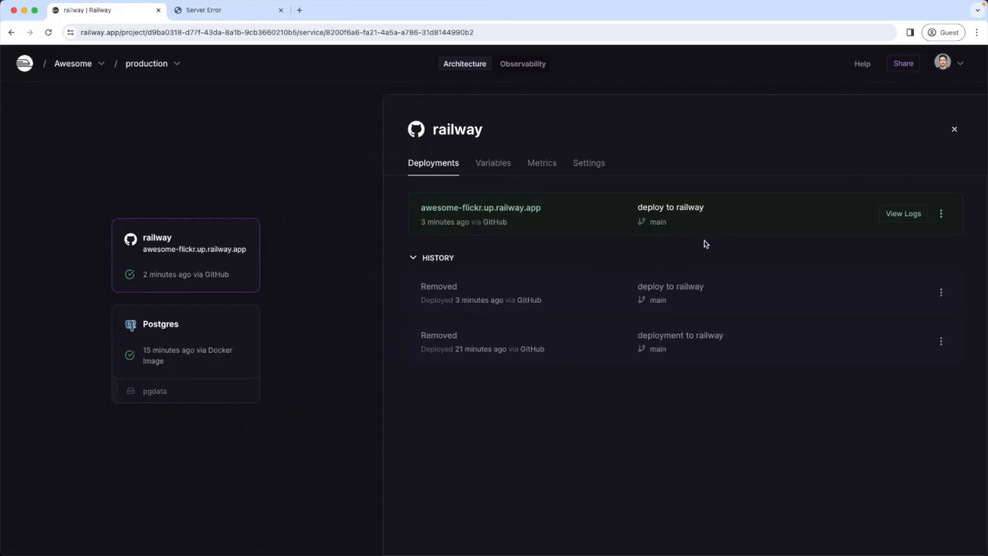
left_click(228, 9)
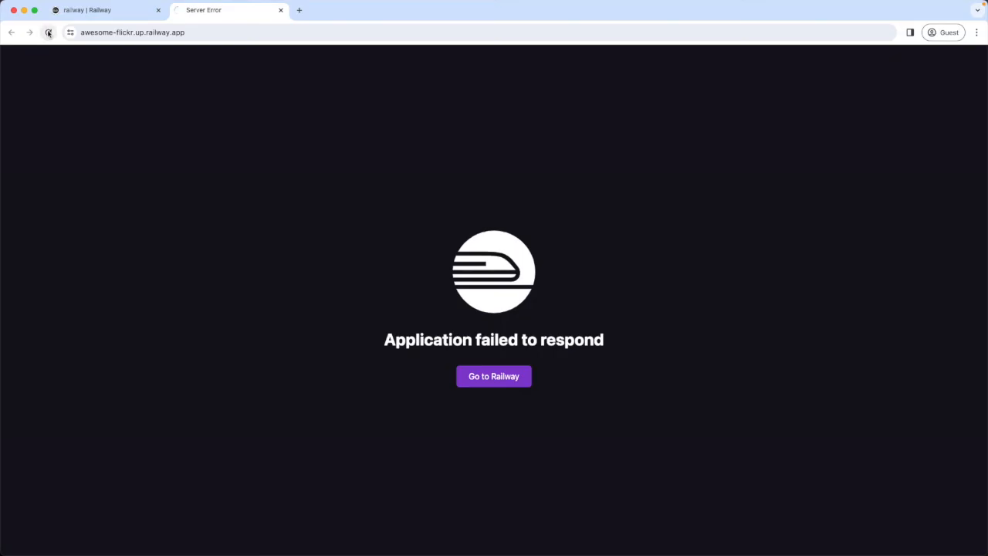
- Reload awesome-flickr.up.railway.app until the Awesome Photos & Captions homepage loads
left_click(48, 33)
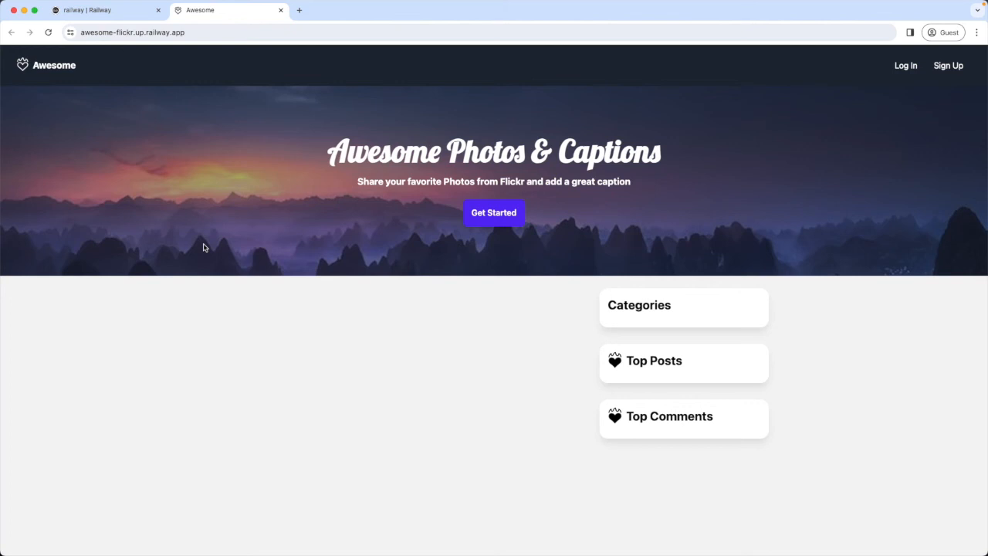
mouse_move(590, 314)
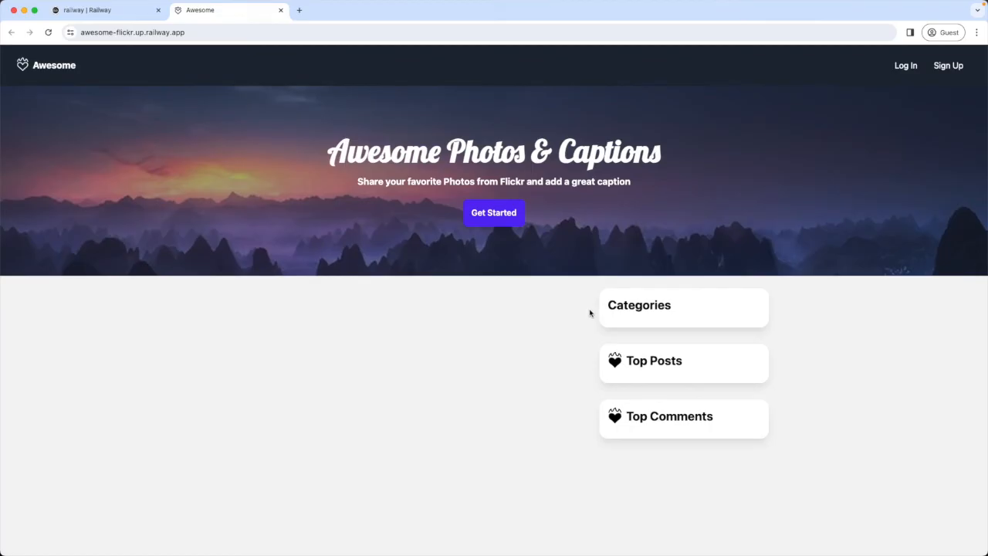
mouse_move(844, 314)
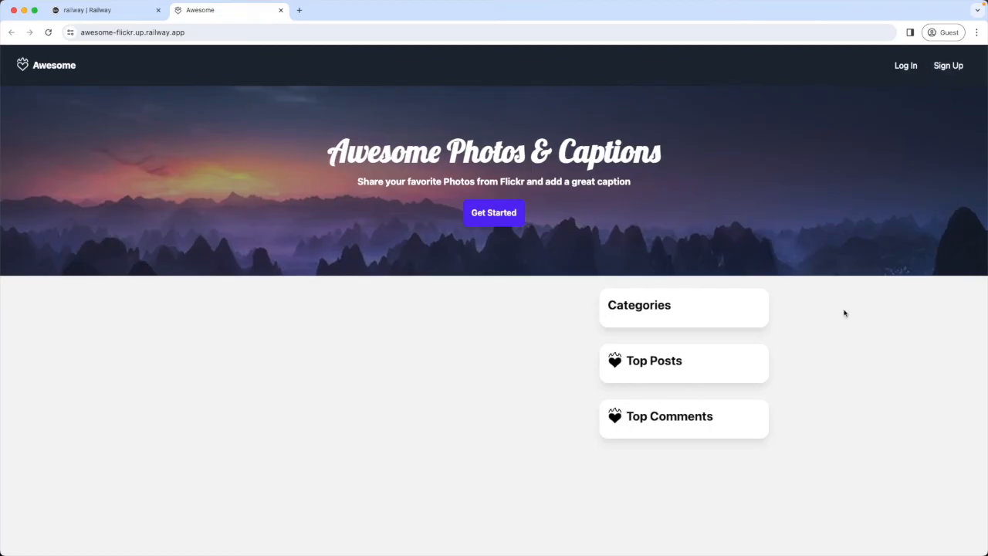
mouse_move(439, 349)
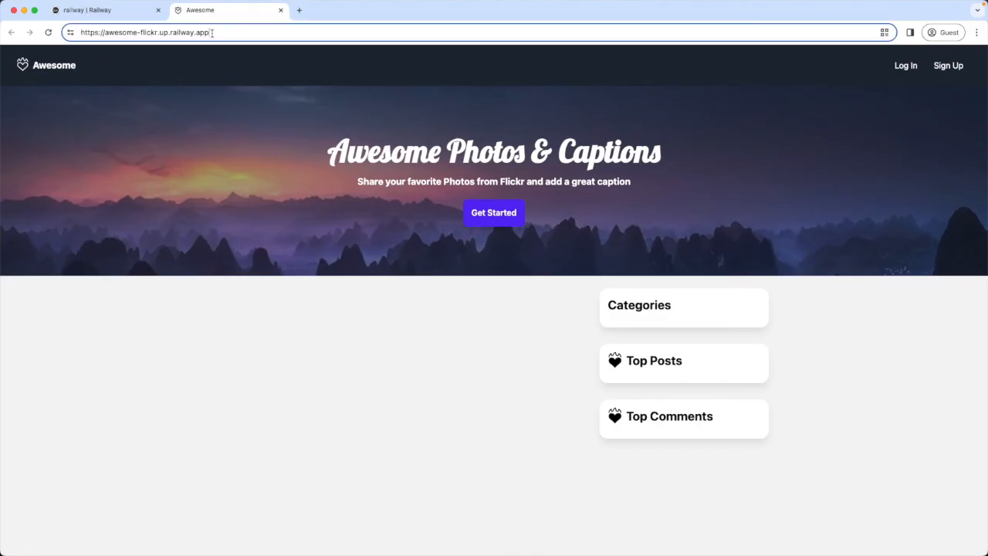
- Log in to the live Django admin and start adding a new tag
type("/theboss/login/?next=/theboss/")
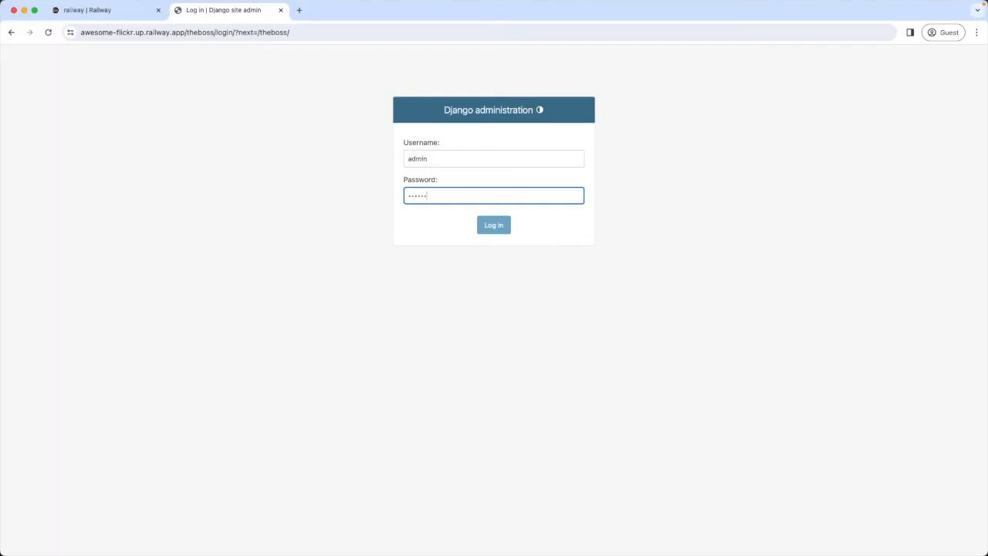
left_click(495, 226)
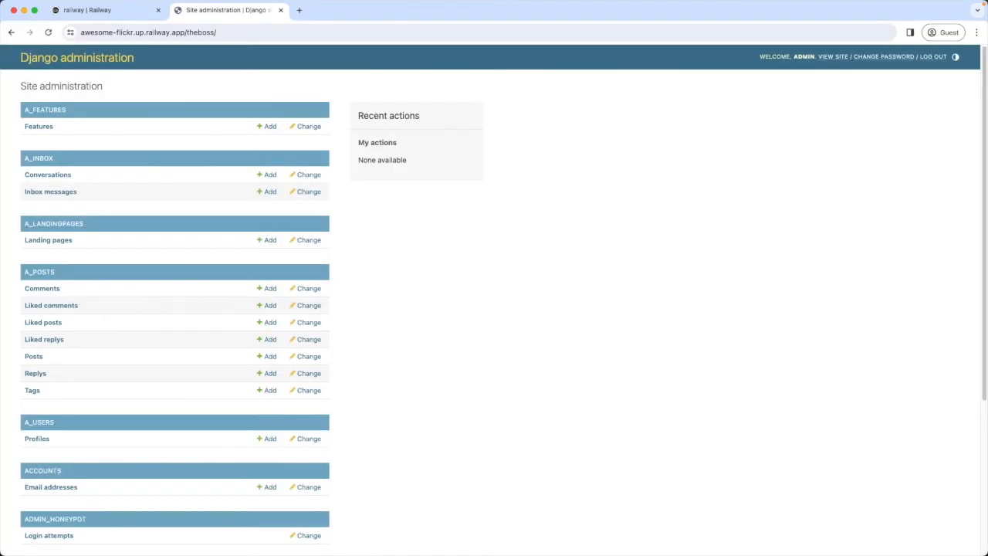
mouse_move(373, 251)
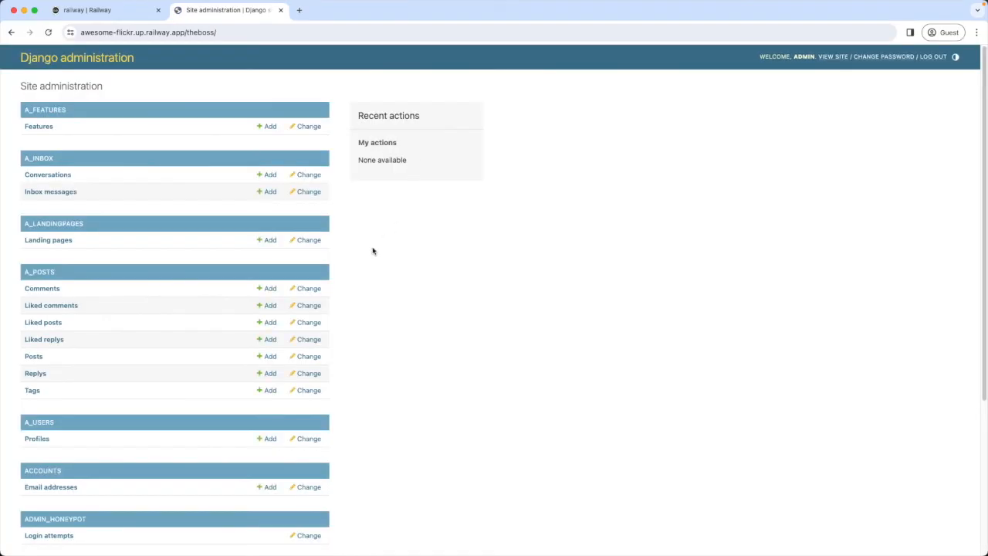
left_click(31, 389)
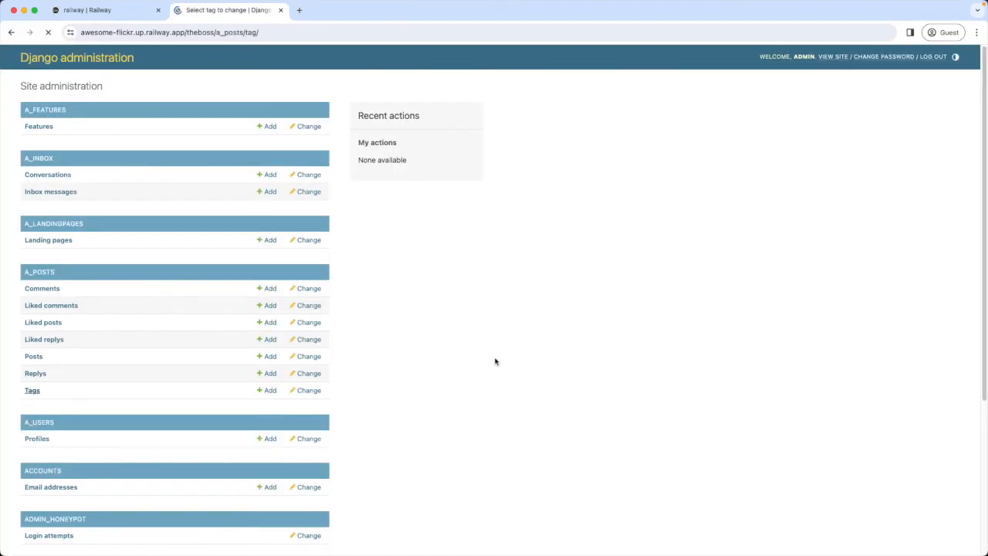
left_click(33, 389)
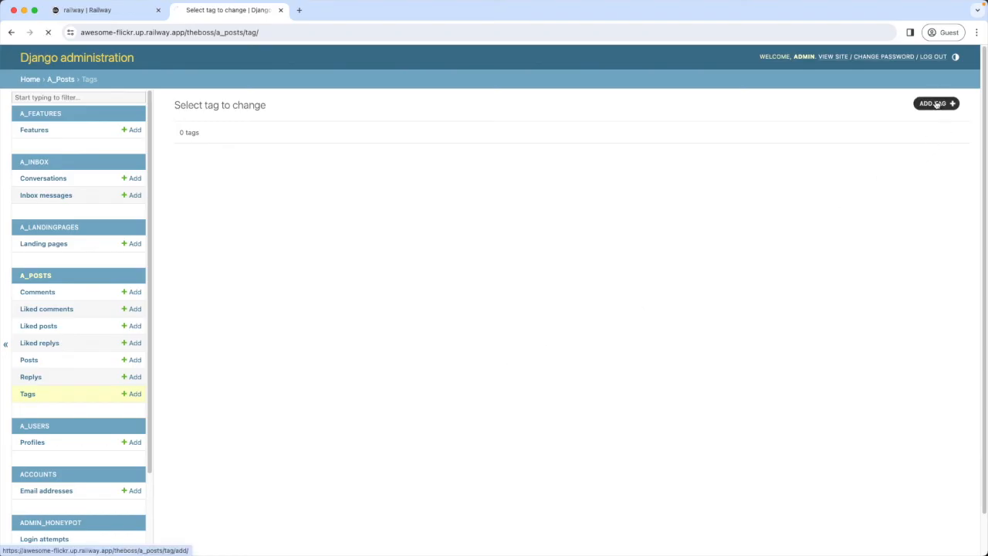
- Save a Landscape tag with its icon image, slug landscape and order 1
left_click(935, 102)
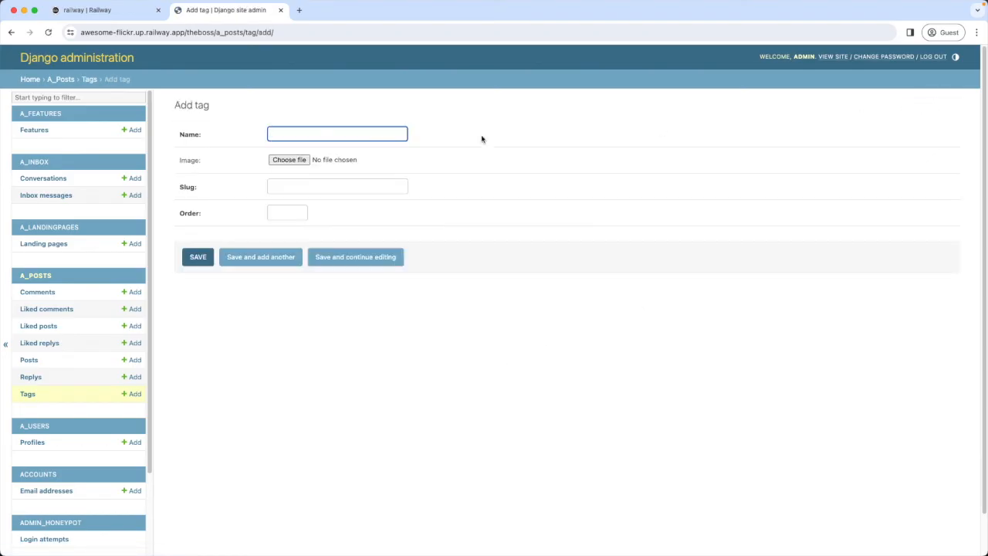
type("Landscape")
left_click(287, 213)
type("1")
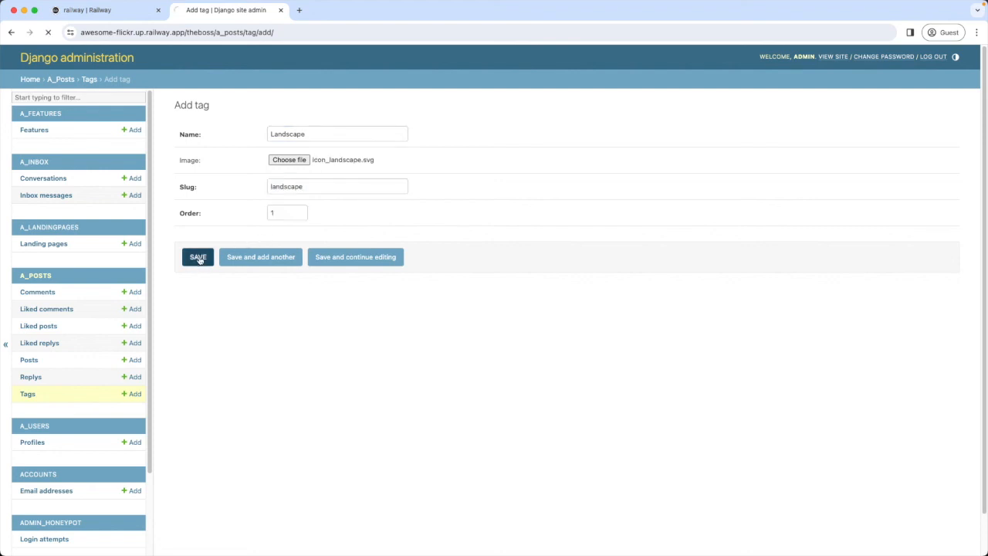
left_click(197, 256)
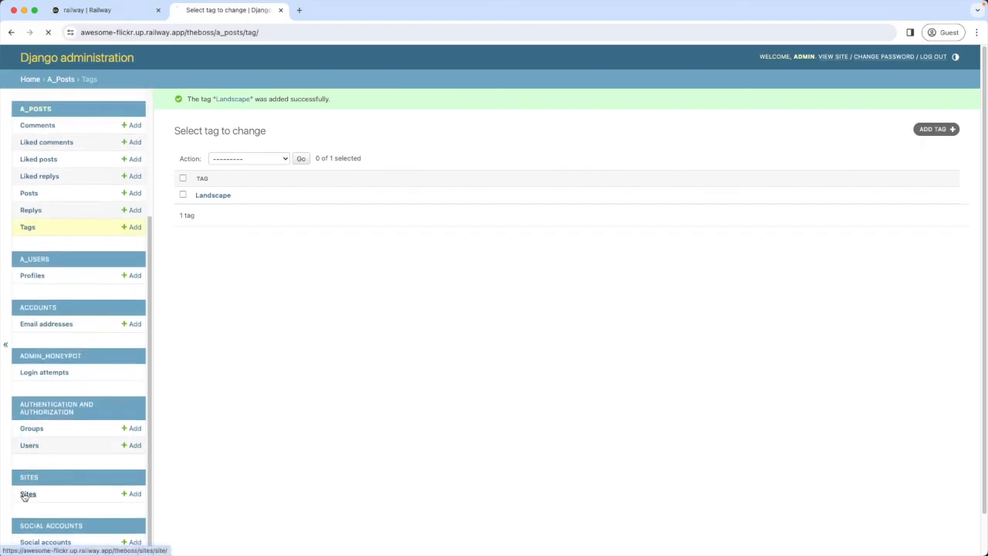
- Edit the example.com site record to domain awesome-flickr.up.railway.app, display name Awesome, and save
left_click(28, 494)
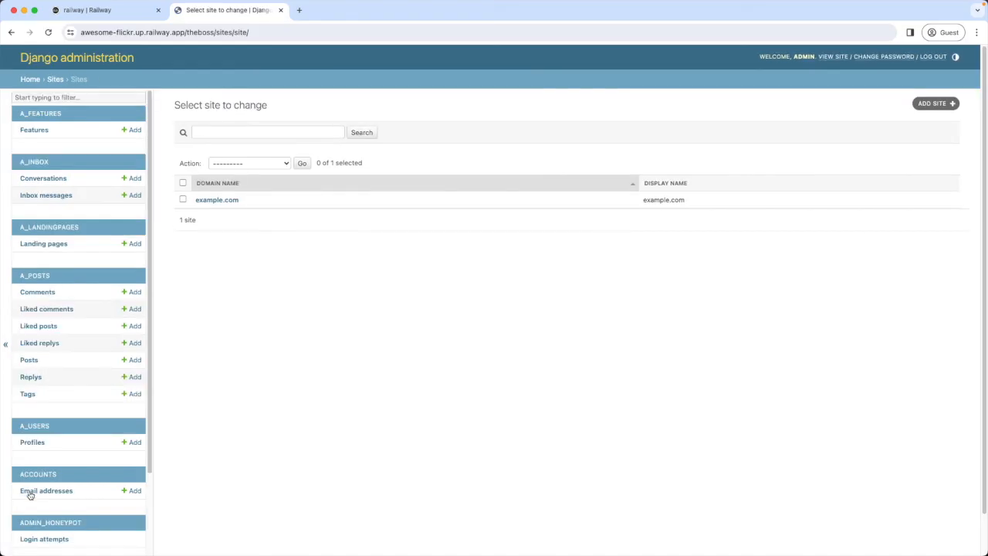
left_click(216, 201)
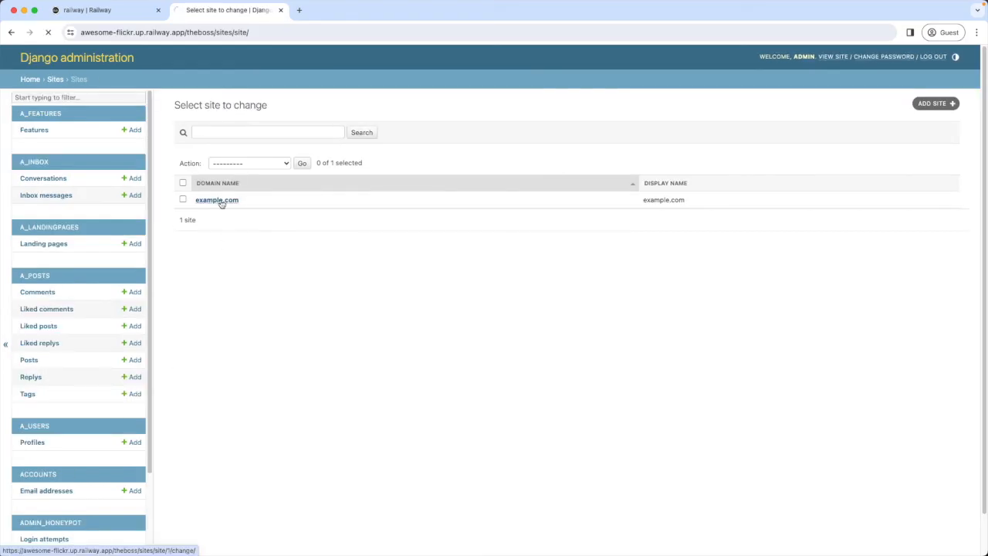
left_click(217, 200)
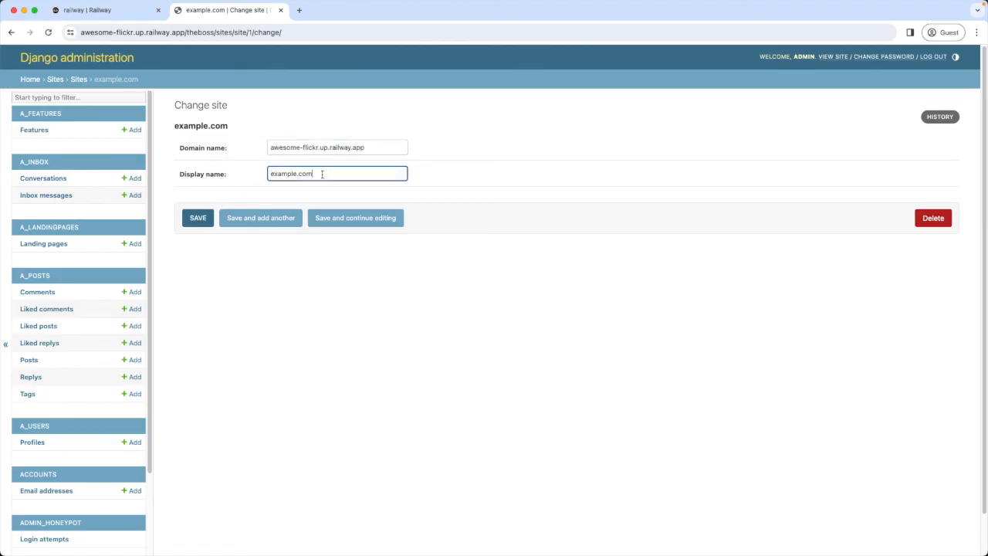
type("Aw")
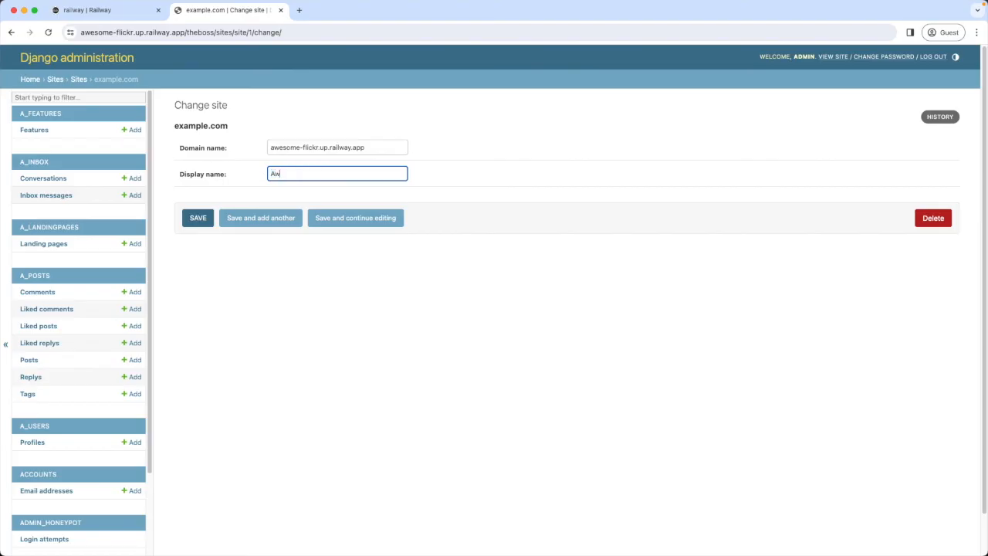
type("esome")
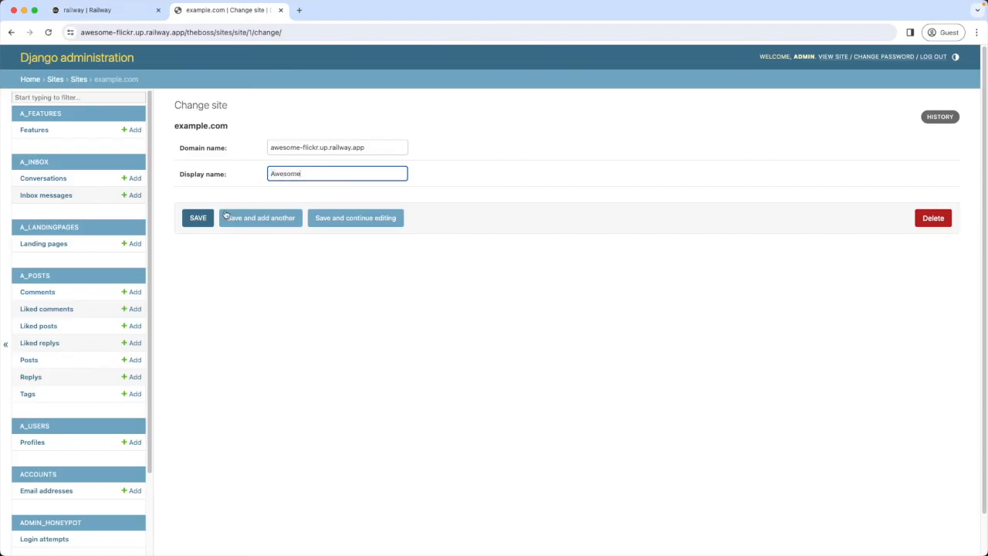
left_click(198, 217)
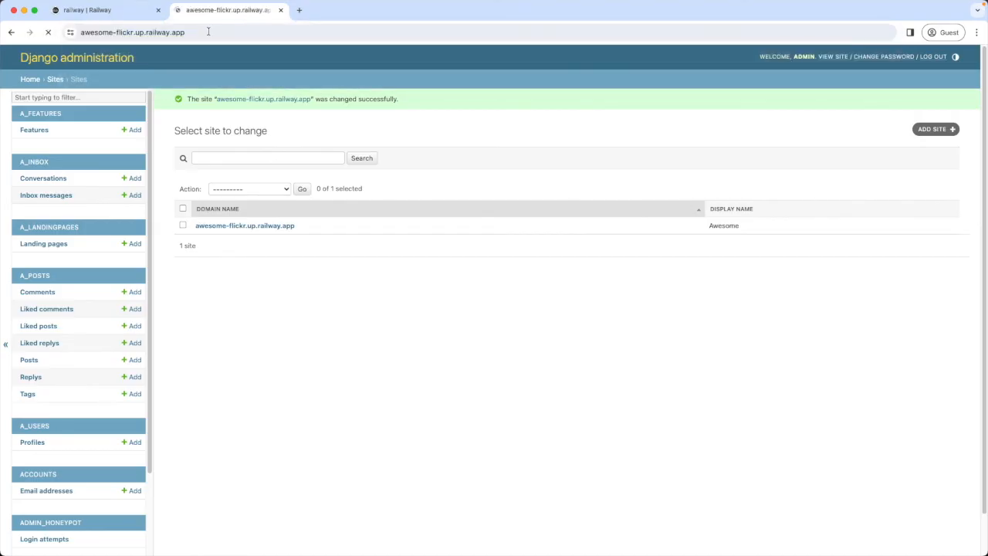
- From the live site home page, log the admin out via the account menu and confirm sign-out
left_click(834, 55)
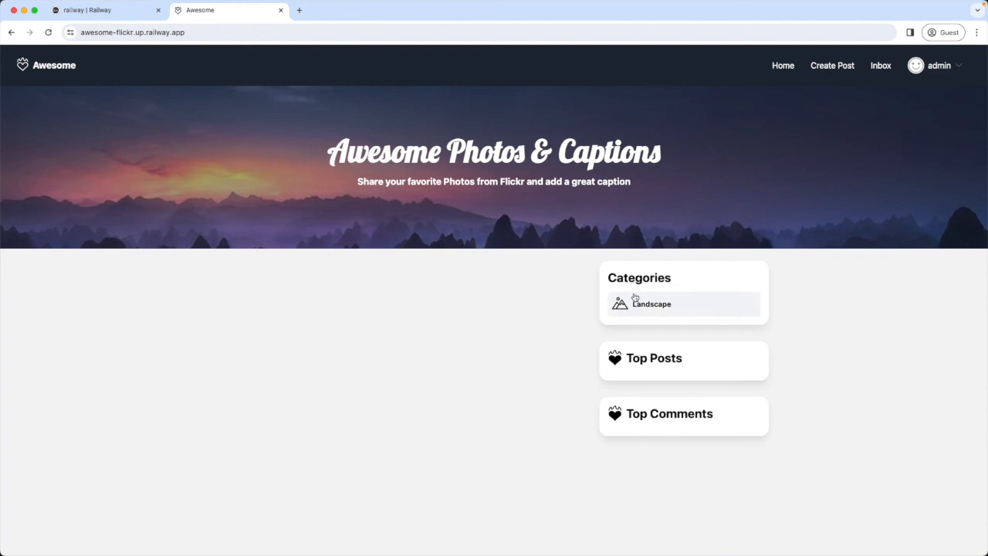
mouse_move(528, 328)
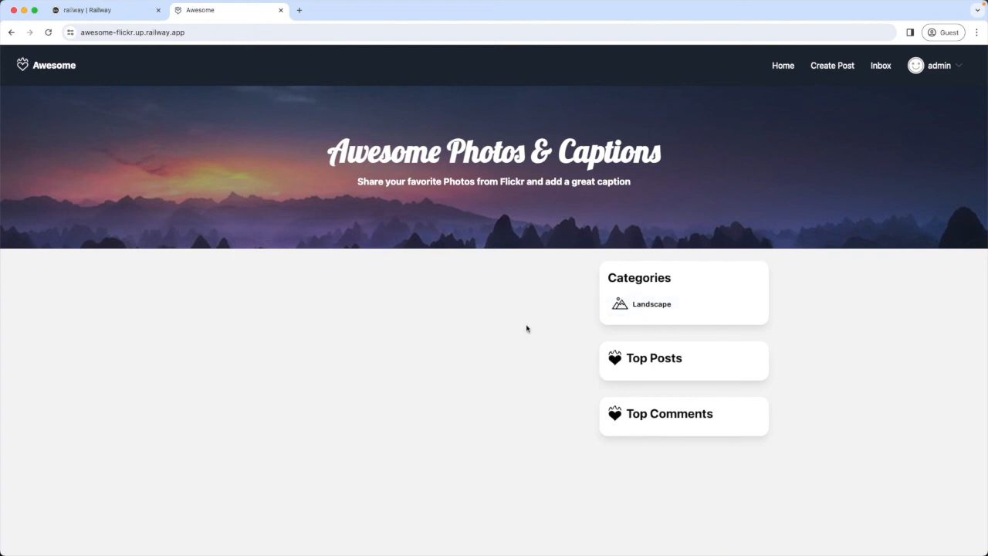
left_click(934, 65)
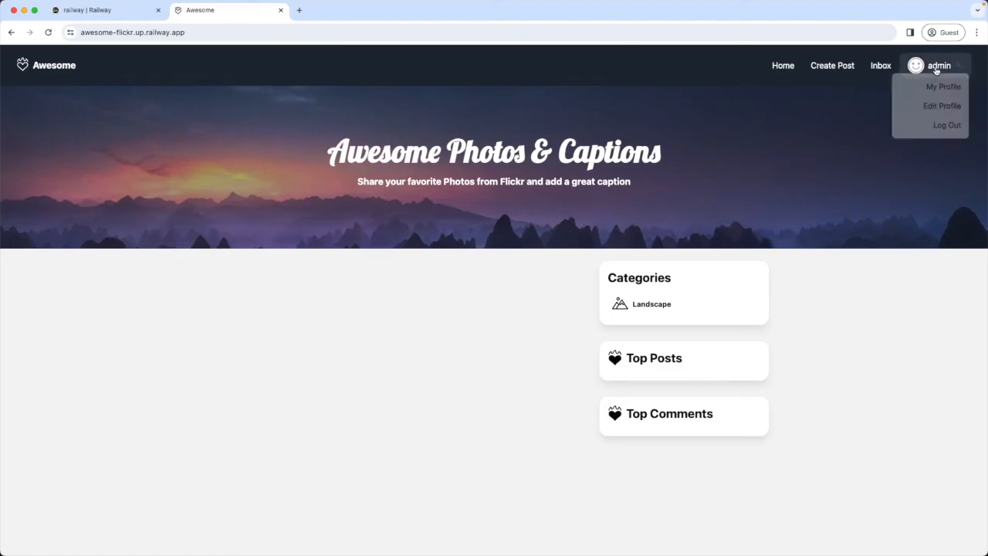
left_click(946, 125)
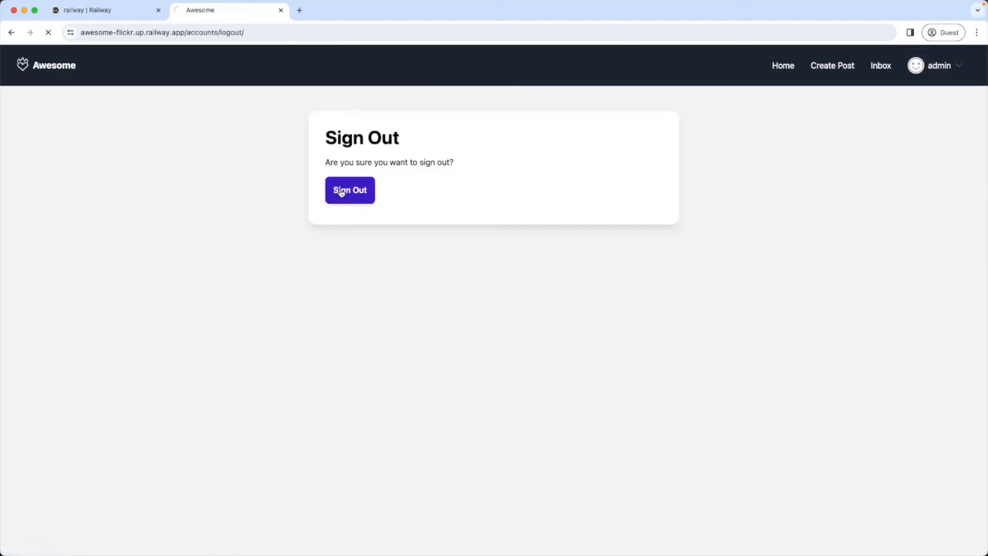
left_click(349, 190)
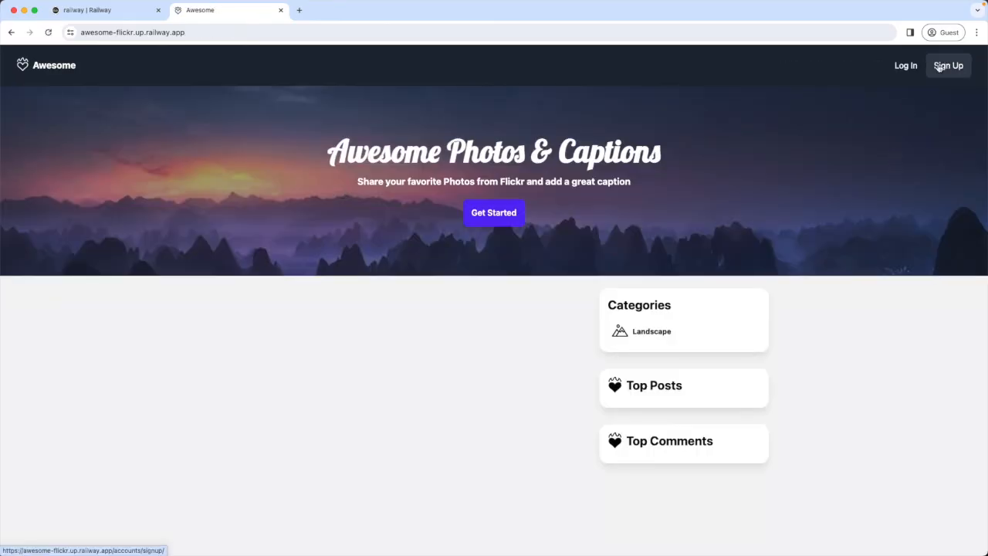
left_click(948, 65)
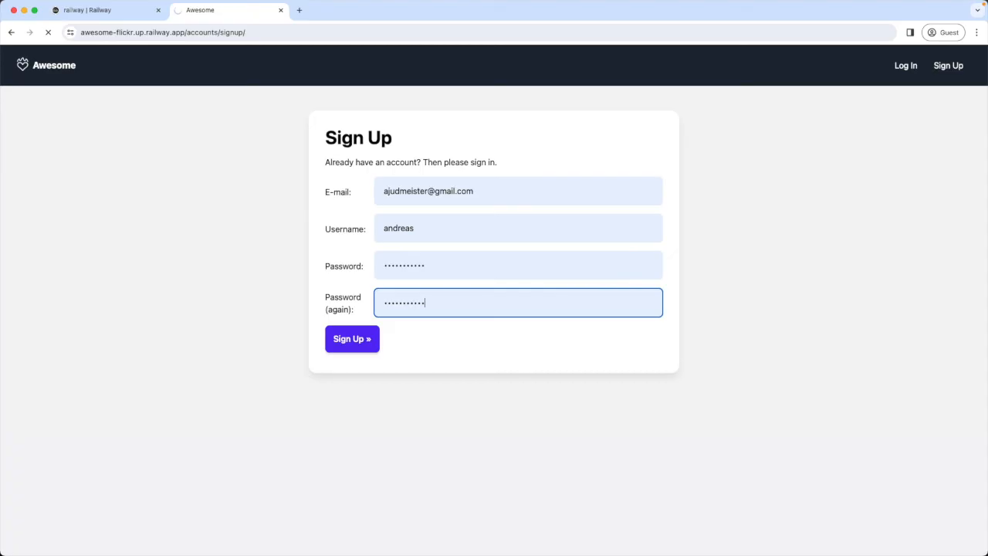
left_click(352, 340)
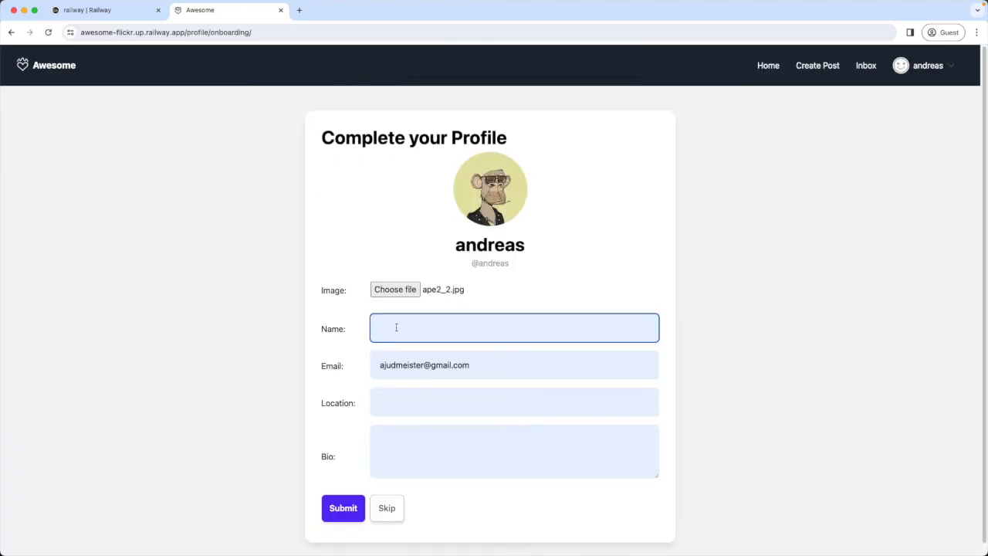
type("Andreas Jud")
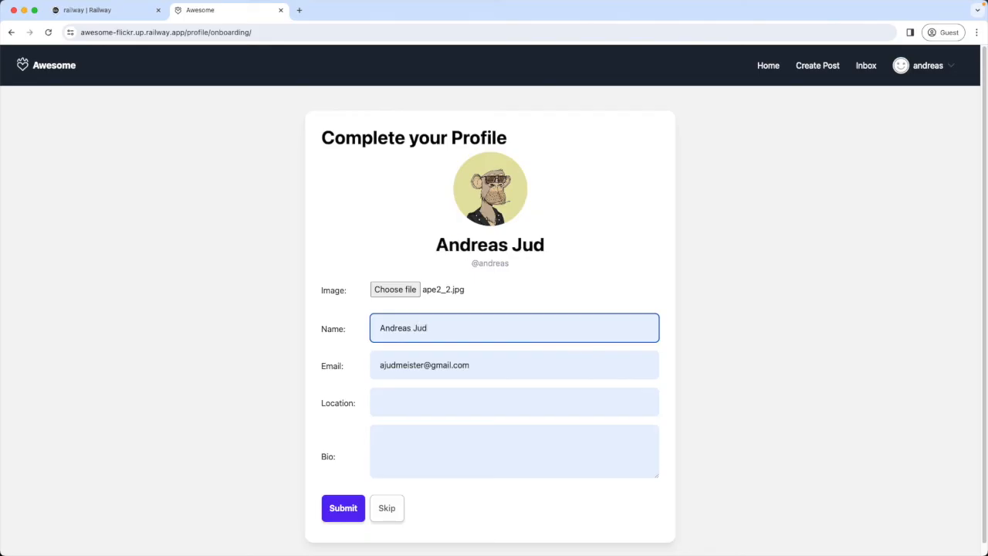
left_click(343, 508)
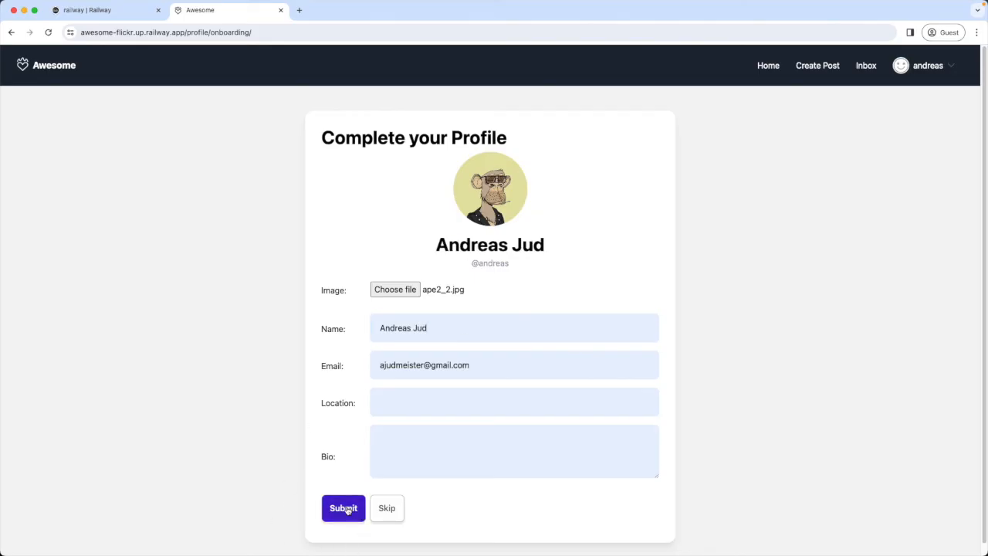
left_click(343, 508)
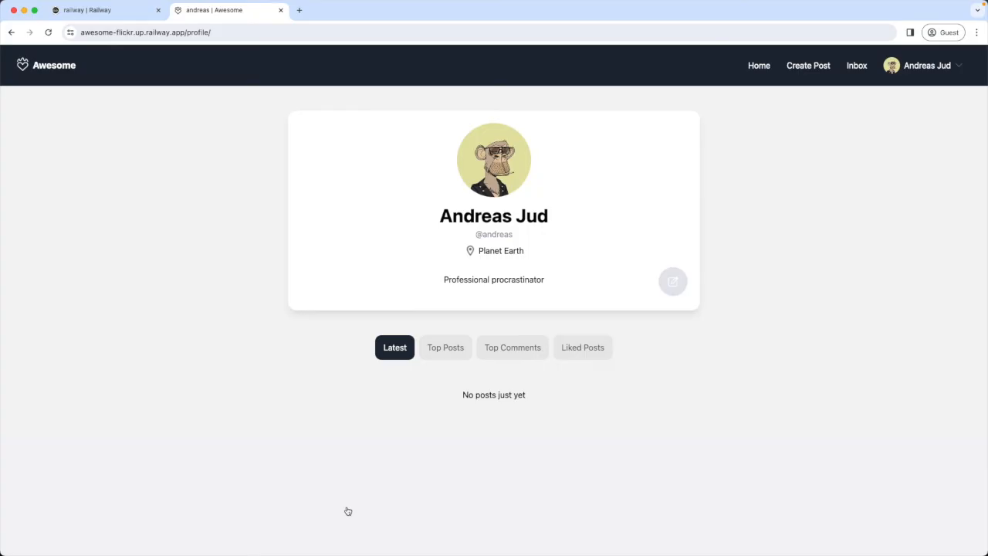
- Start a new post and grab the Flickr lake photo's URL for its image field
left_click(810, 65)
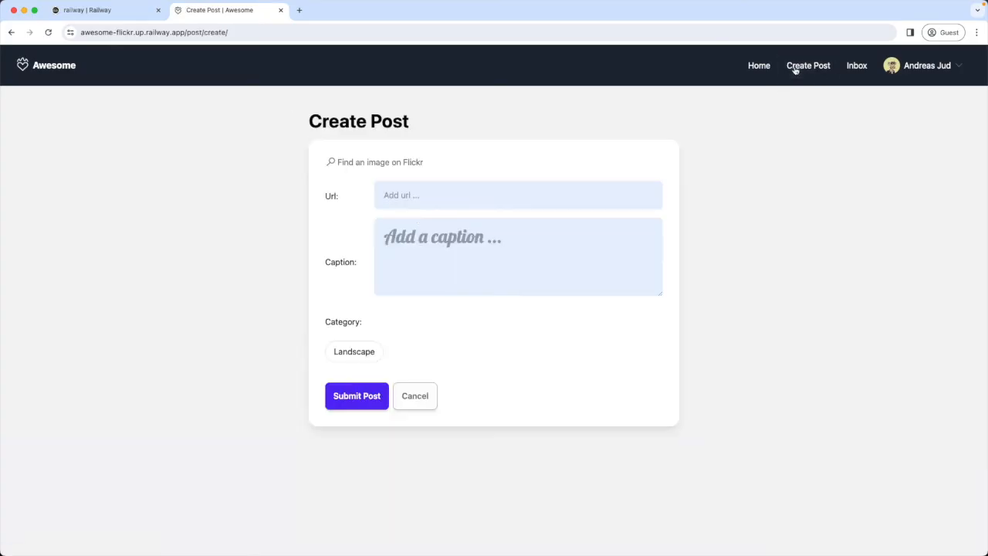
mouse_move(380, 162)
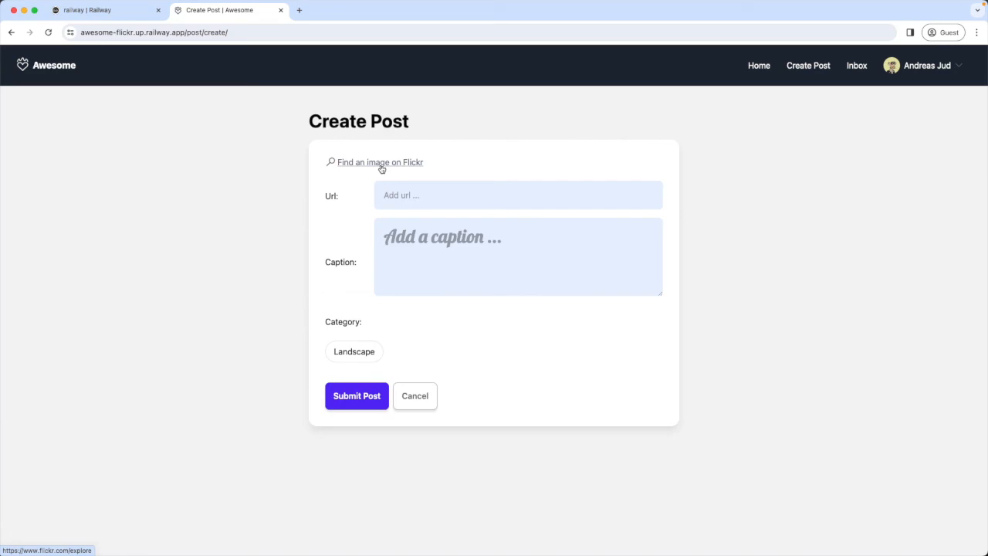
left_click(380, 162)
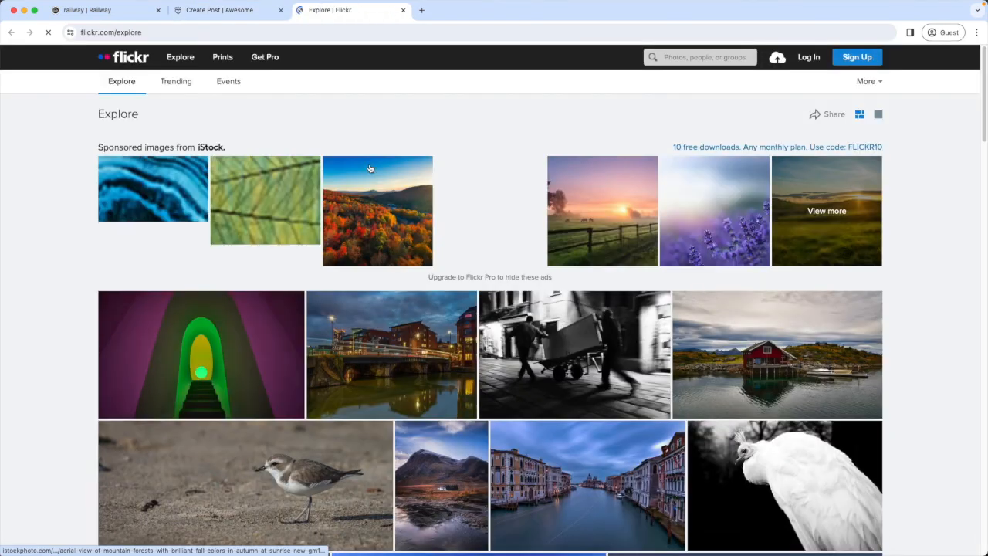
scroll("down", 3)
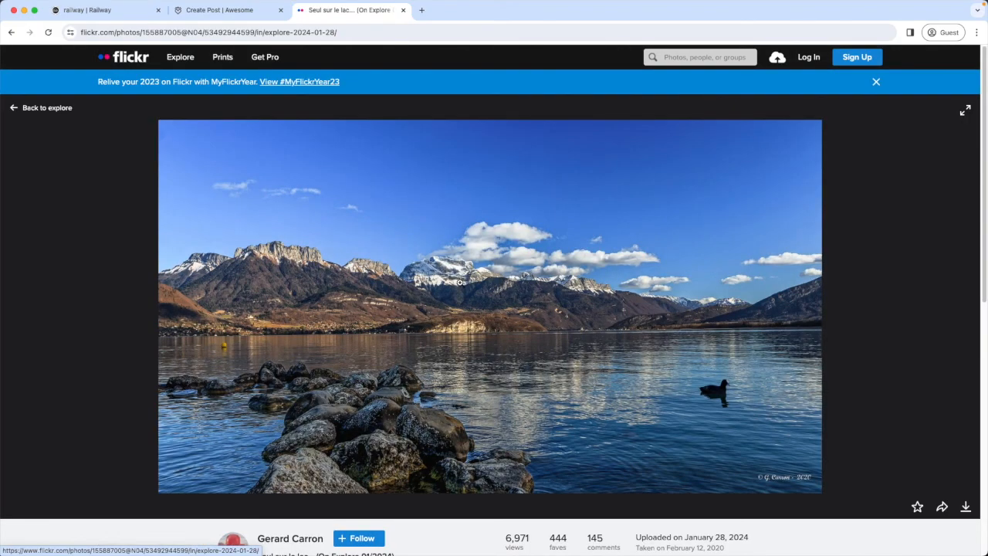
left_click(208, 31)
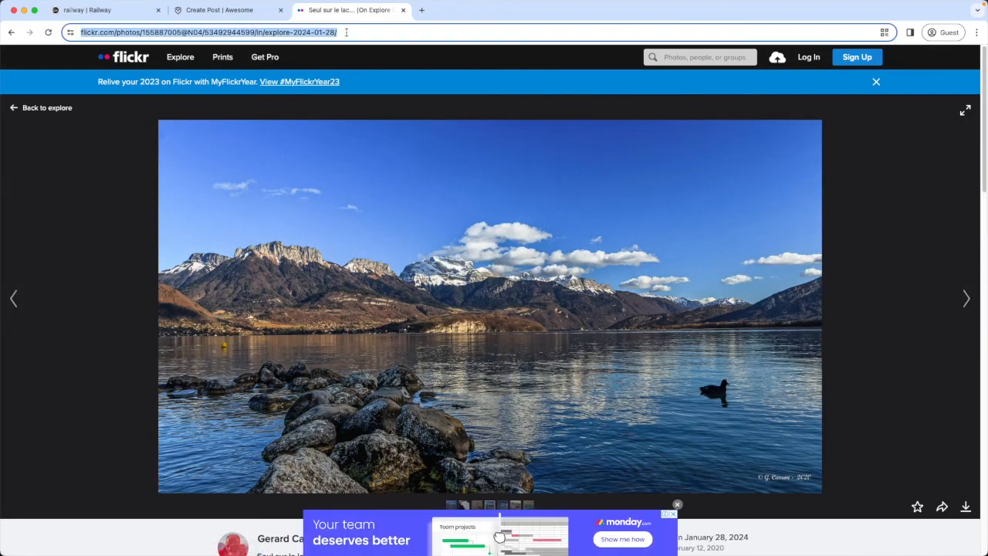
left_click(229, 9)
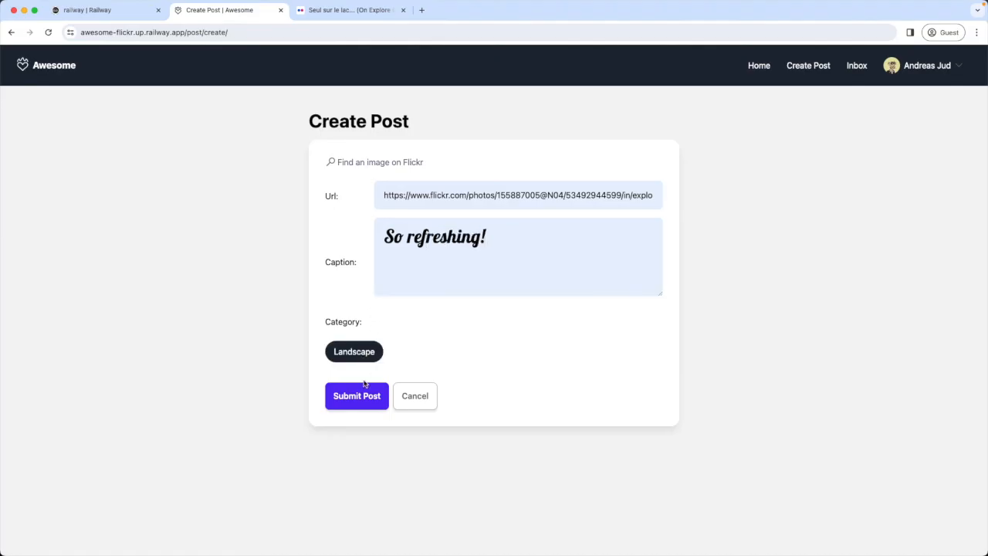
- Submit the post captioned So refreshing! in Landscape and view it on the home page
left_click(357, 395)
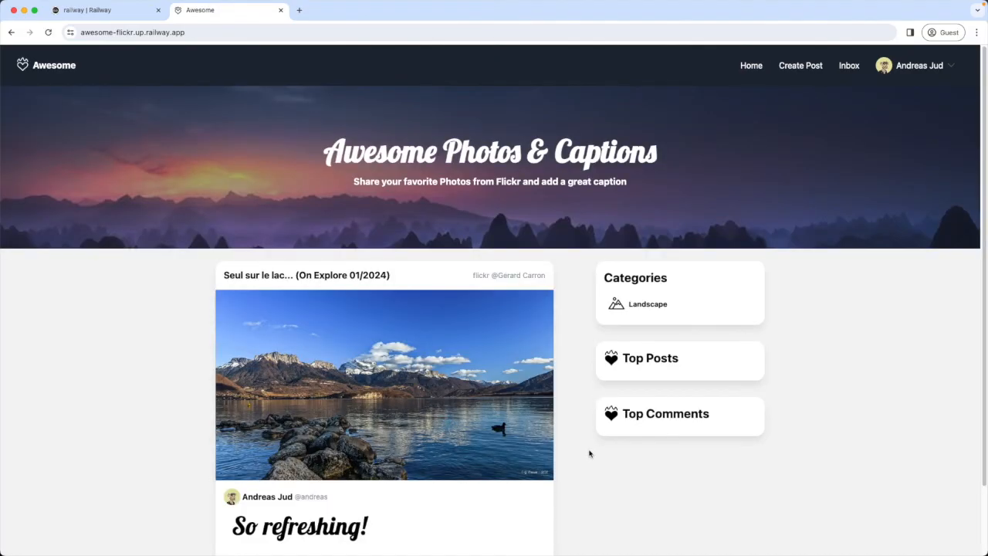
scroll("down", 3)
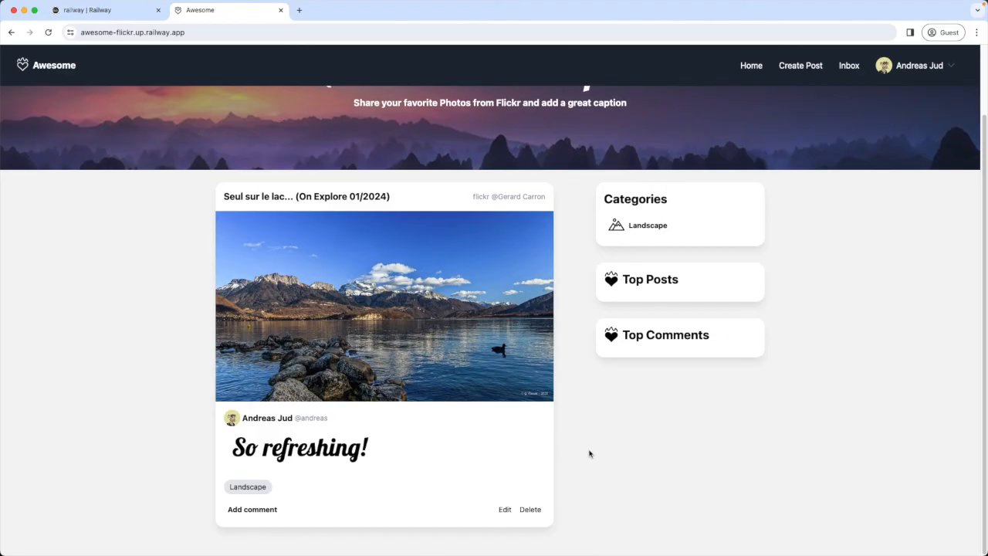
scroll("up", 3)
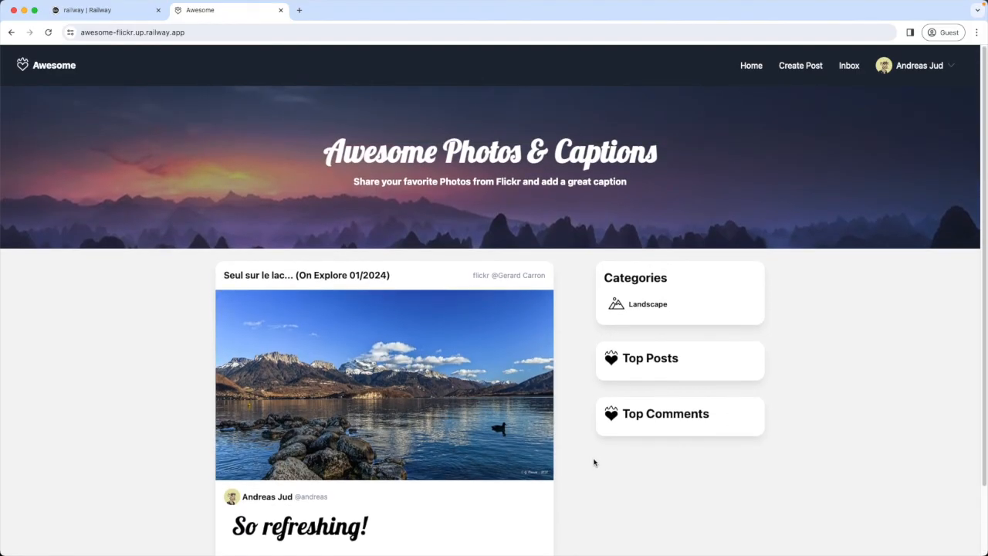